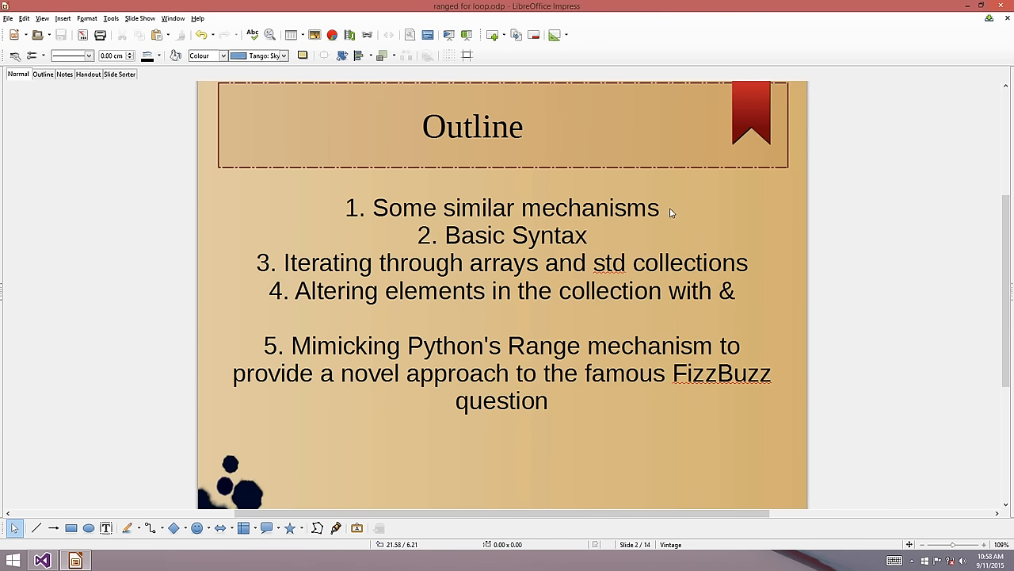
mouse_move(446, 212)
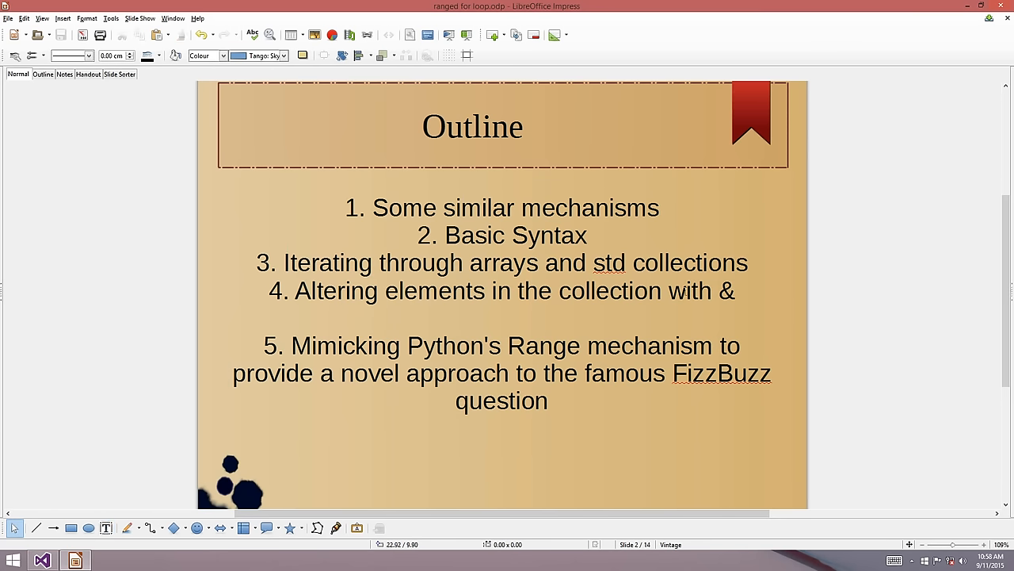
mouse_move(809, 292)
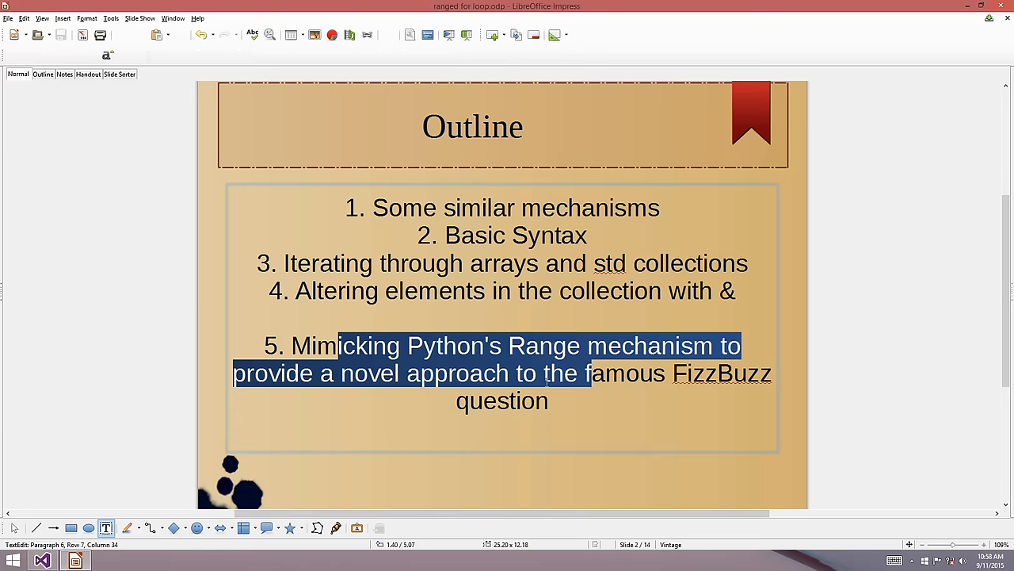
Highlight the for-each code text on the Basic Syntax slide while explaining it.
left_click(483, 346)
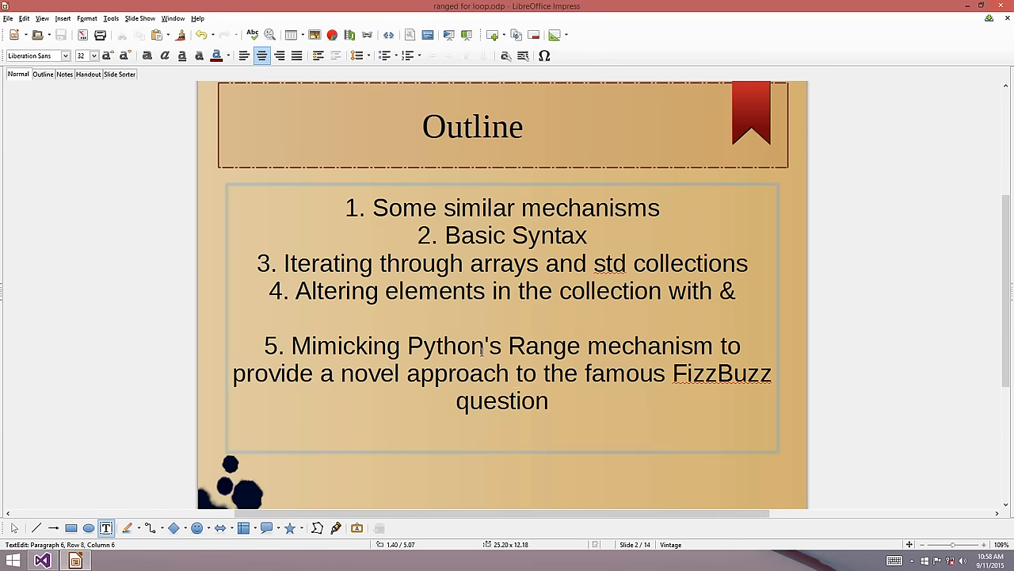
left_click(517, 399)
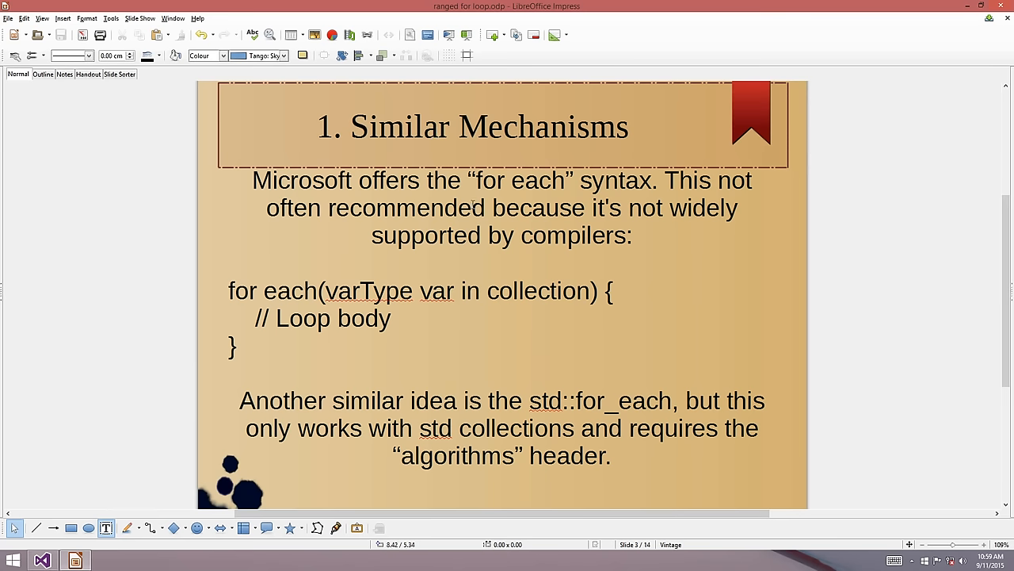
double_click(262, 291)
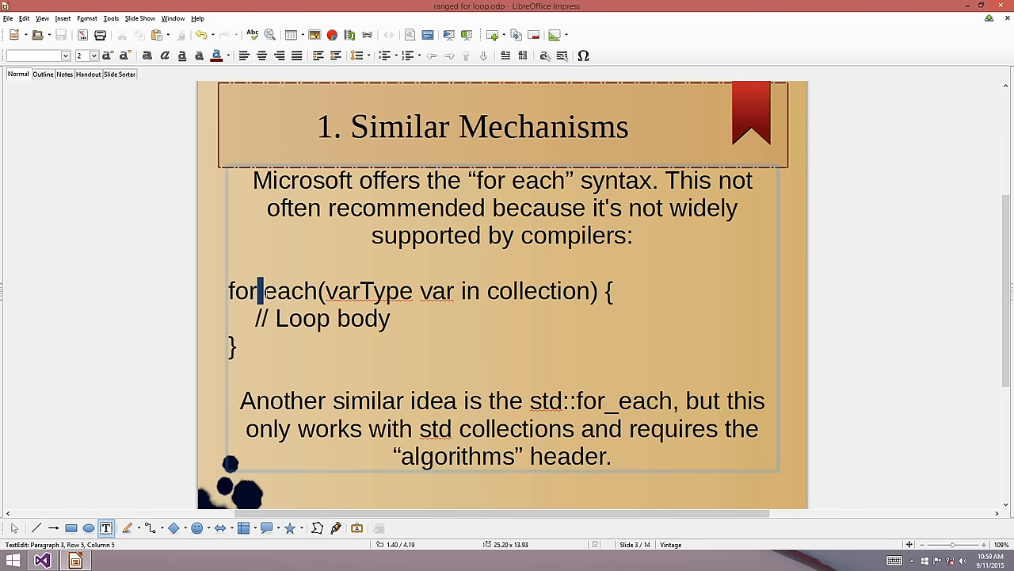
double_click(291, 291)
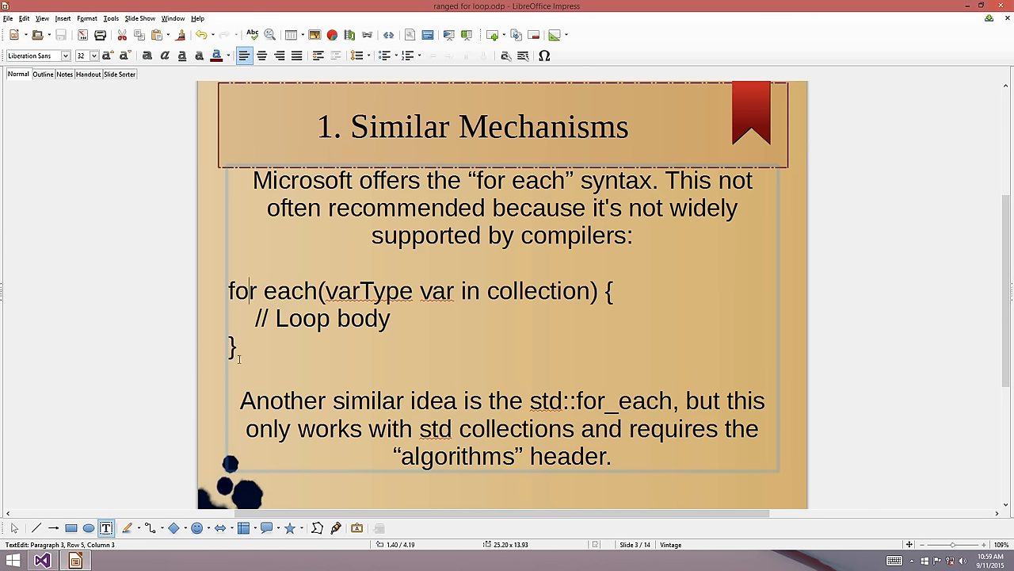
mouse_move(559, 401)
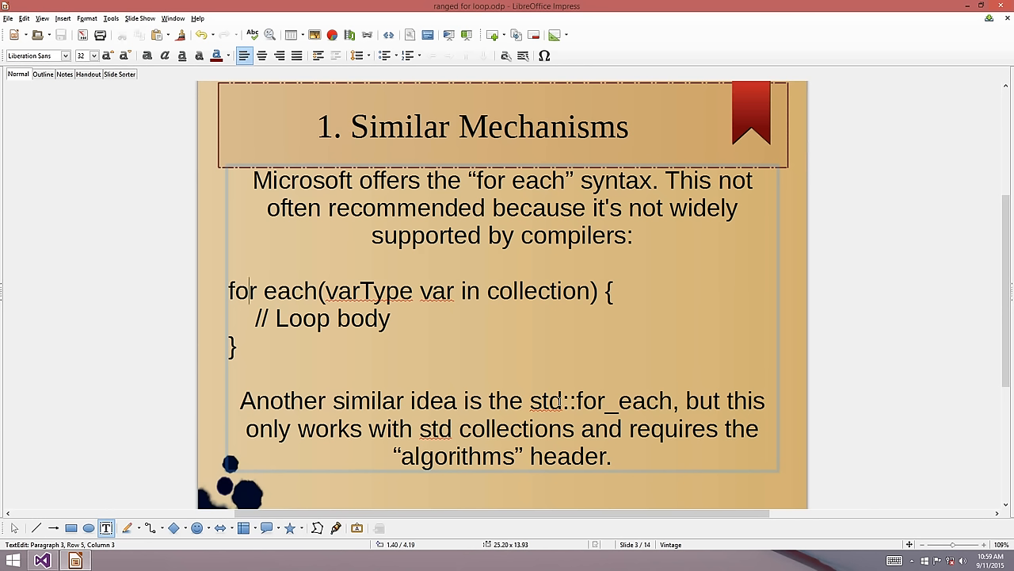
left_click(550, 400)
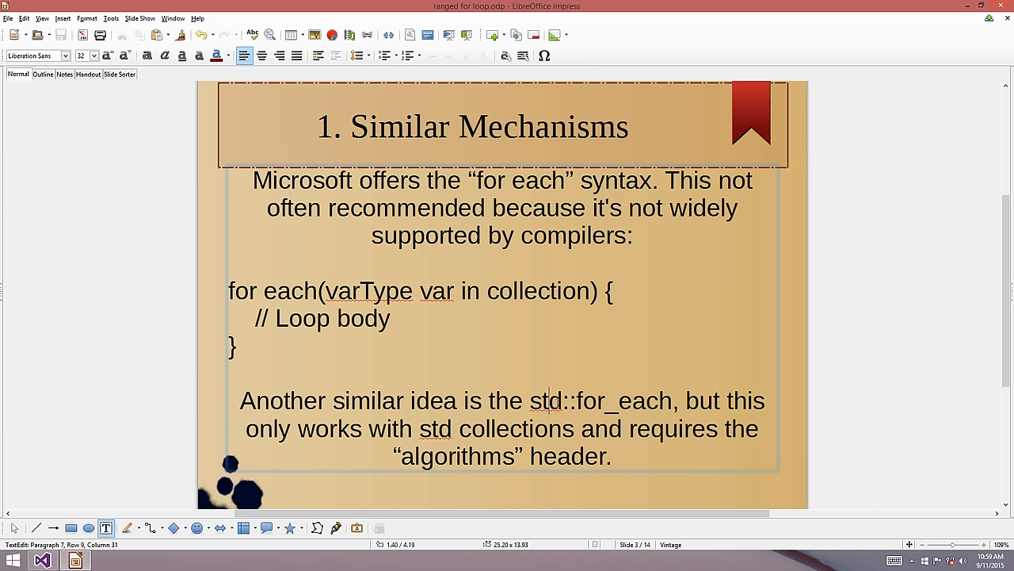
double_click(622, 399)
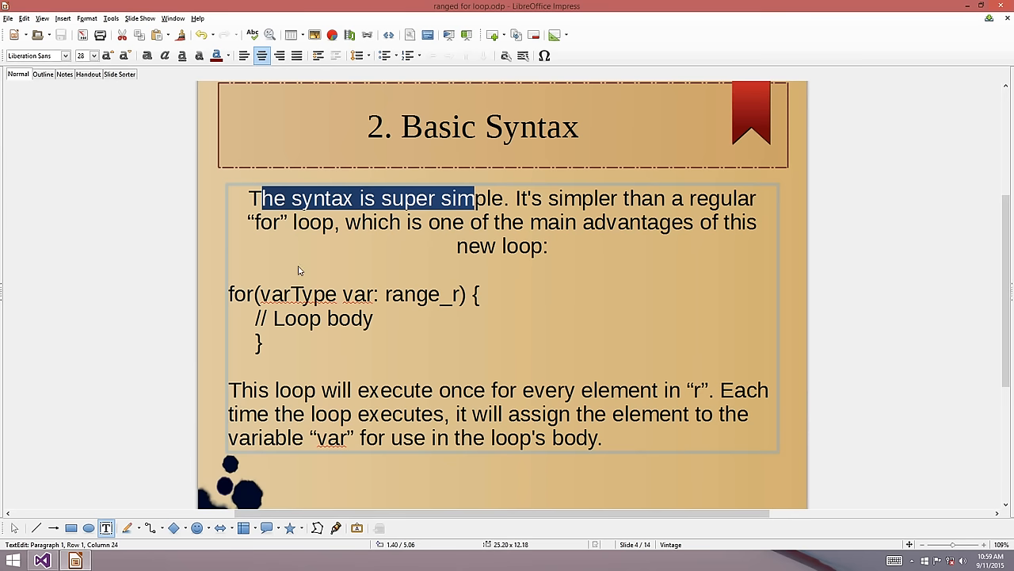
Mark varType and range_r in the loop syntax, then move toward the array example.
double_click(241, 293)
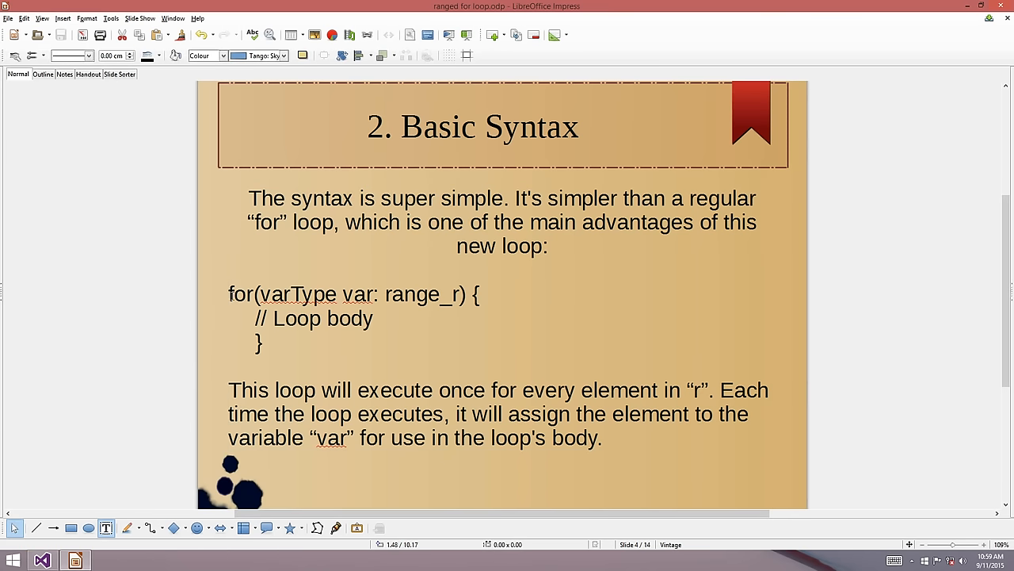
double_click(282, 293)
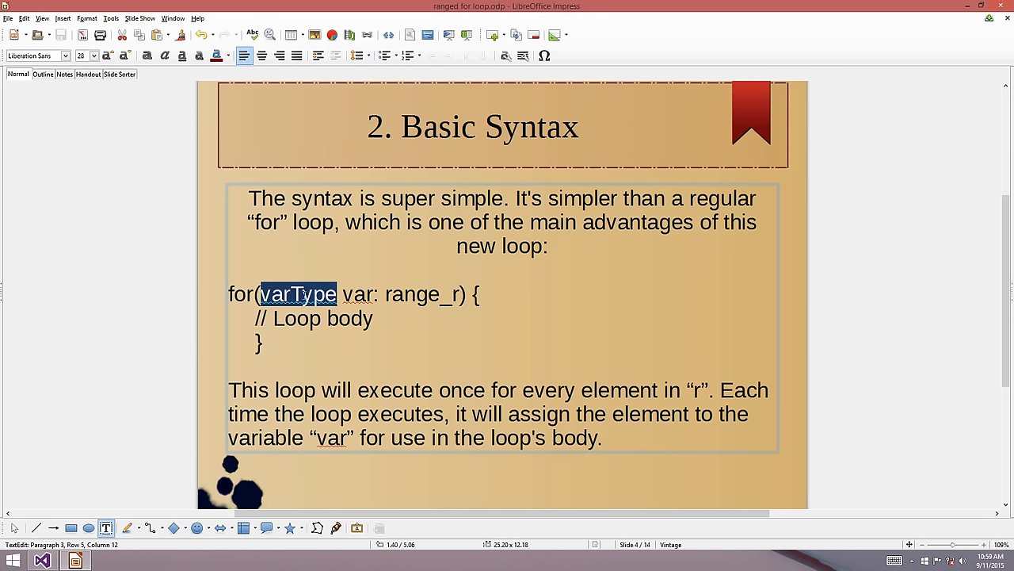
double_click(360, 294)
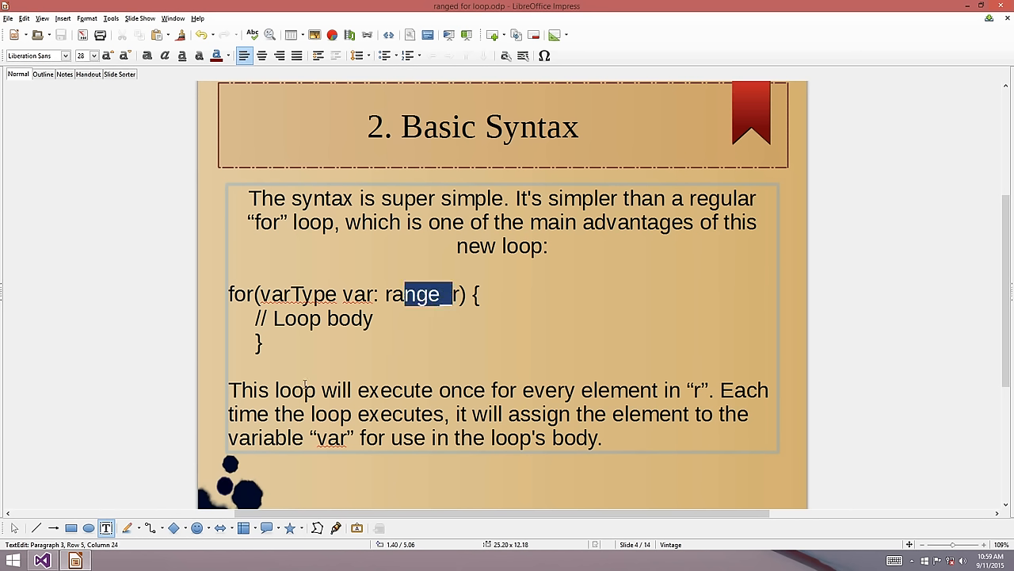
mouse_move(349, 341)
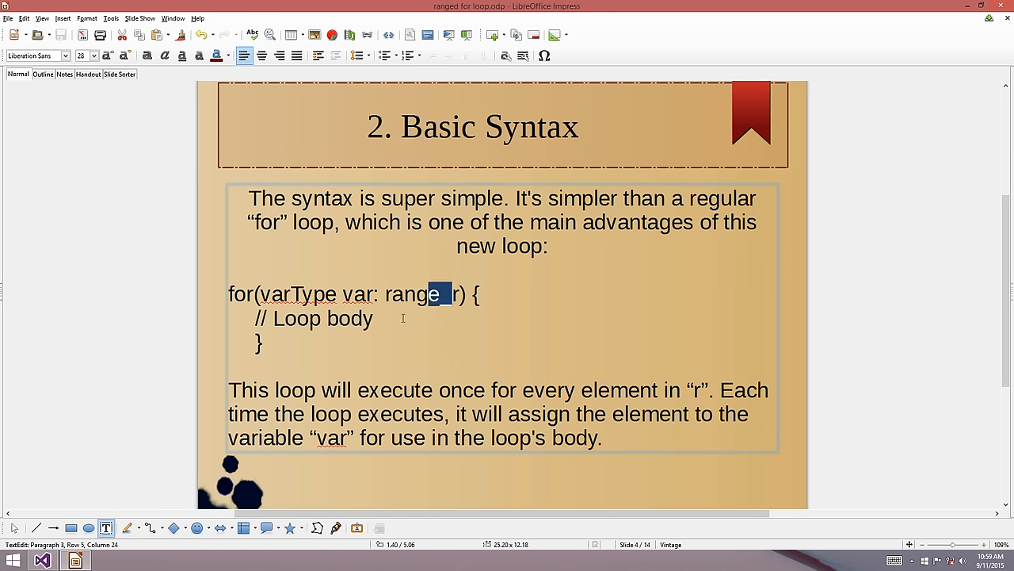
double_click(358, 293)
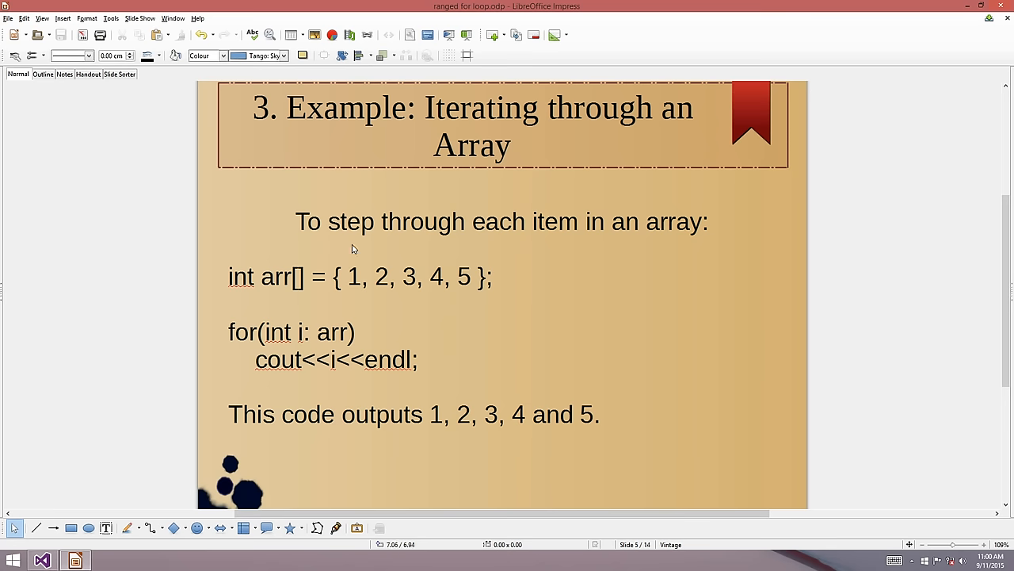
double_click(298, 277)
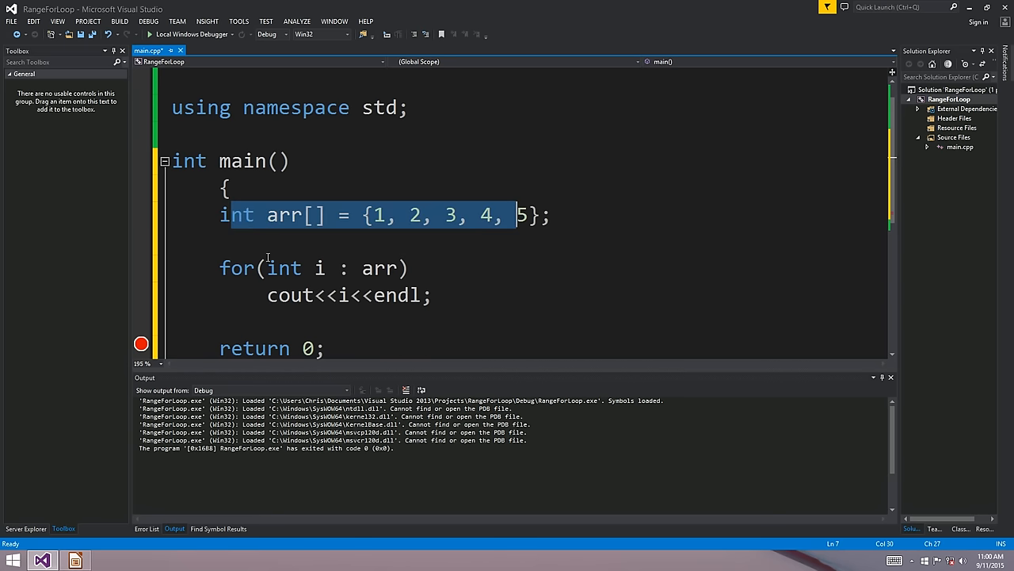
Edit the loop header to 'int i: arr' and run the program so it prints 1 to 5.
left_click(241, 267)
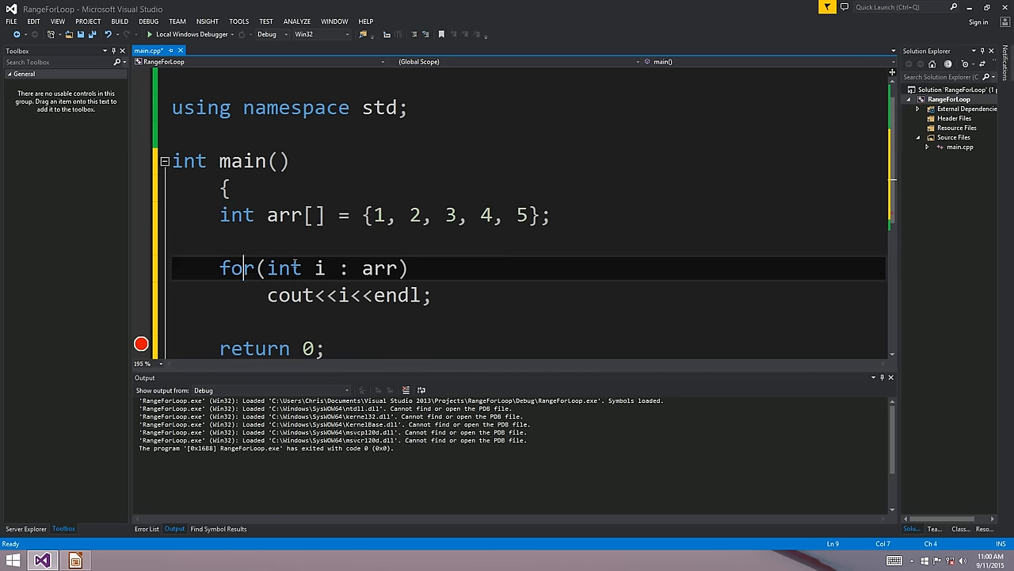
double_click(284, 268)
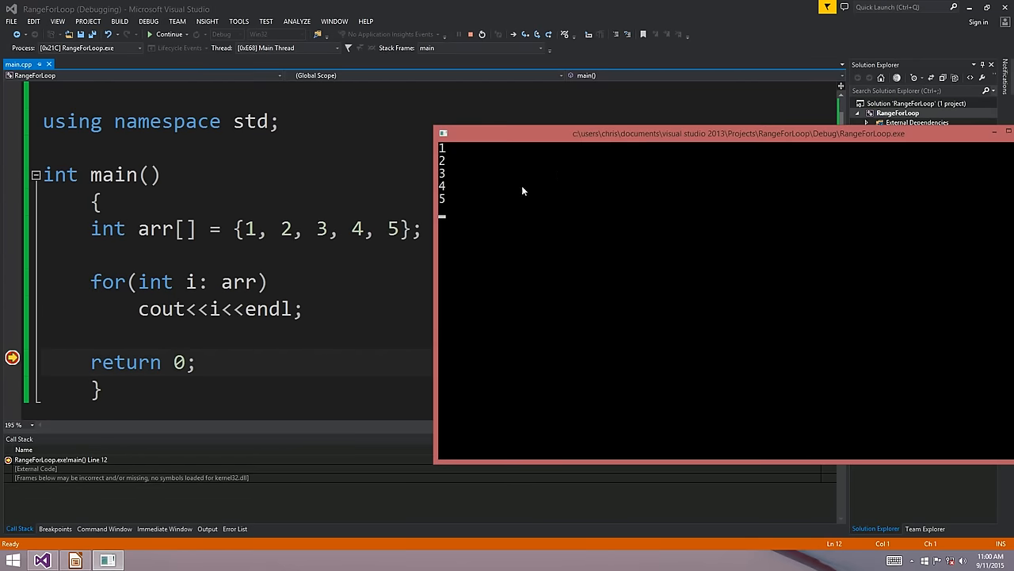
mouse_move(345, 247)
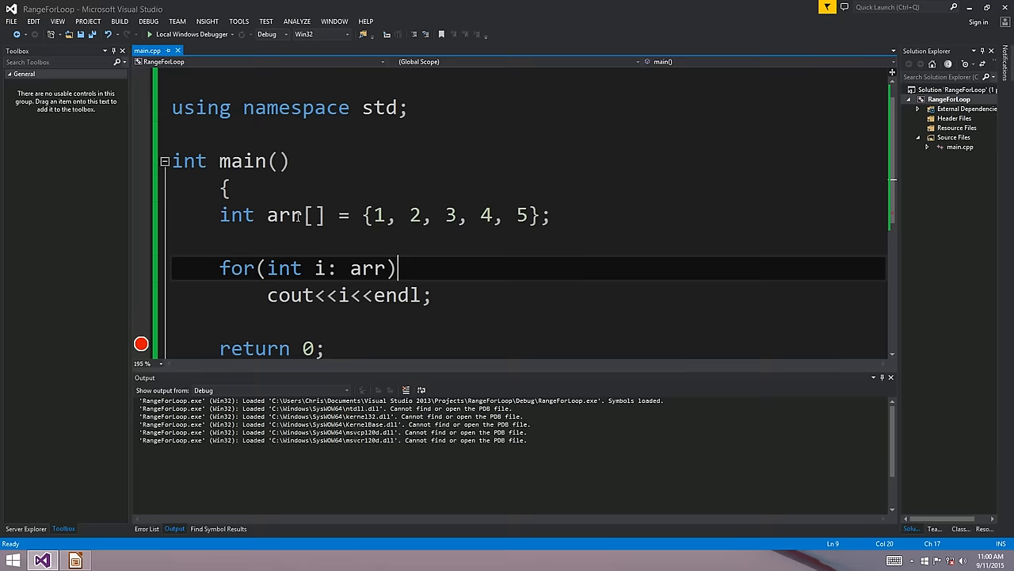
double_click(236, 216)
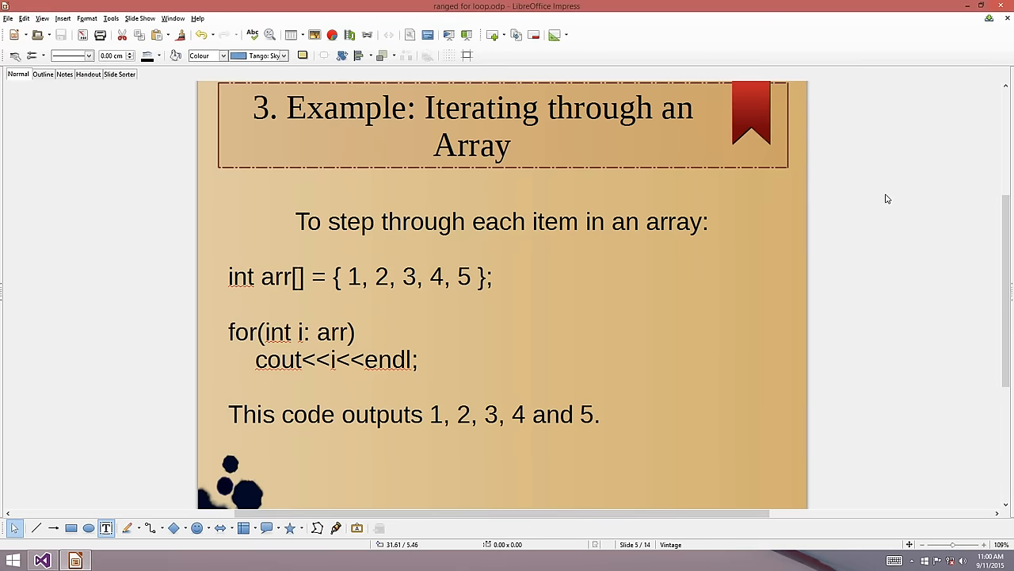
Advance to the 'Example: Using Auto' slide and select int in the loop header.
key("Page_Down")
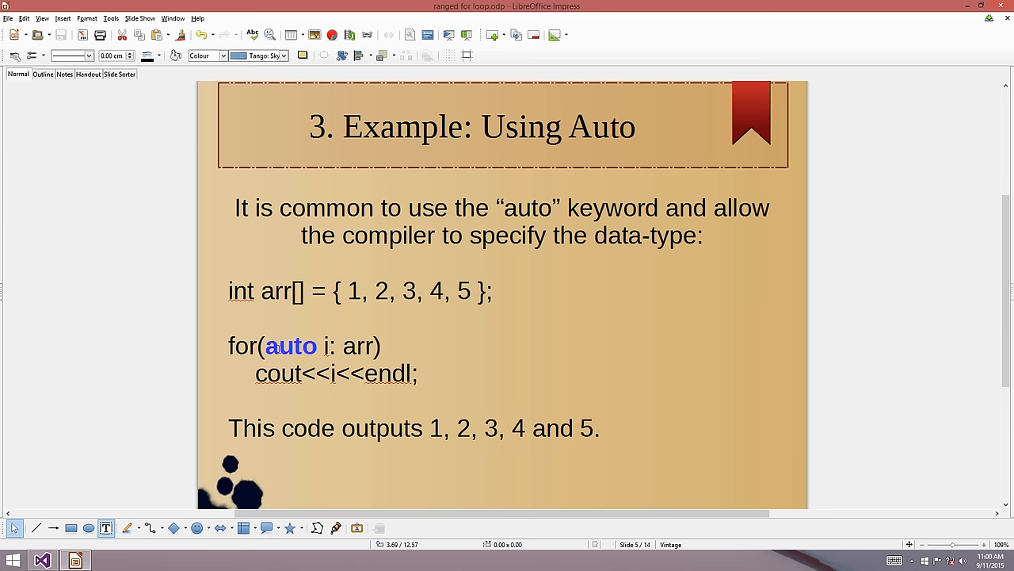
double_click(294, 346)
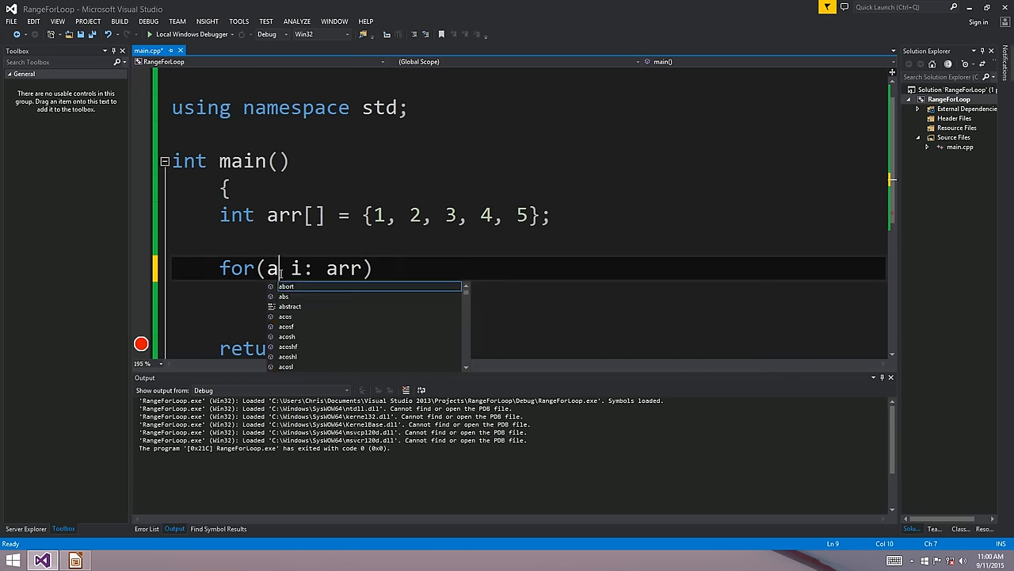
Make the loop header 'for(auto i: arr)' and change arr's element type to double.
type("uto")
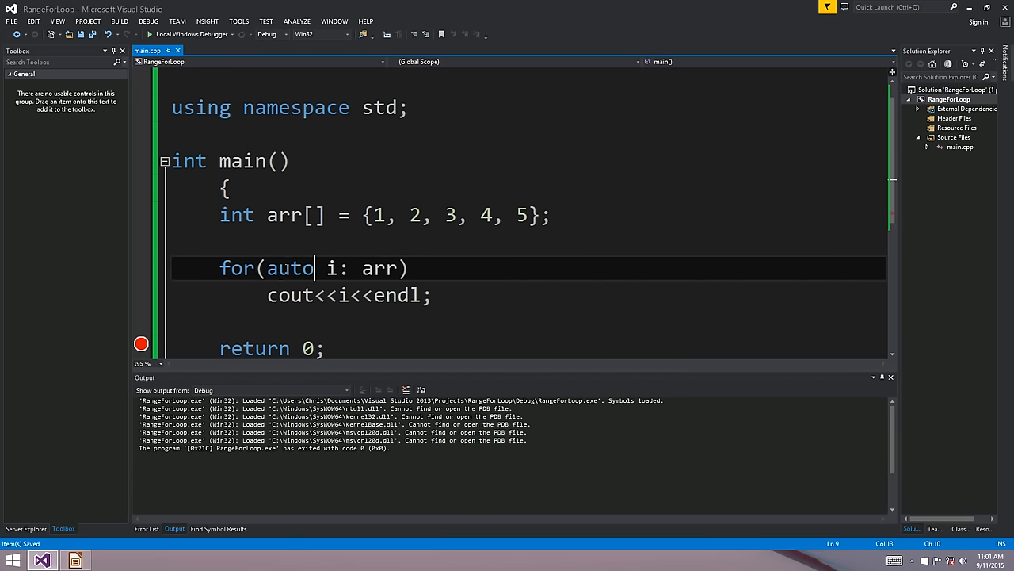
double_click(290, 268)
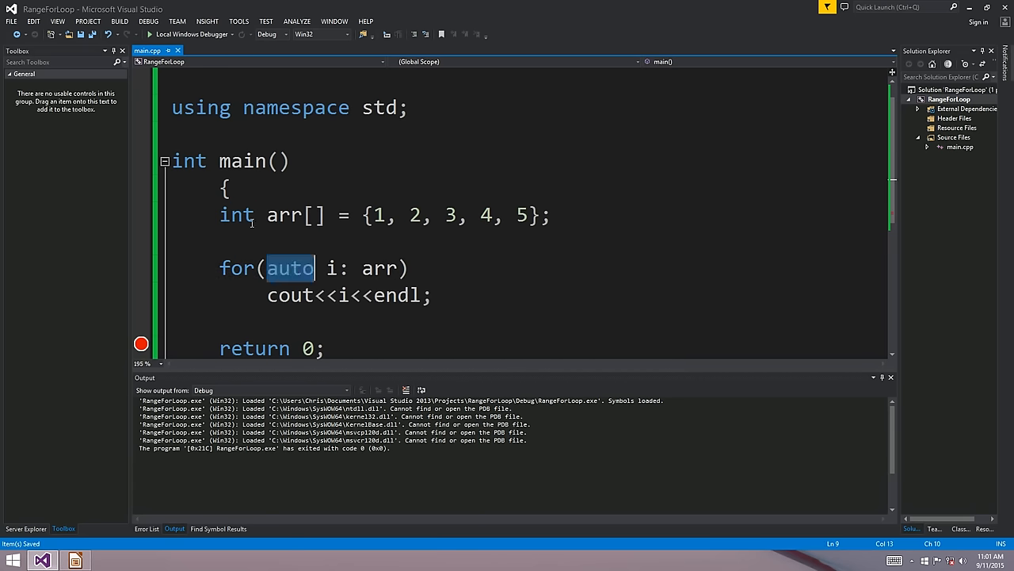
type("double")
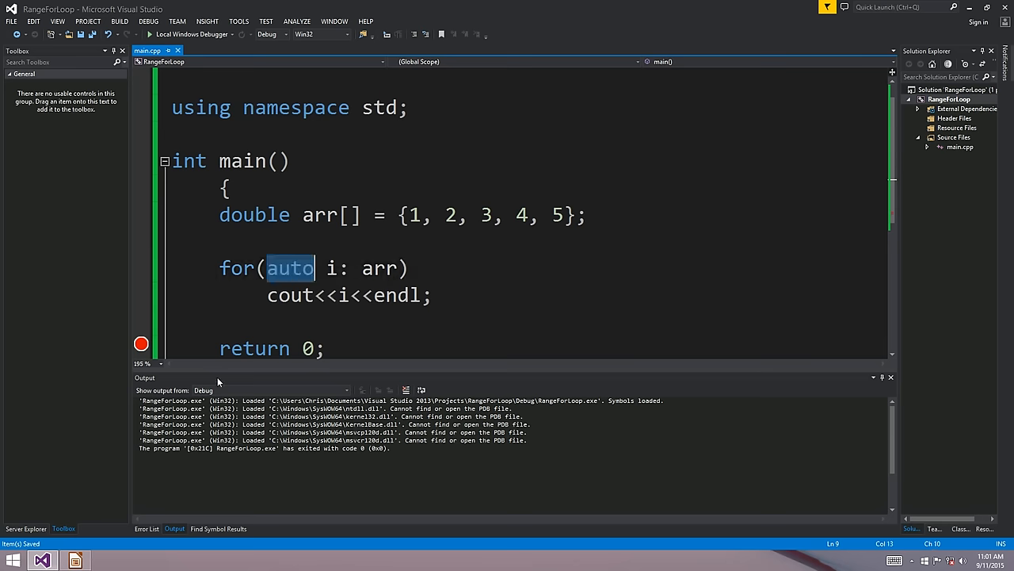
mouse_move(298, 276)
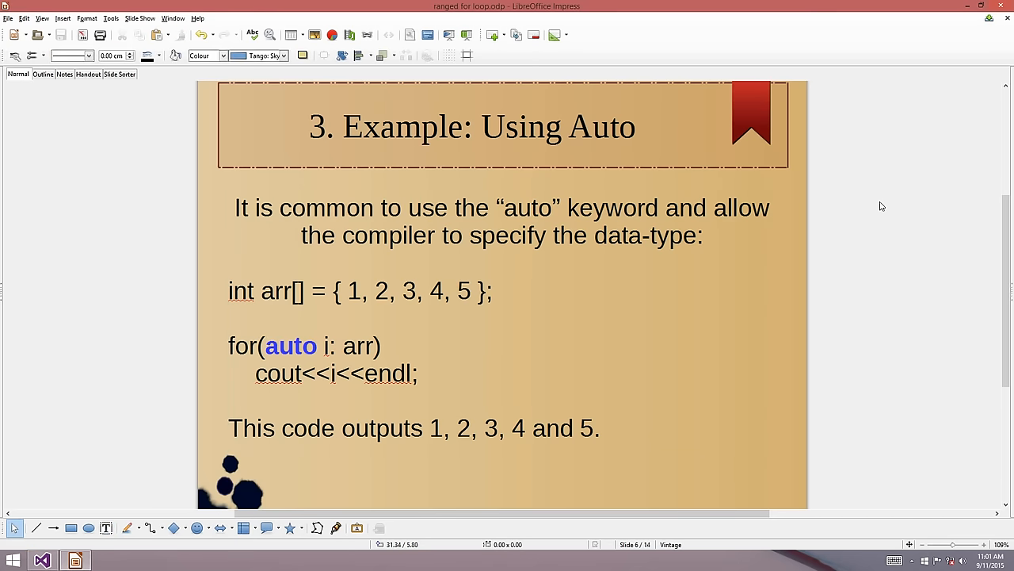
key("Page_Down")
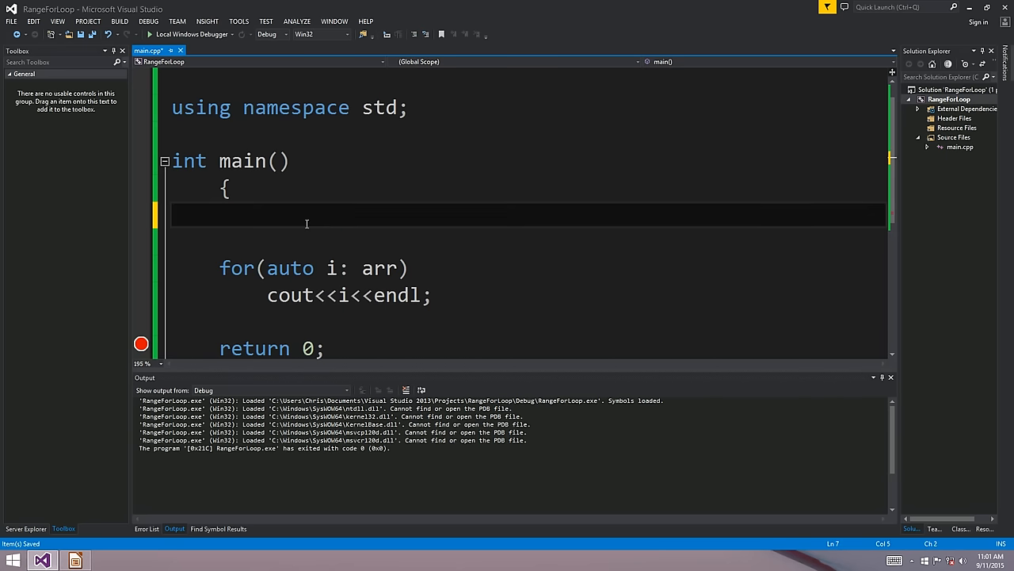
Include <vector> and declare vector<int> arr = {1,2,3,4,5}.
type("vector<int>")
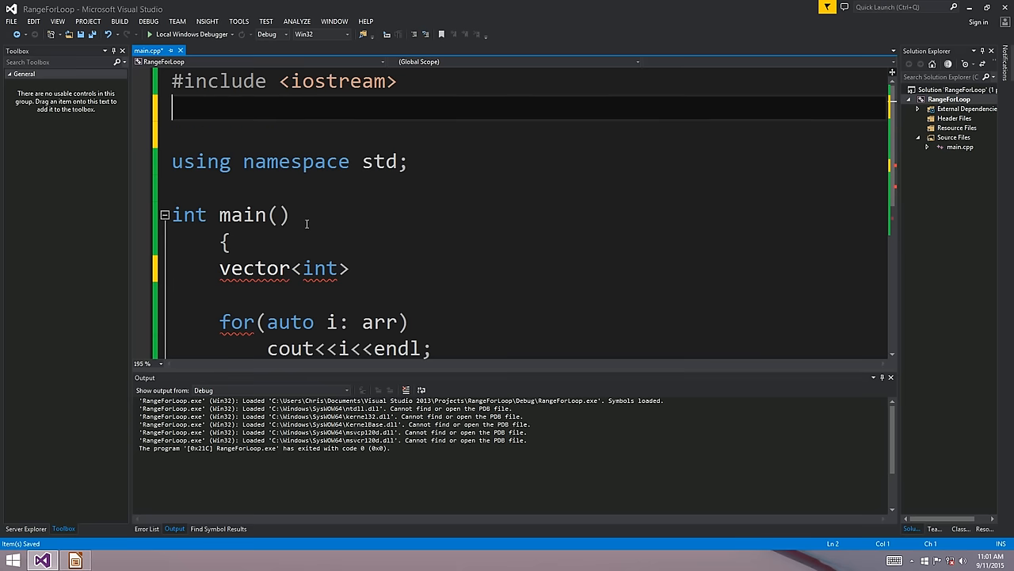
type("#include <vector>")
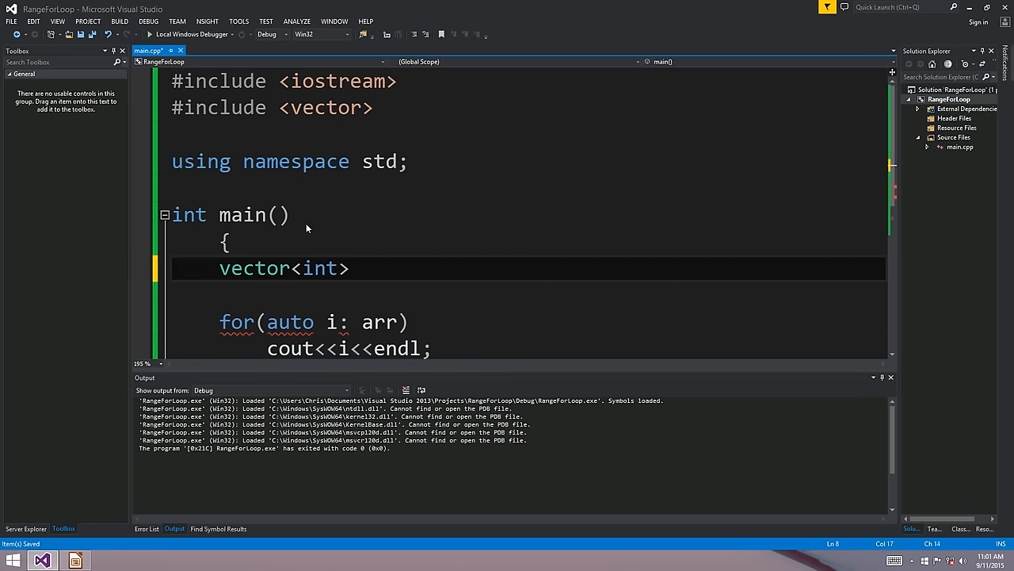
type("arr = { 1, 2, 3, 4, 5 };")
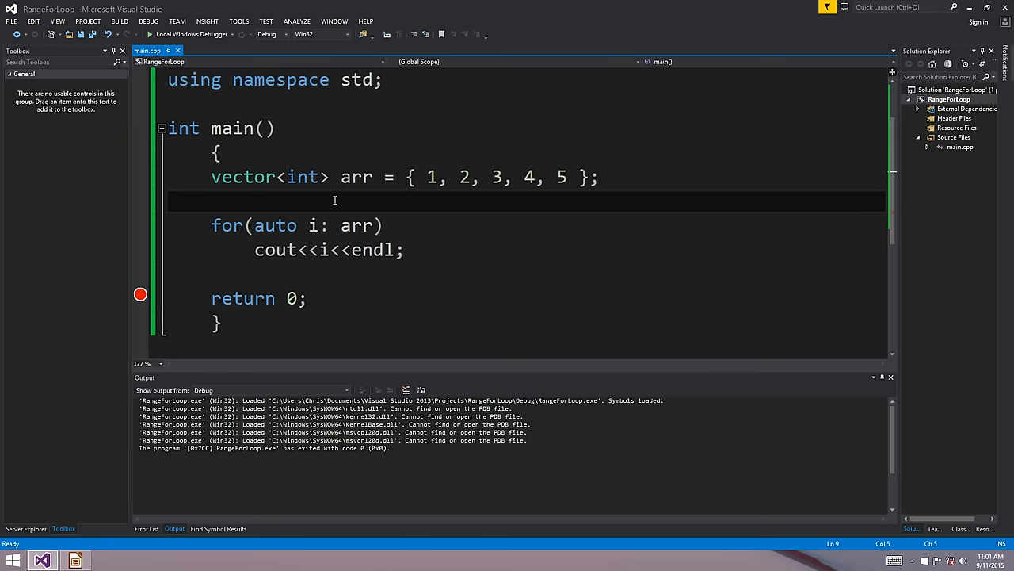
Add arr.push_back(12); before the loop and run the program with F5.
type("arr.")
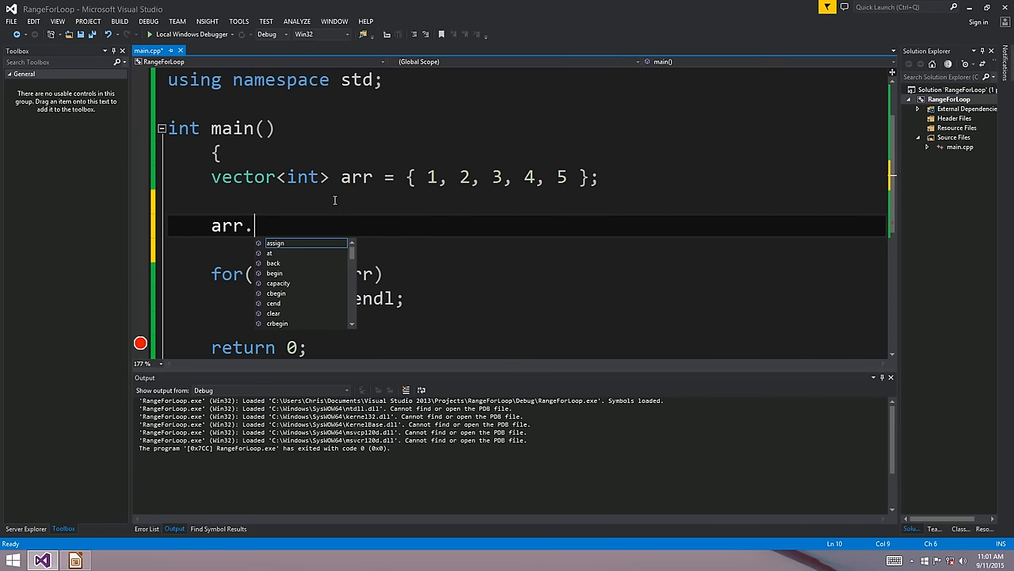
type("push_back(12);")
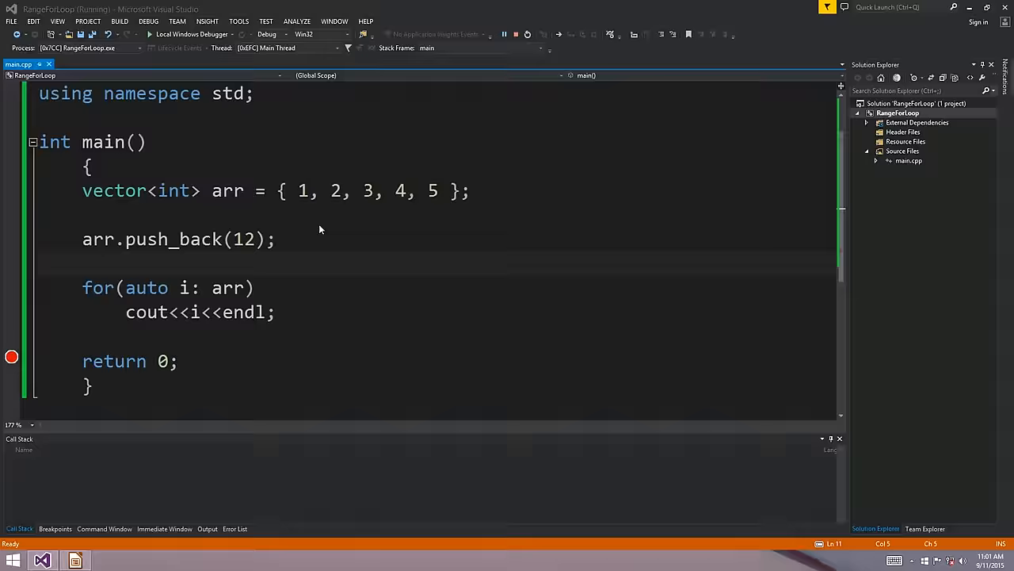
key("F5")
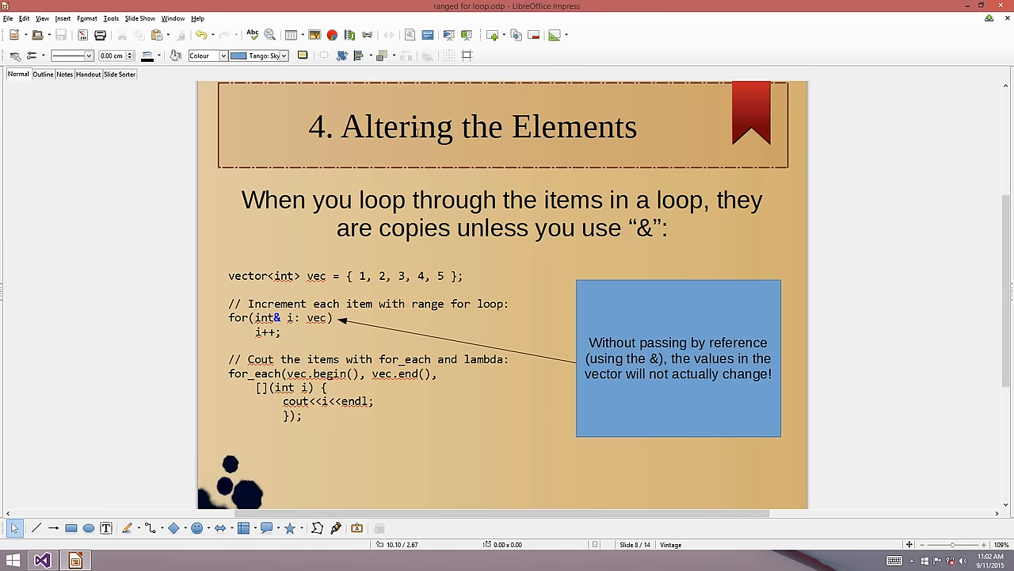
mouse_move(289, 212)
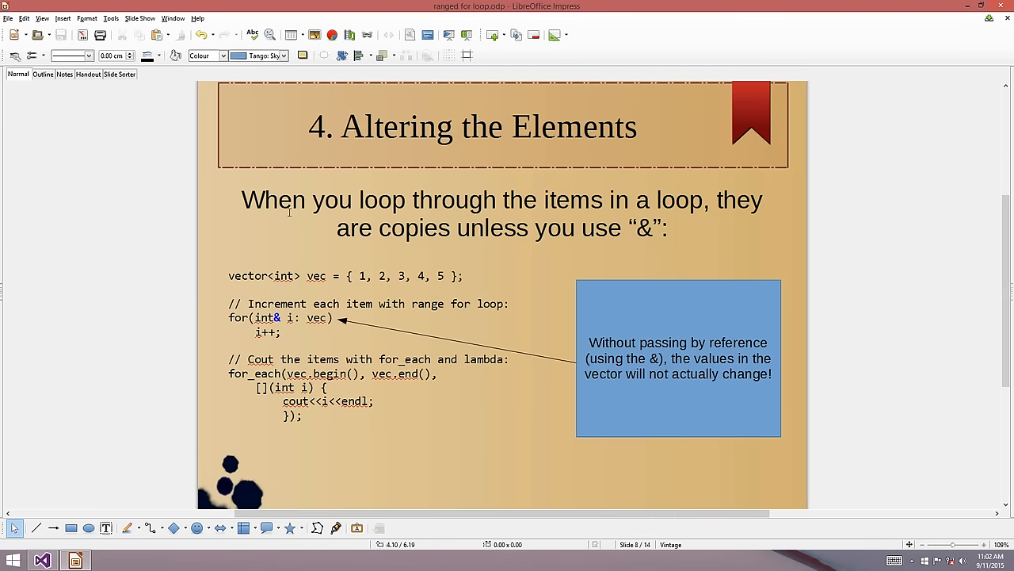
mouse_move(214, 406)
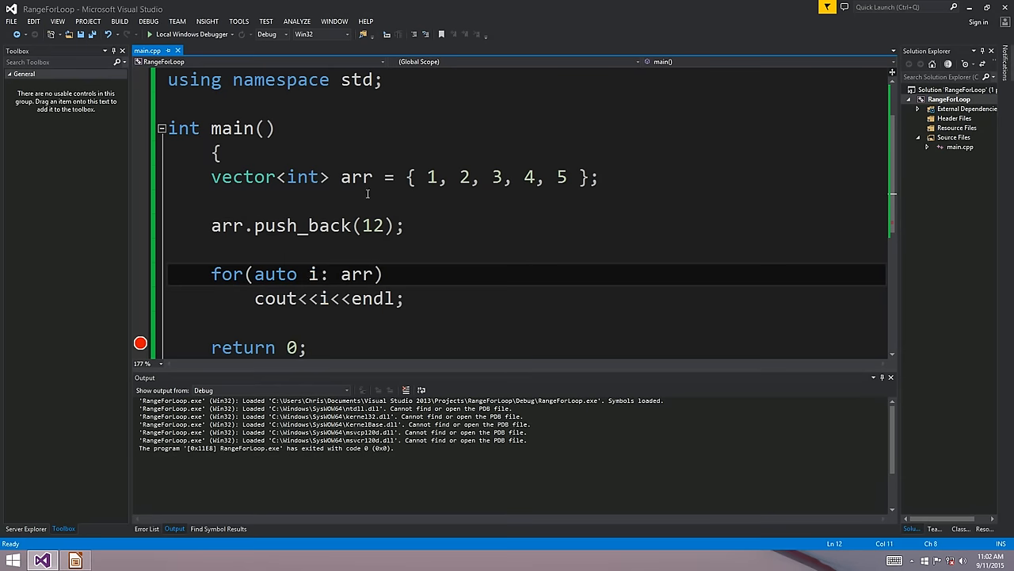
Give the first loop a braced body with i++; and add a second loop printing cout<<i<<endl;.
double_click(276, 274)
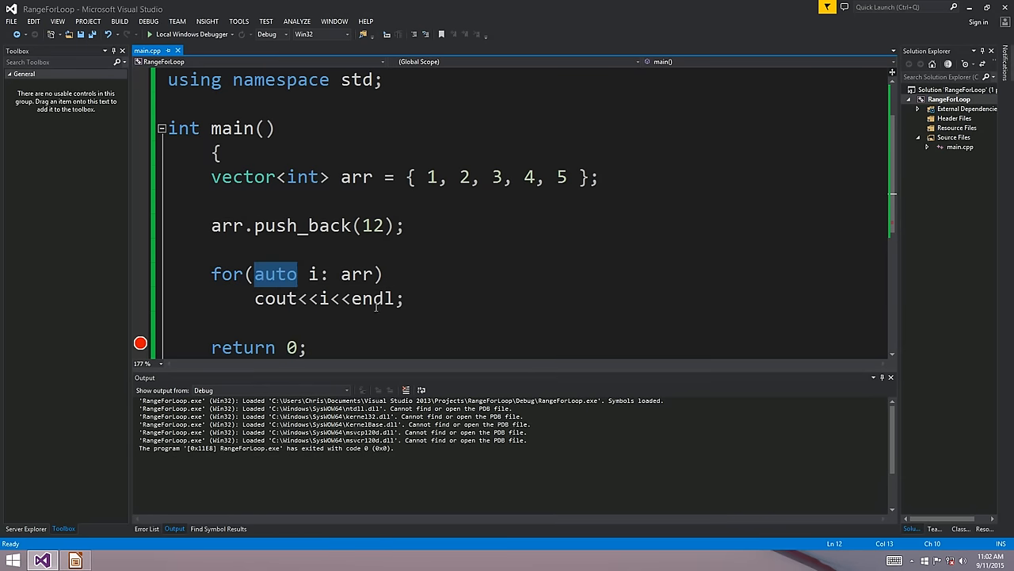
type("{")
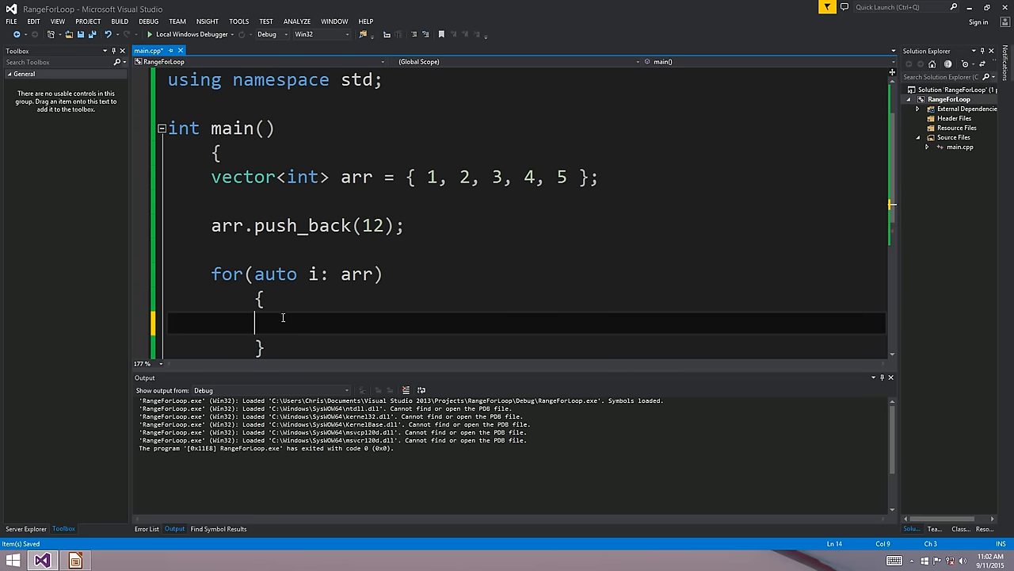
type("i++;")
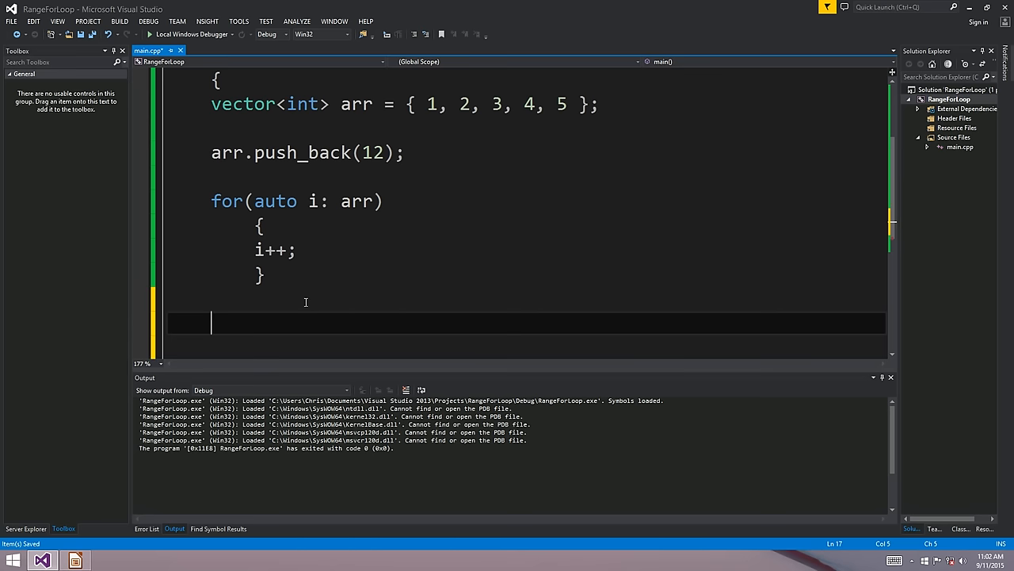
type("for(auto i: arr")
type("c")
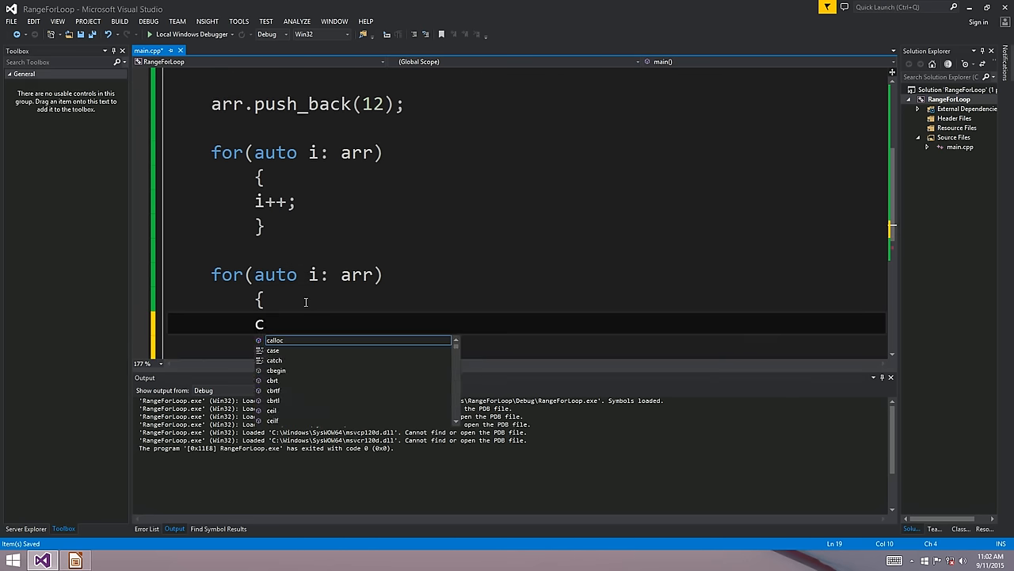
type("out<<i<<endl;")
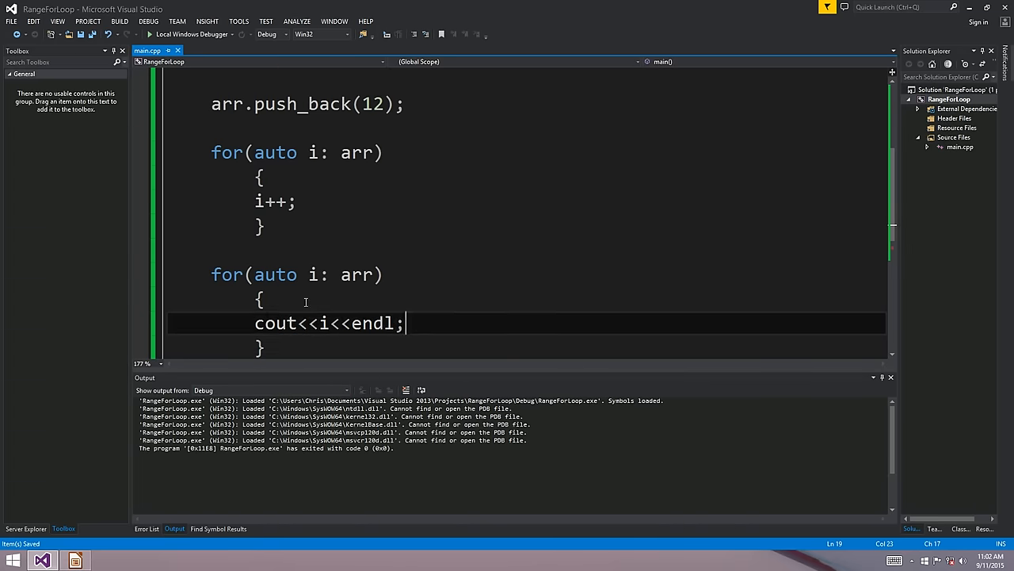
Change the first loop variable to auto& so elements are incremented by reference, then run.
left_click(276, 199)
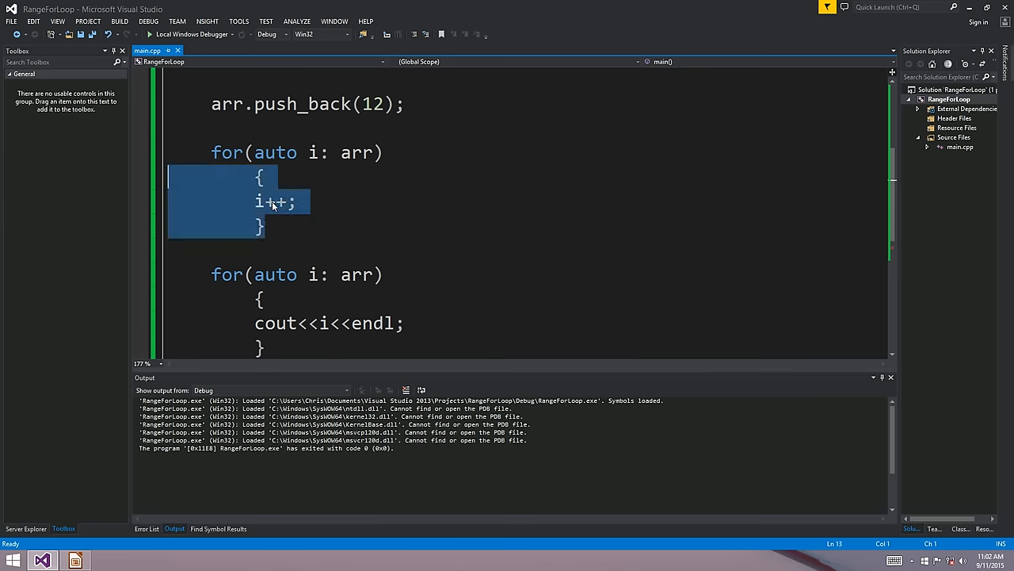
left_click(295, 200)
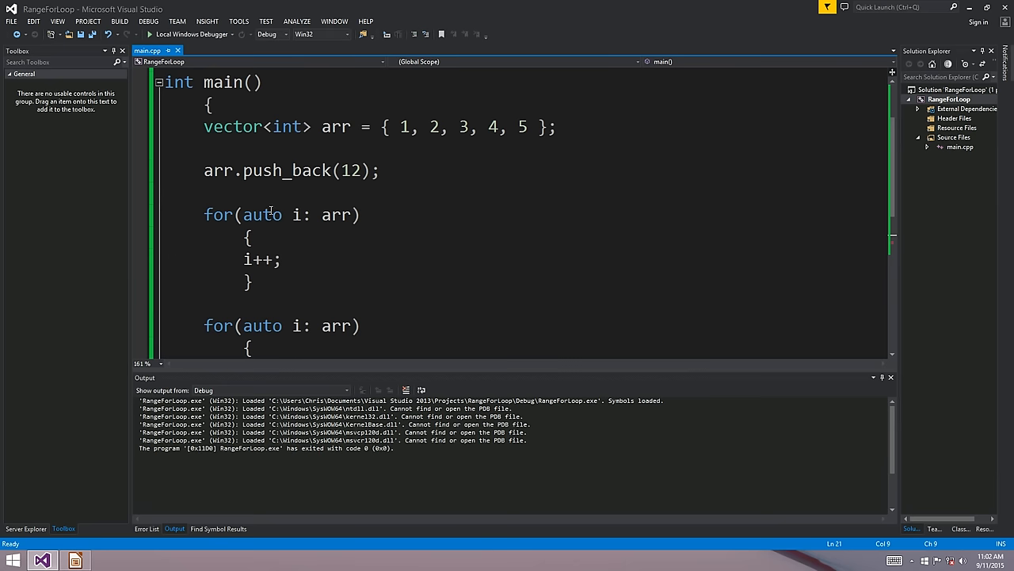
left_click(291, 215)
type("&")
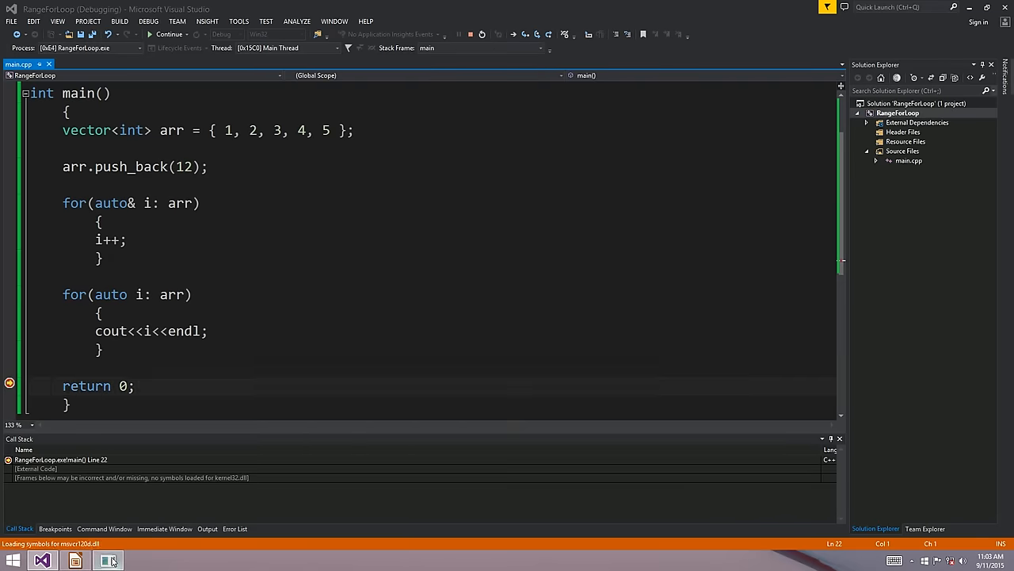
left_click(168, 35)
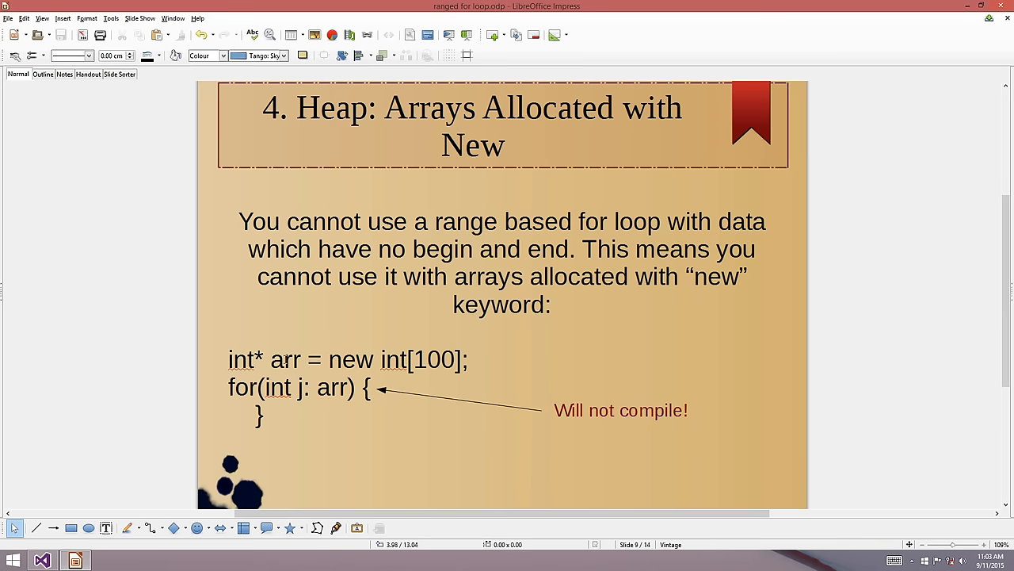
Highlight the for line in the 'Heap: Arrays Allocated with New' slide's example code.
double_click(346, 358)
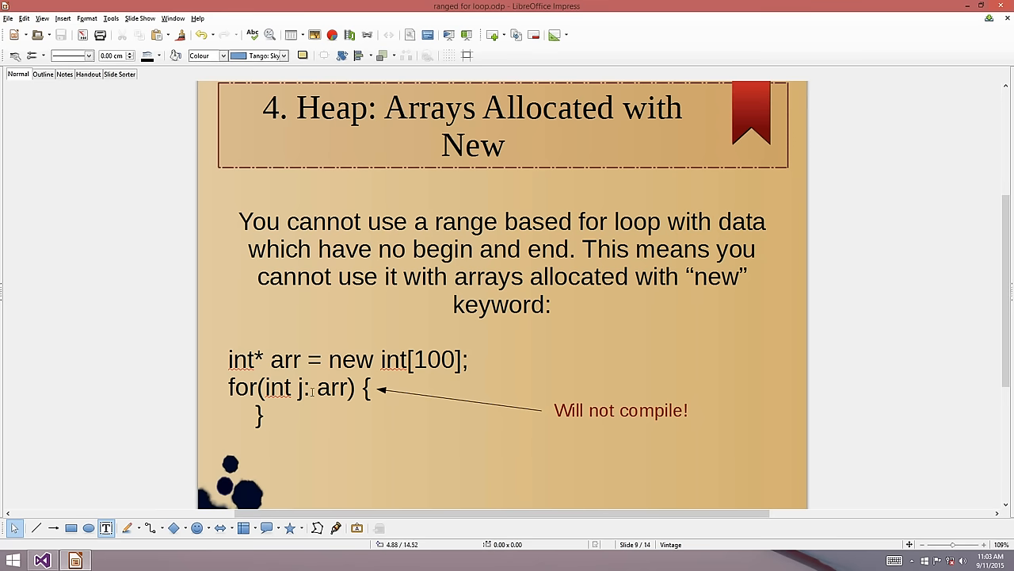
double_click(243, 387)
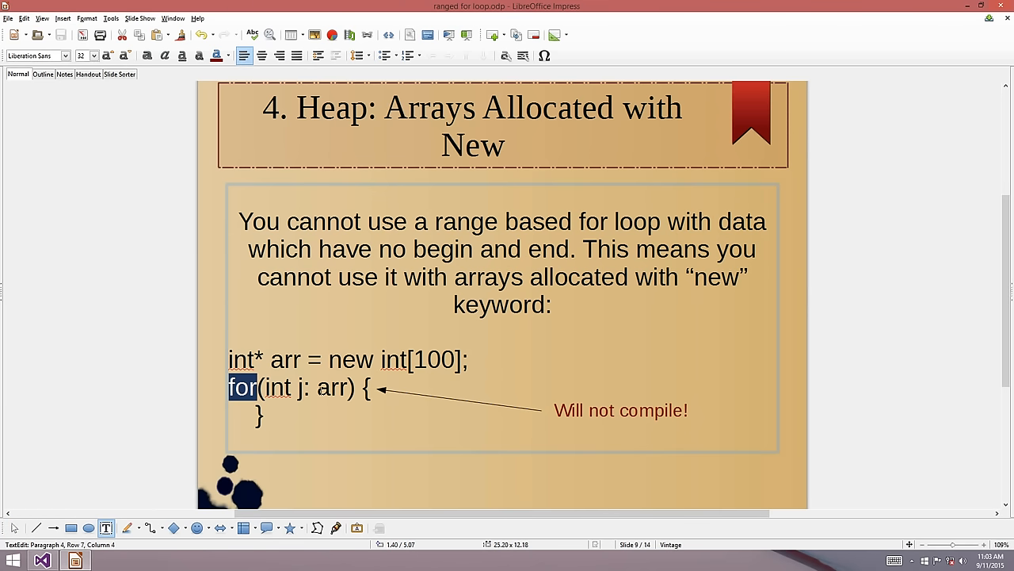
left_click(317, 386)
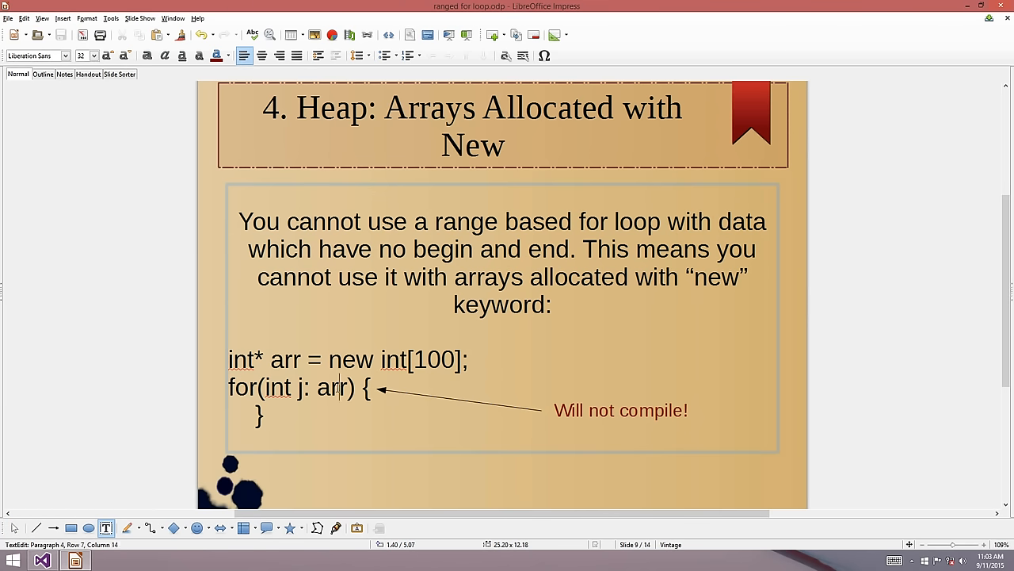
left_click_drag(228, 358, 384, 358)
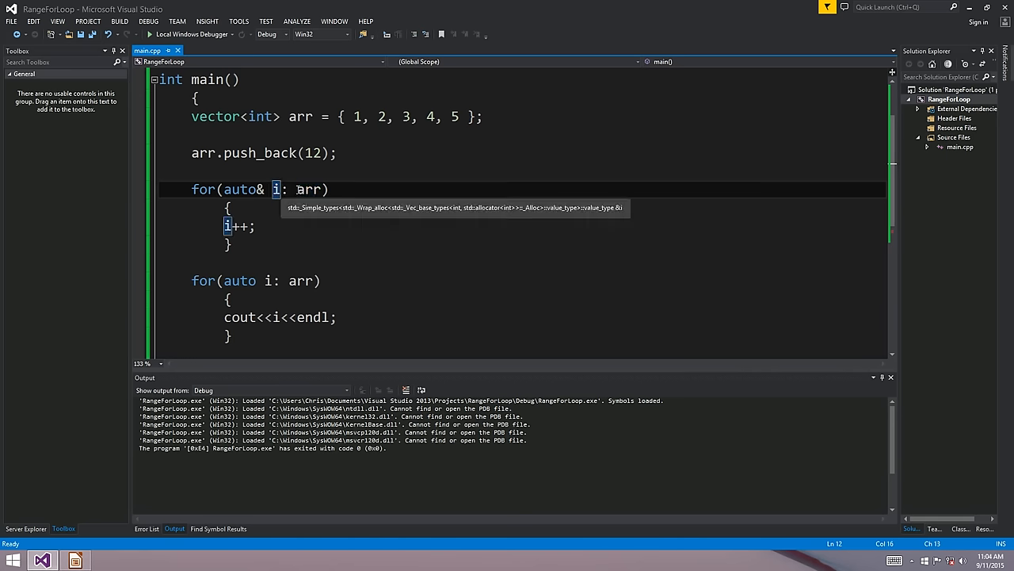
Make the first loop iterate over range(0, 100) with body cout<<i<<endl;.
type("range")
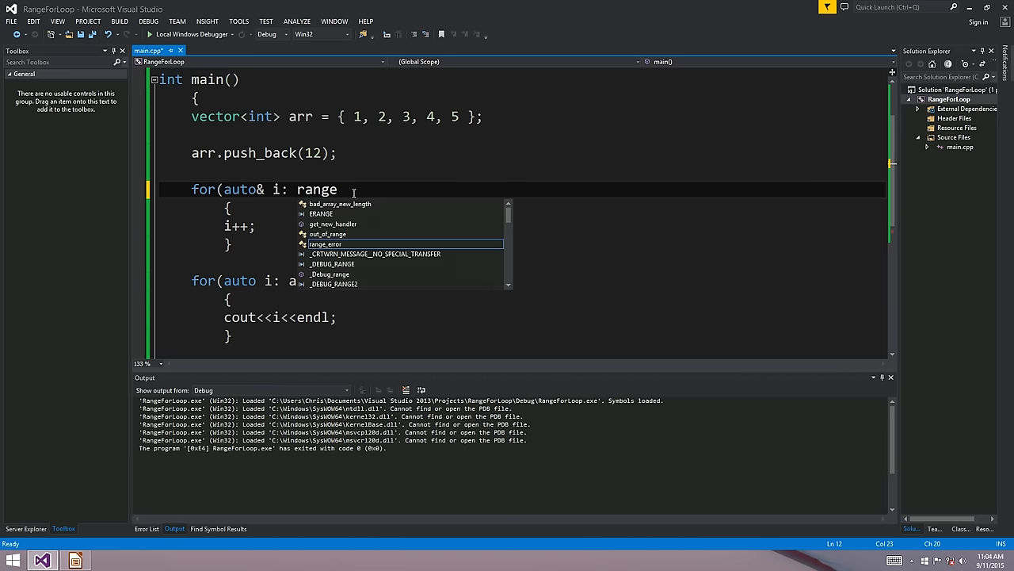
type("(0, 100))")
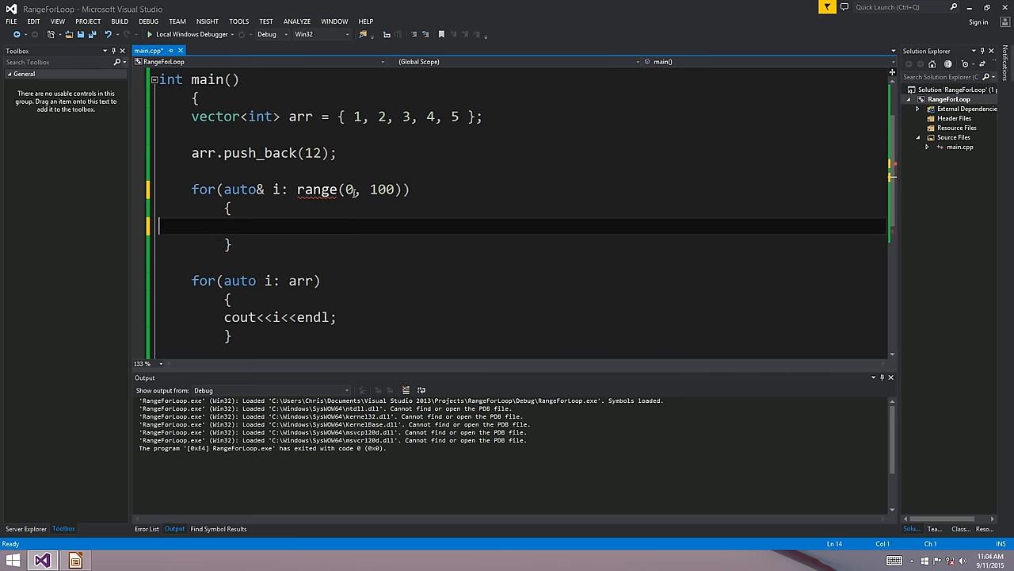
type("cout<<")
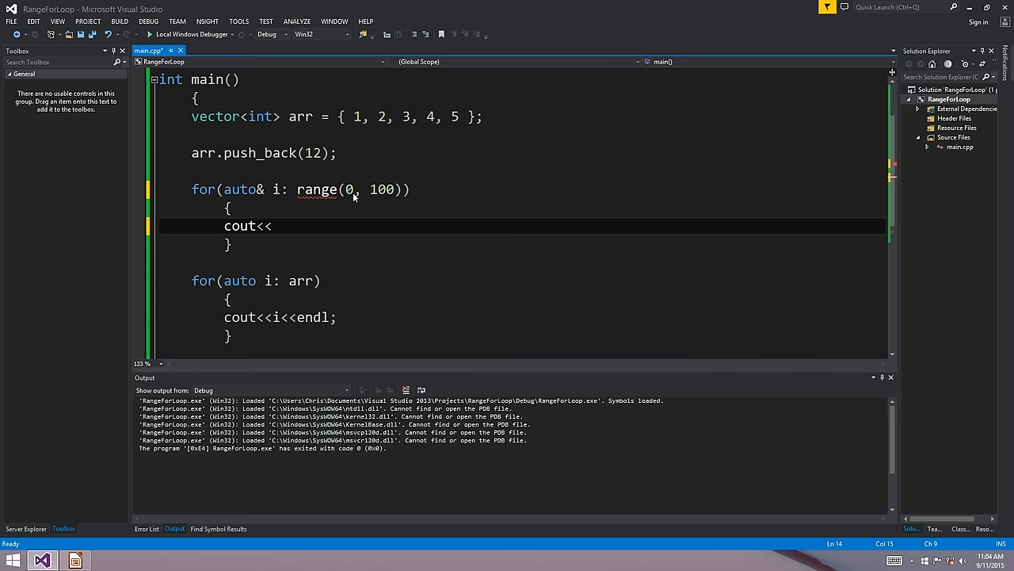
type("i<<endl;")
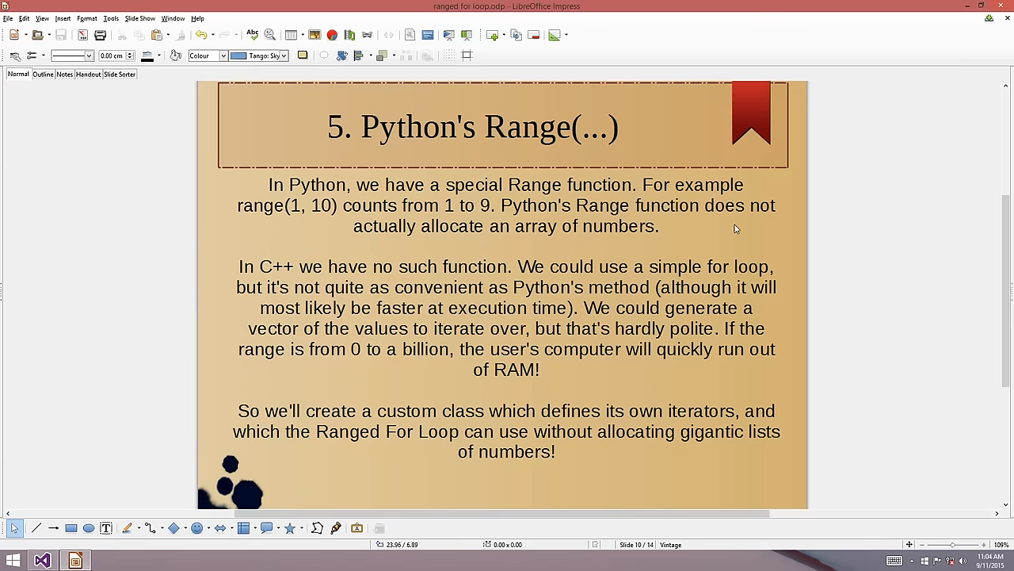
mouse_move(533, 288)
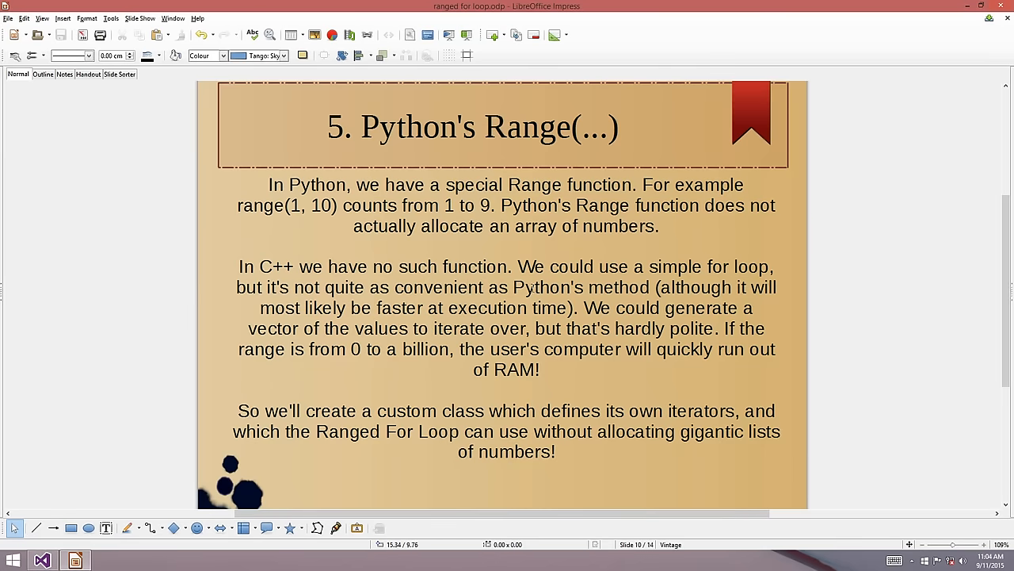
mouse_move(500, 301)
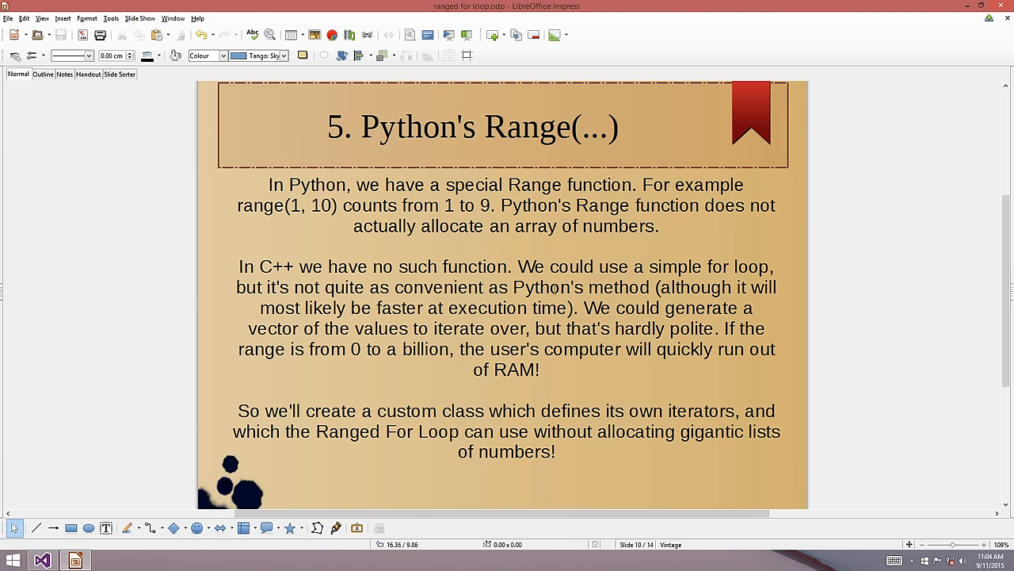
mouse_move(577, 294)
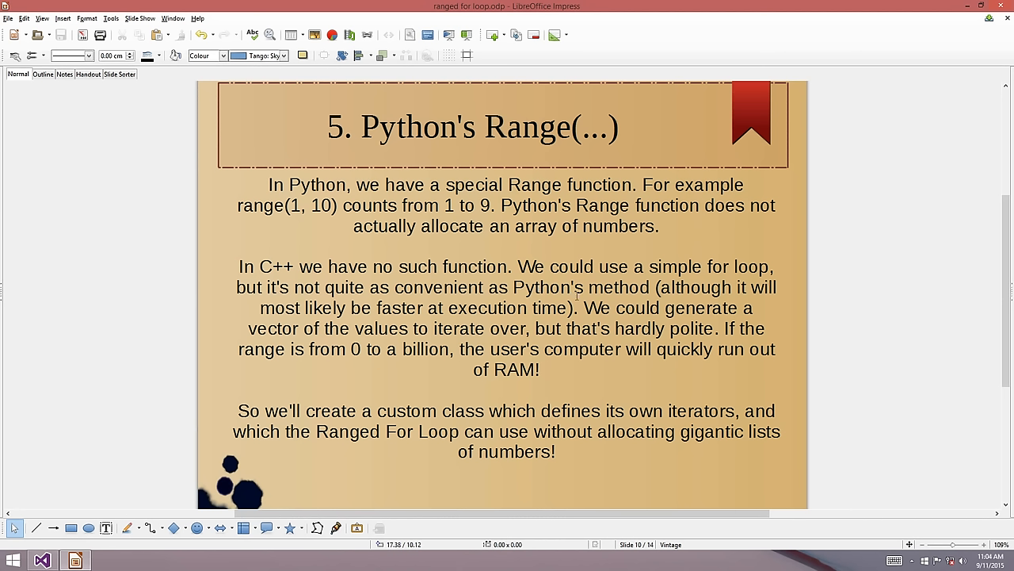
mouse_move(472, 352)
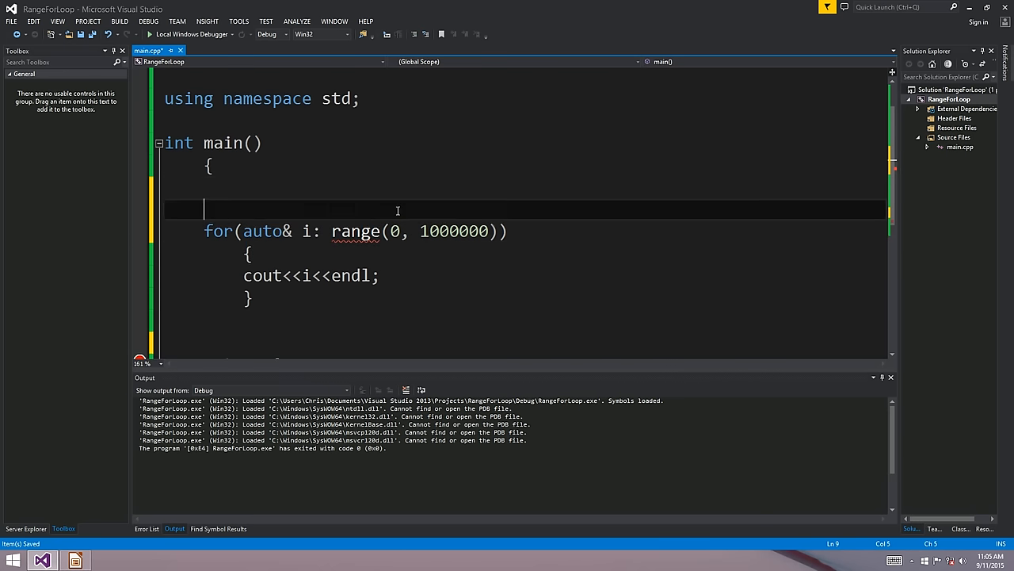
type("vector>")
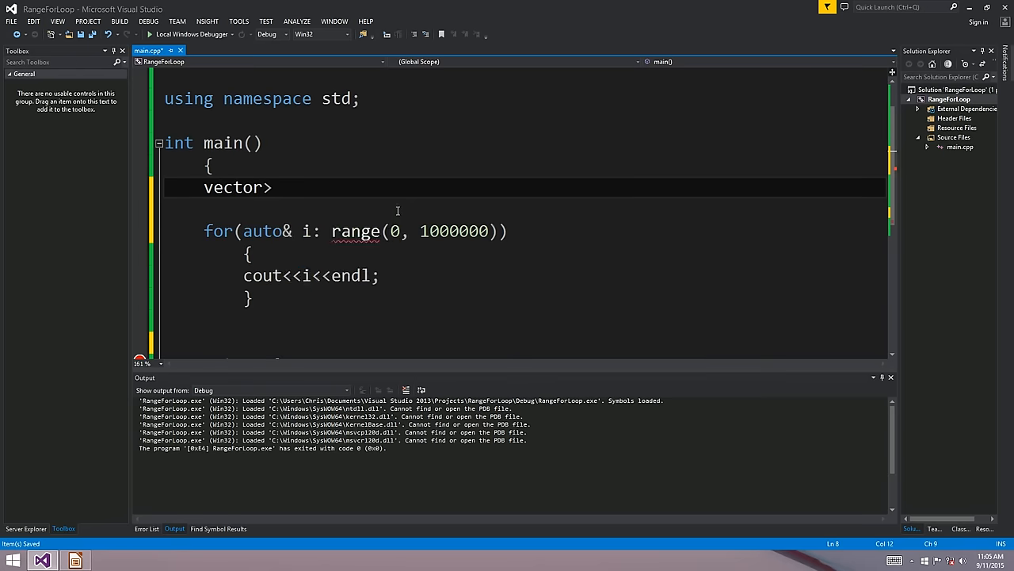
type("c3e94> wetiwejhiweog")
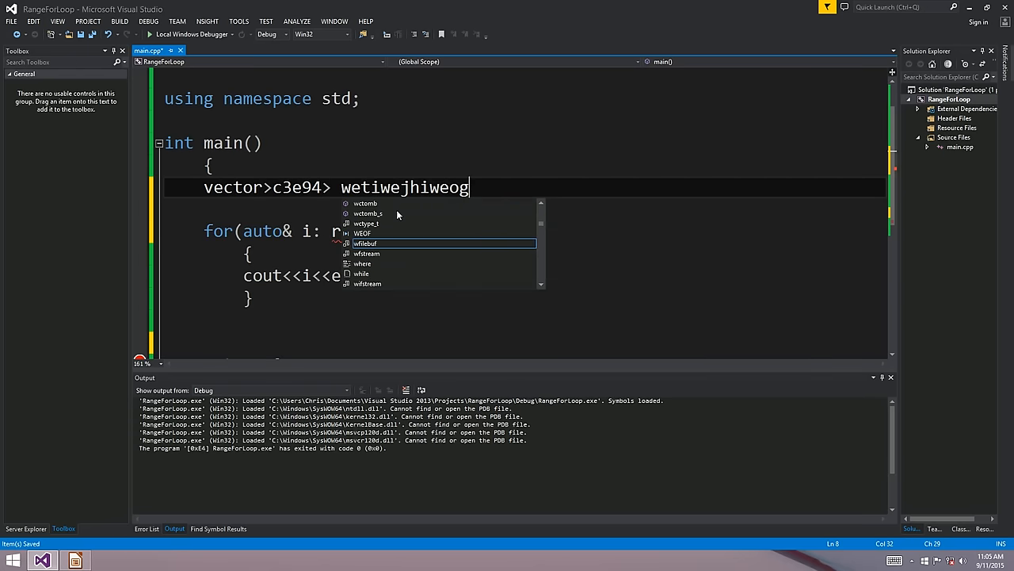
type("puqehweghegh")
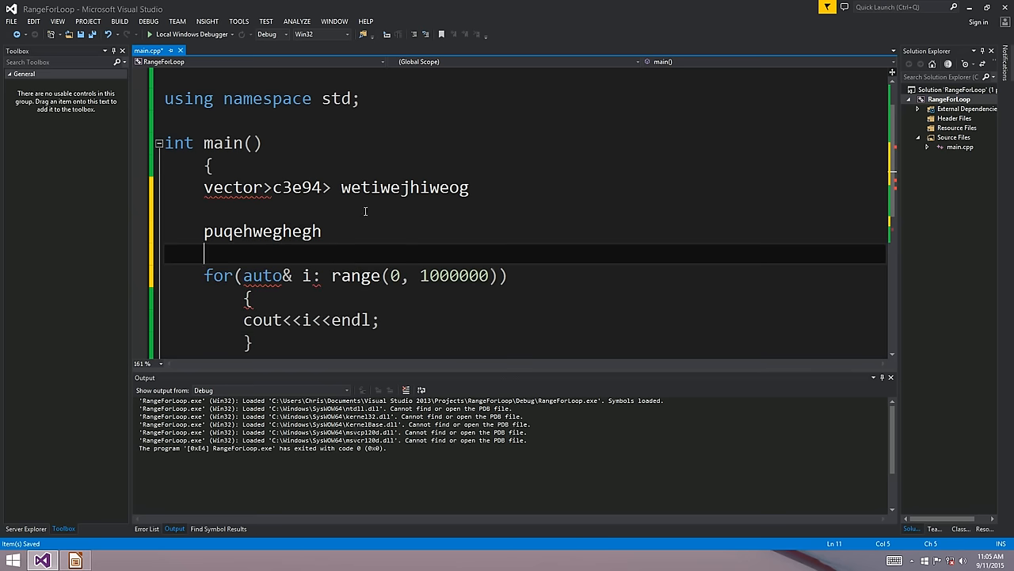
mouse_move(355, 276)
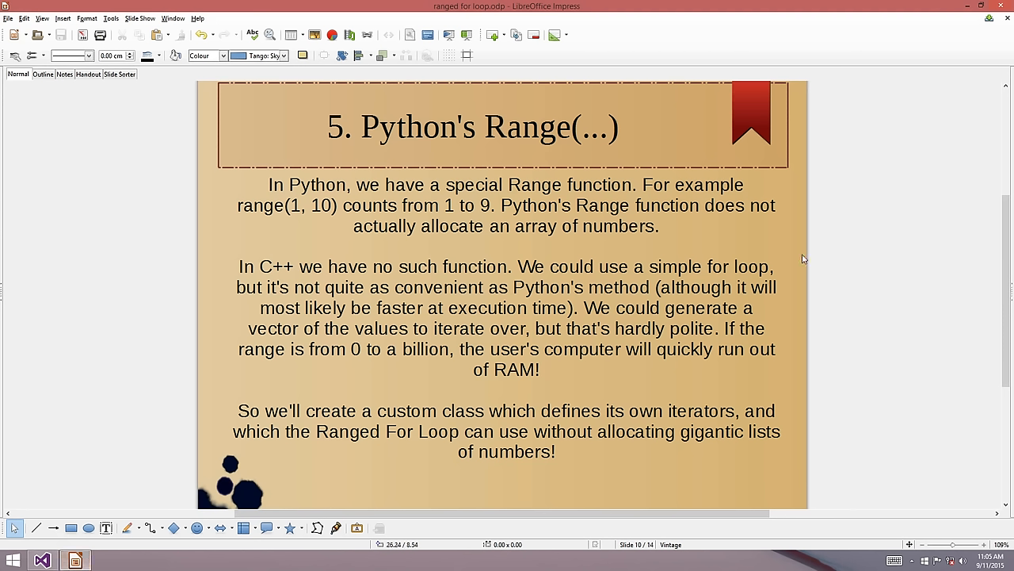
mouse_move(520, 404)
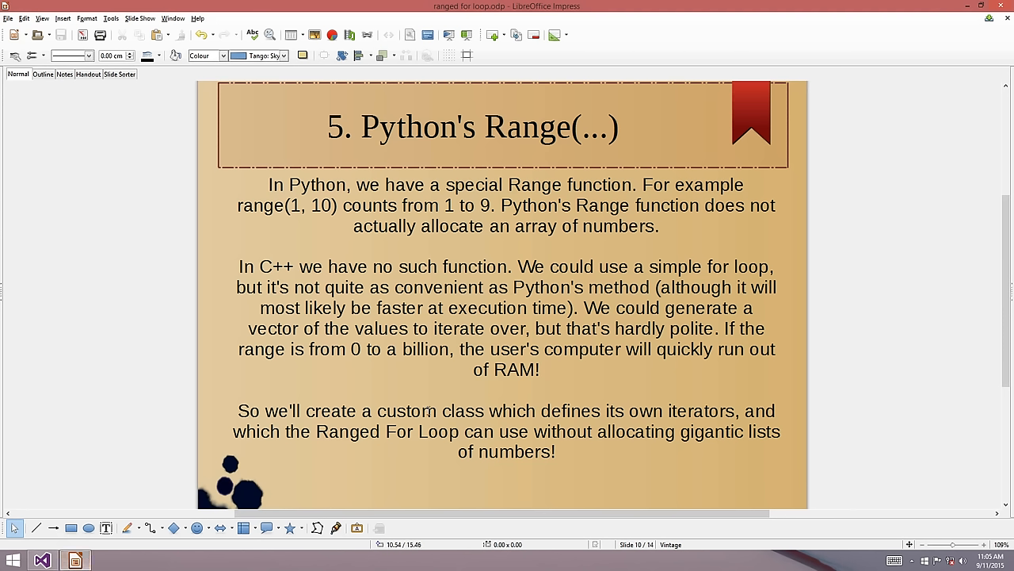
mouse_move(447, 438)
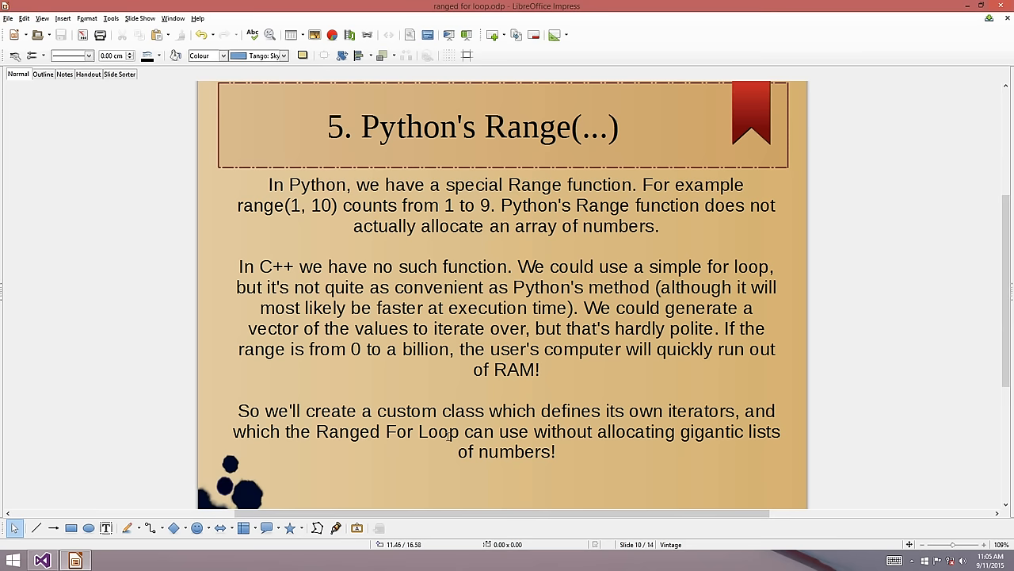
mouse_move(505, 425)
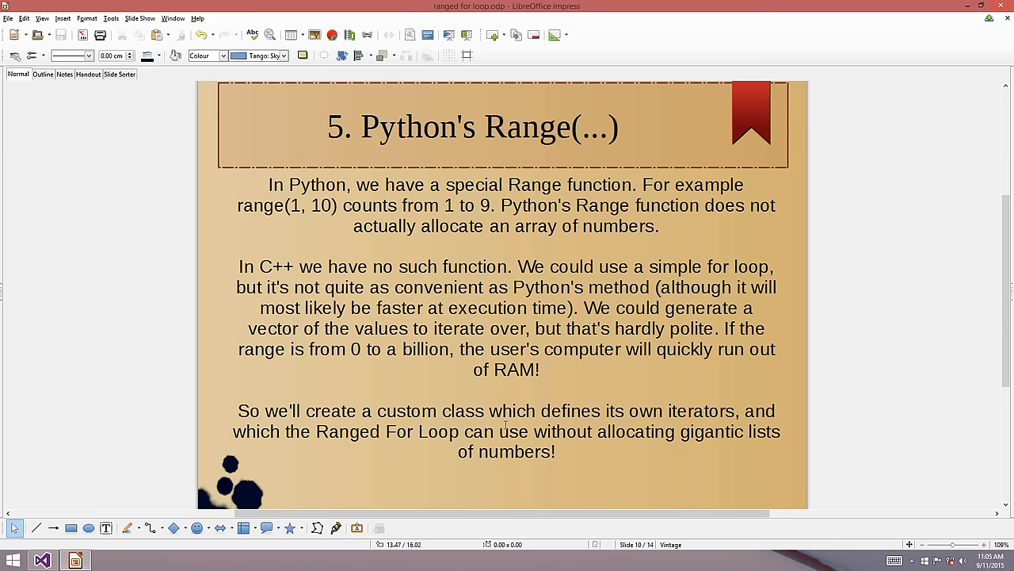
mouse_move(816, 214)
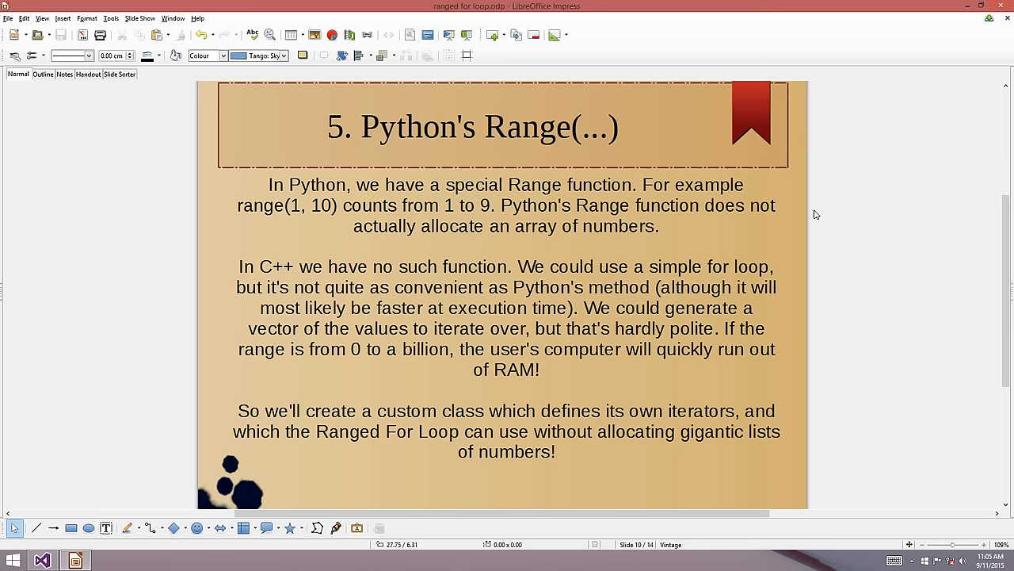
Advance from the Python's Range slide to slide 11, '5. Fizz Buzz!'.
key("Page_Down")
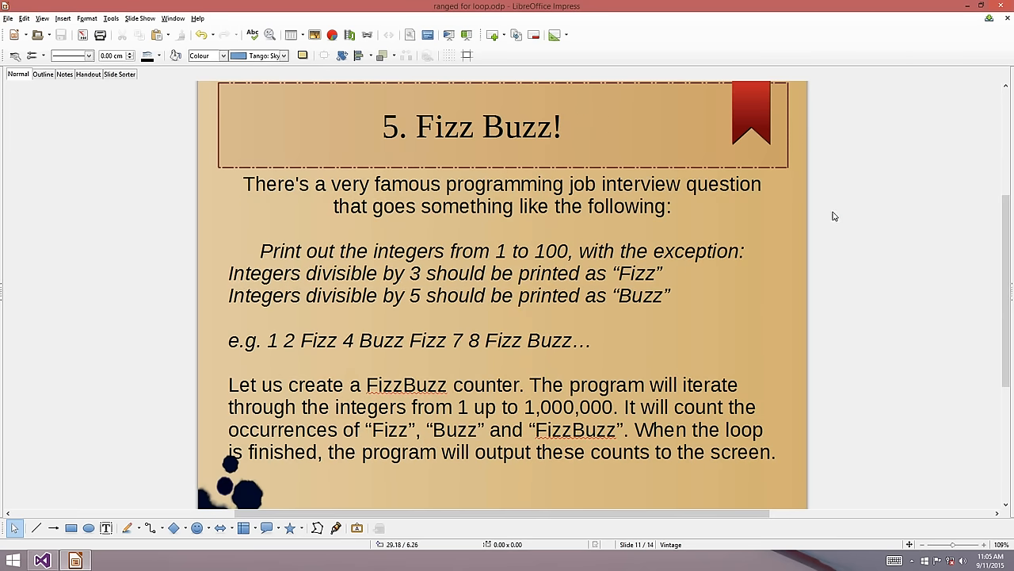
Emphasise the title and the word FizzBuzz, then advance to slide 12, '5. Given'.
left_click_drag(282, 183, 570, 184)
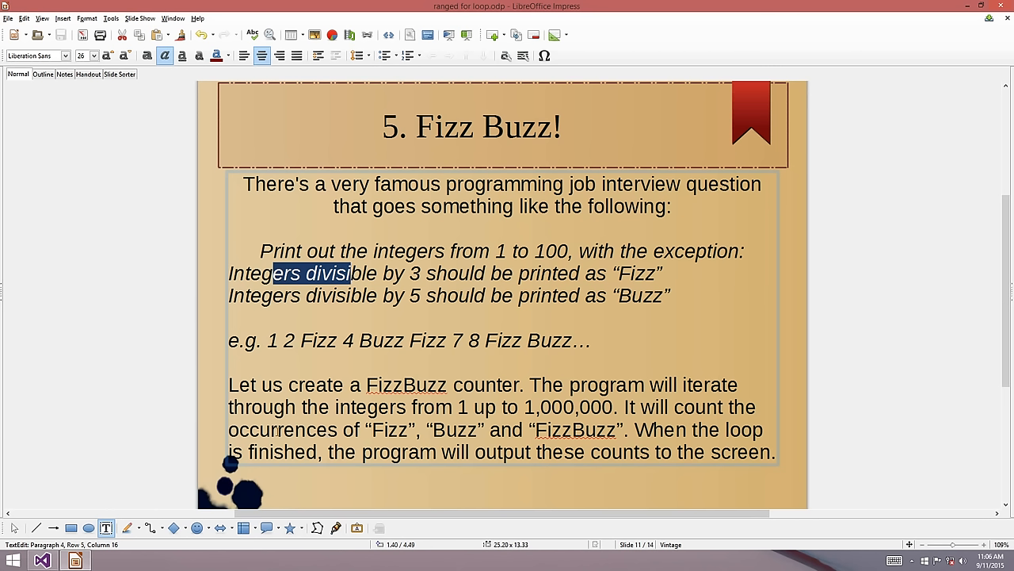
double_click(387, 429)
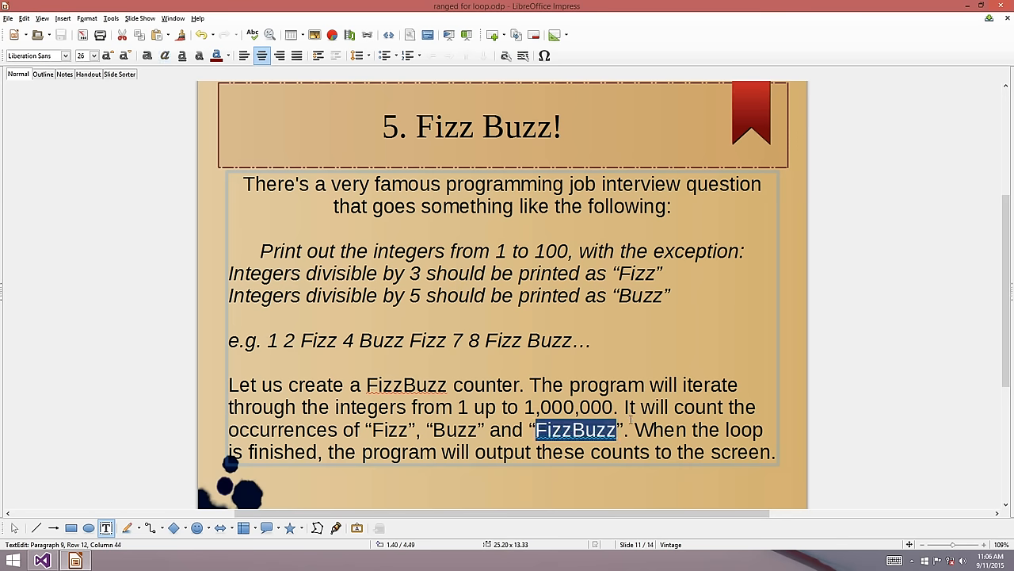
left_click(855, 336)
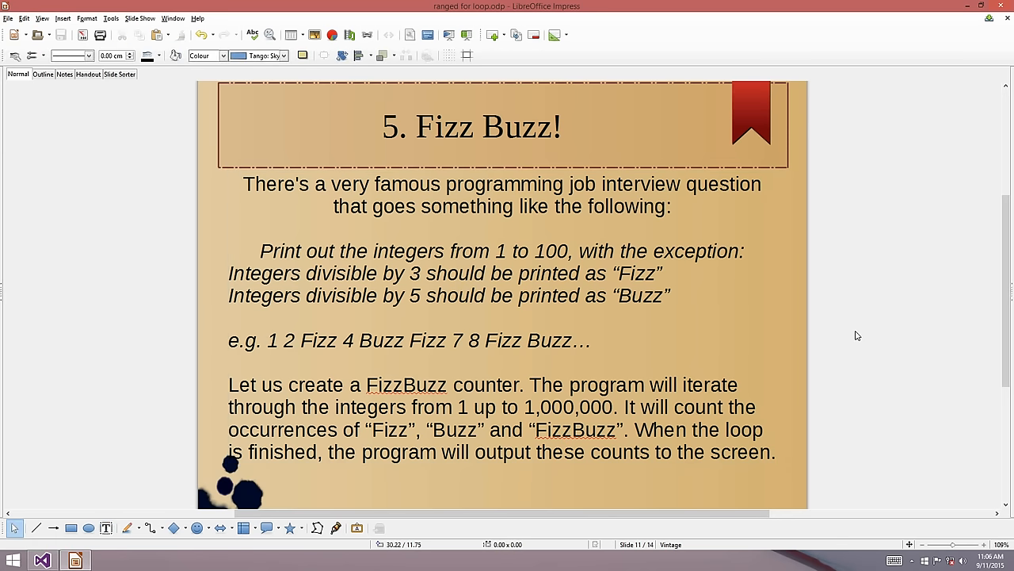
key("Page_Down")
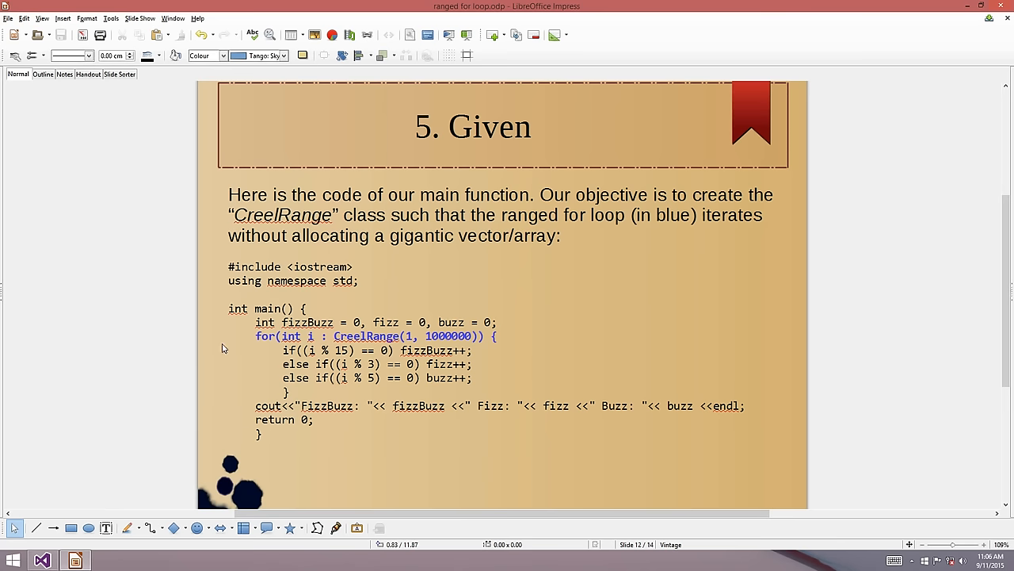
Mark the loop body code on the Given slide, then clear the selection.
double_click(357, 363)
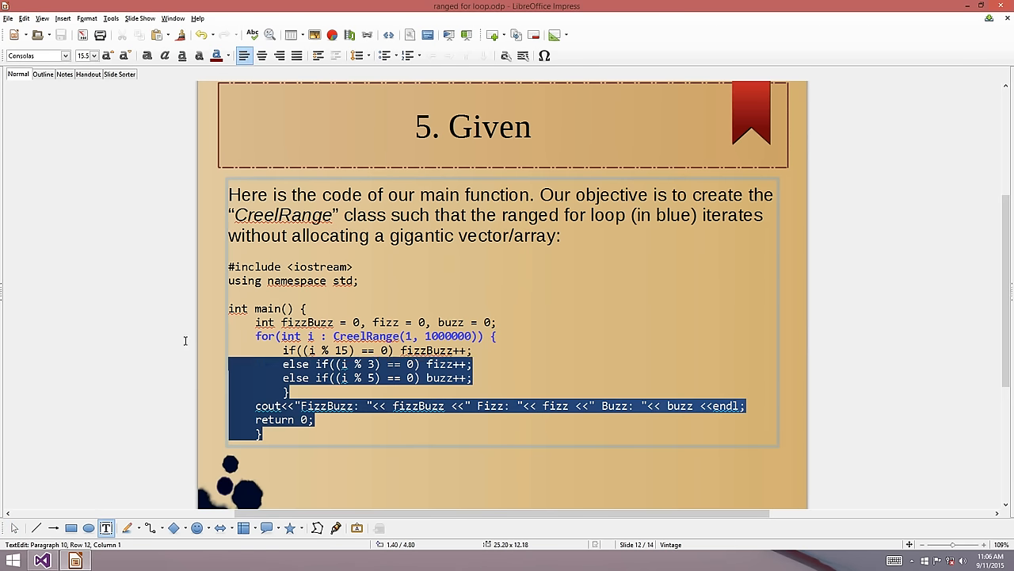
left_click(150, 285)
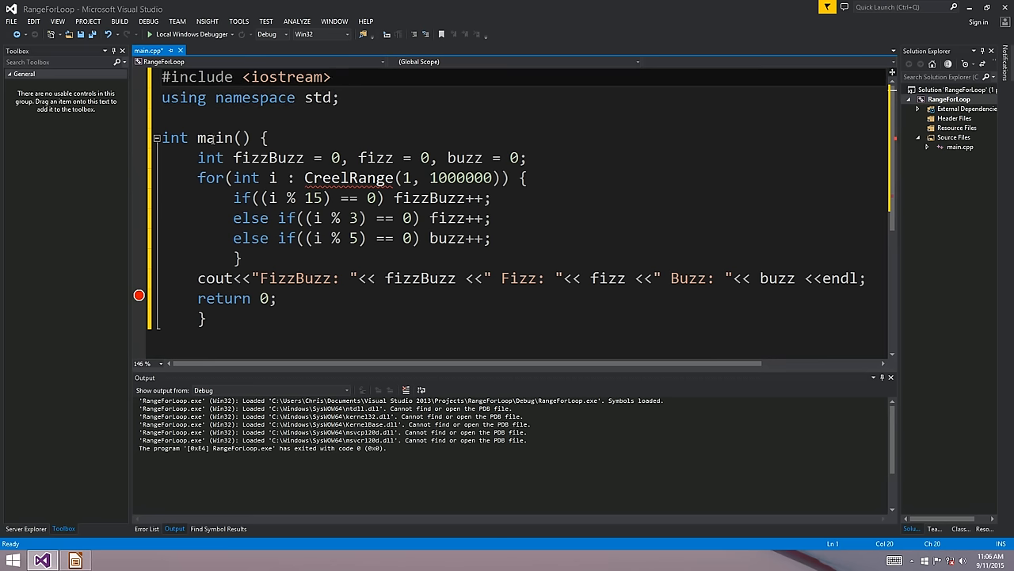
Add a blank line after the counter declarations and discard the half-written 'for(int i = 0;' loop.
left_click(268, 157)
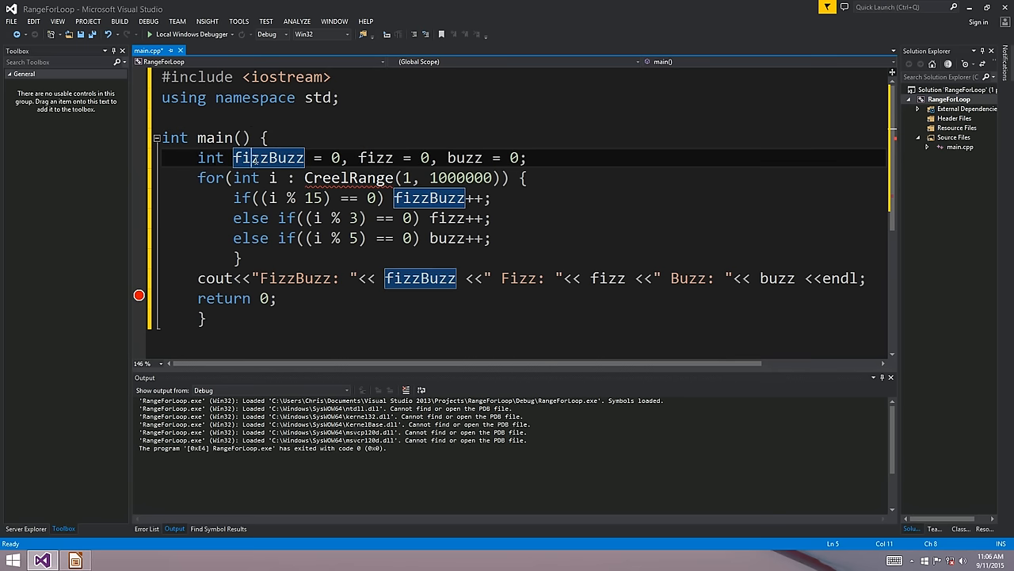
key("enter")
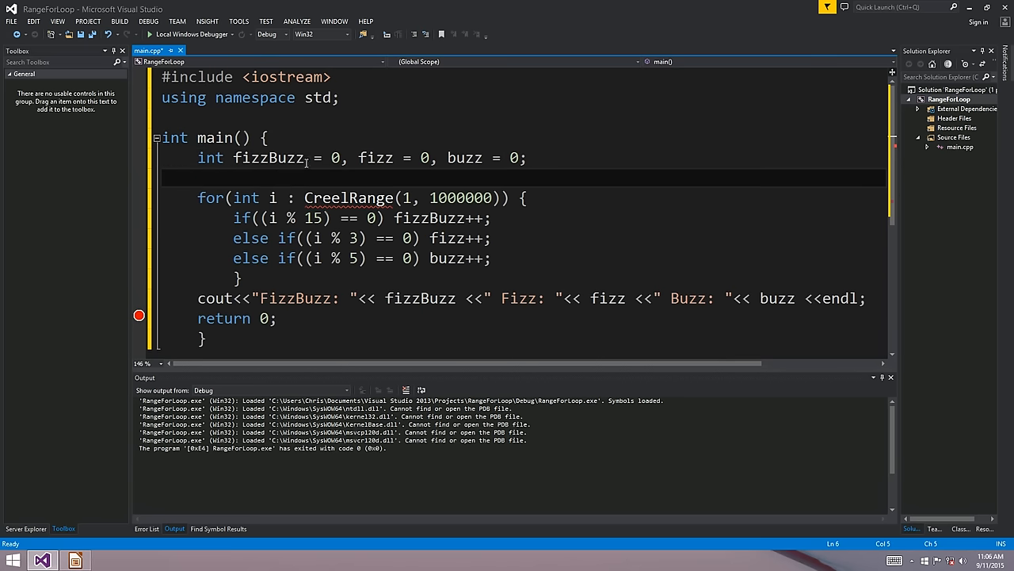
double_click(268, 158)
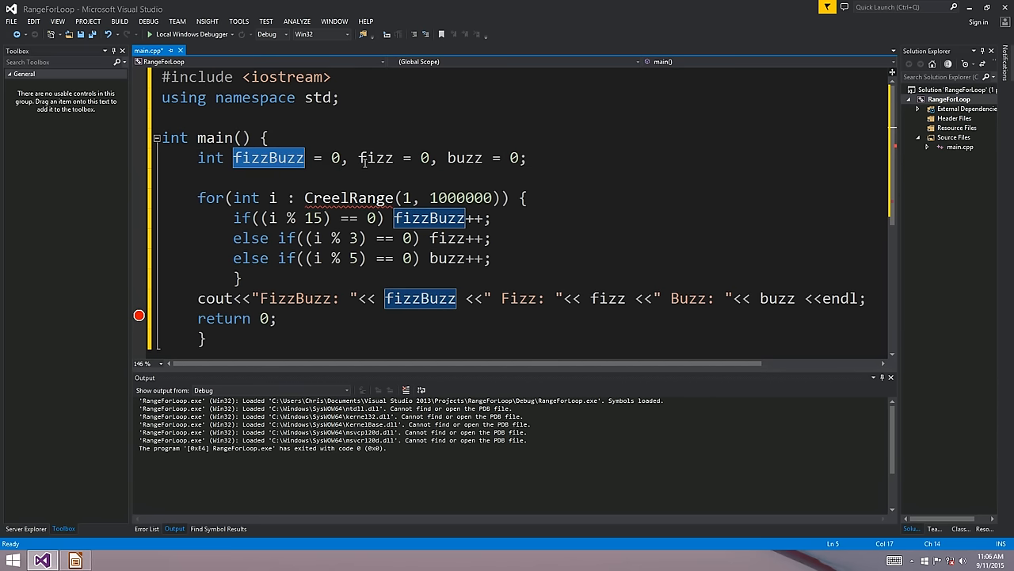
left_click(374, 159)
type("fo")
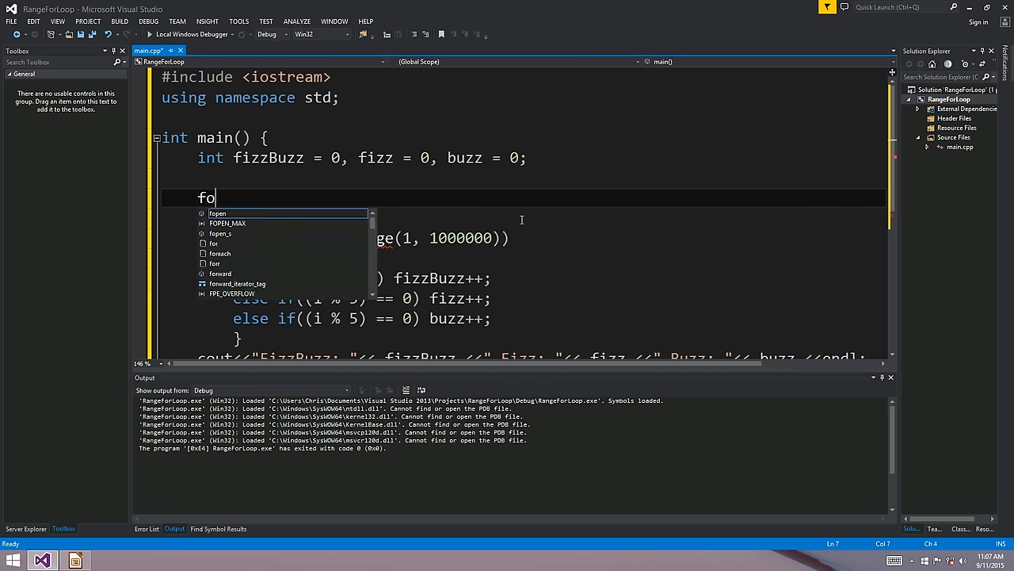
type("r(int i = 0; i < 1000")
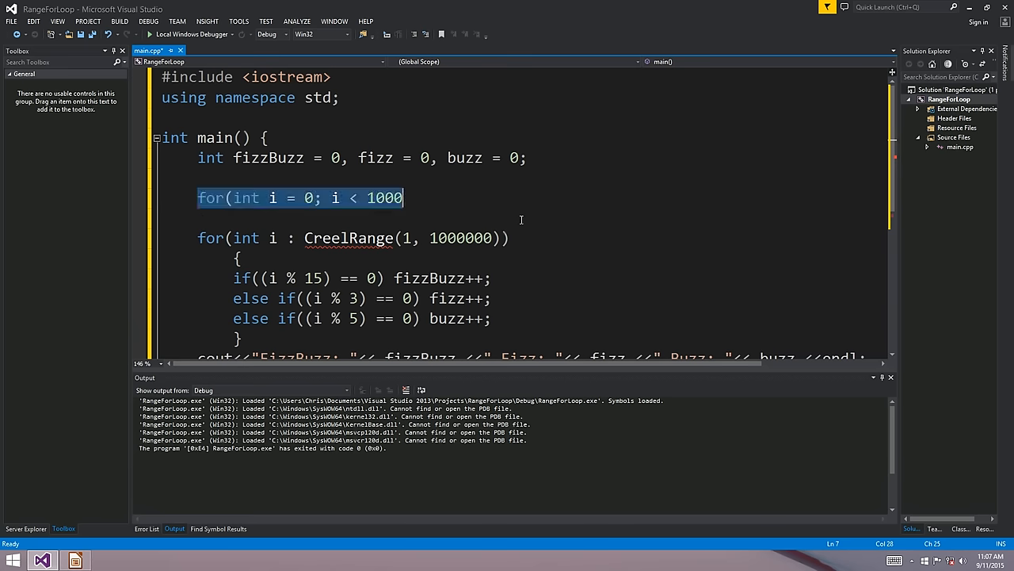
key("Delete")
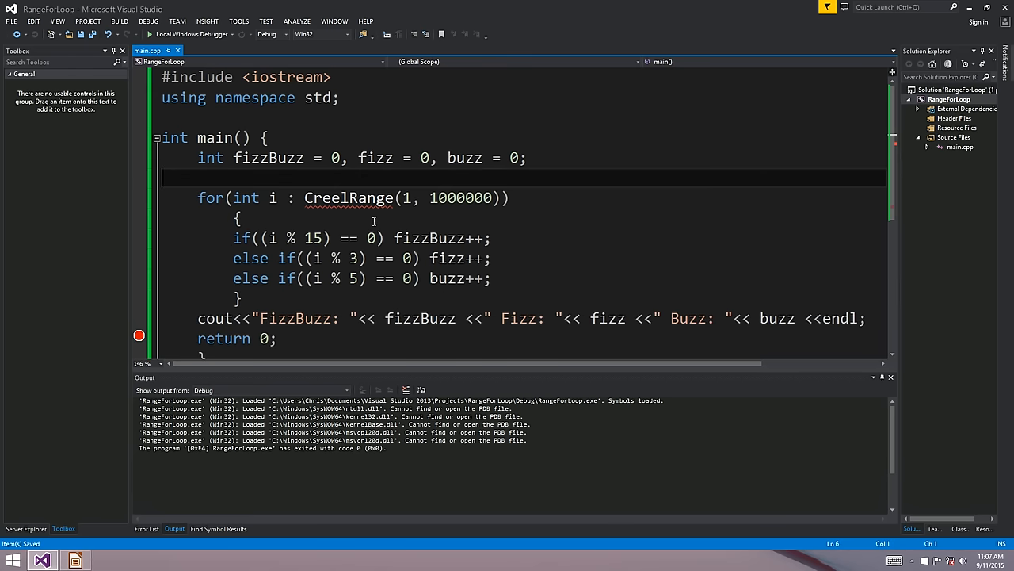
Inspect the undefined CreelRange identifier, the loop variable i and the upper bound 1000000 in the range-for.
double_click(349, 196)
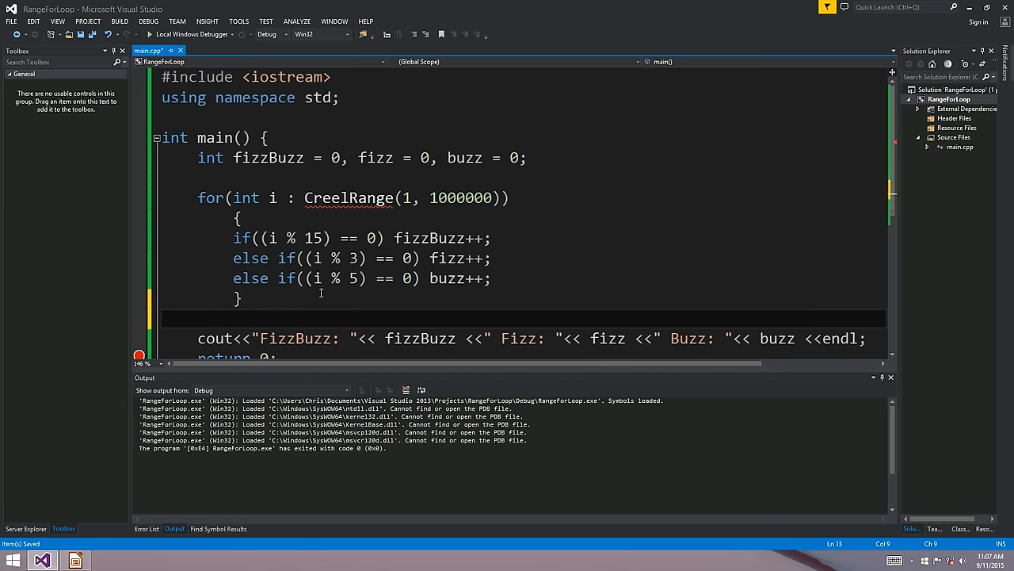
double_click(348, 197)
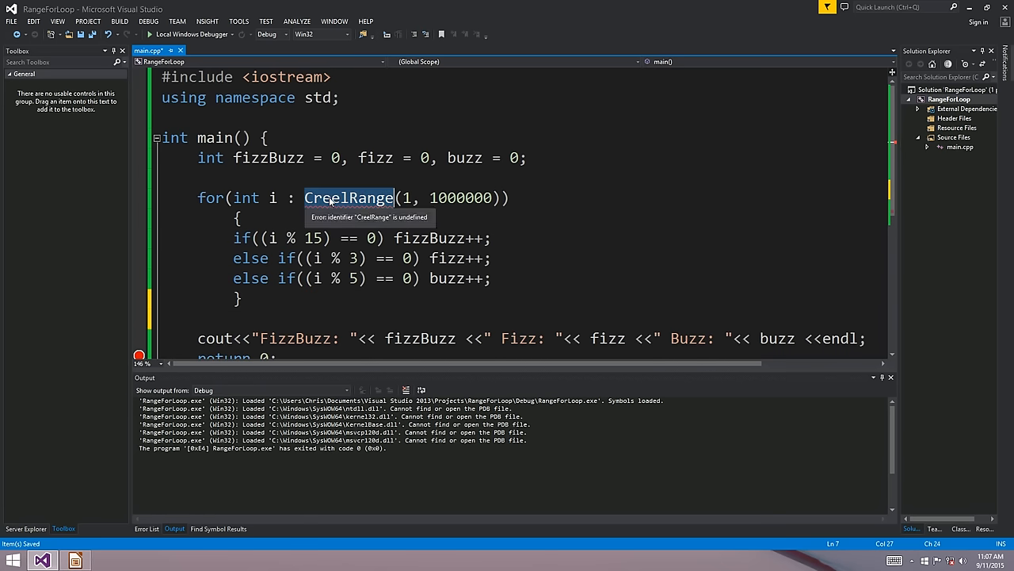
mouse_move(326, 201)
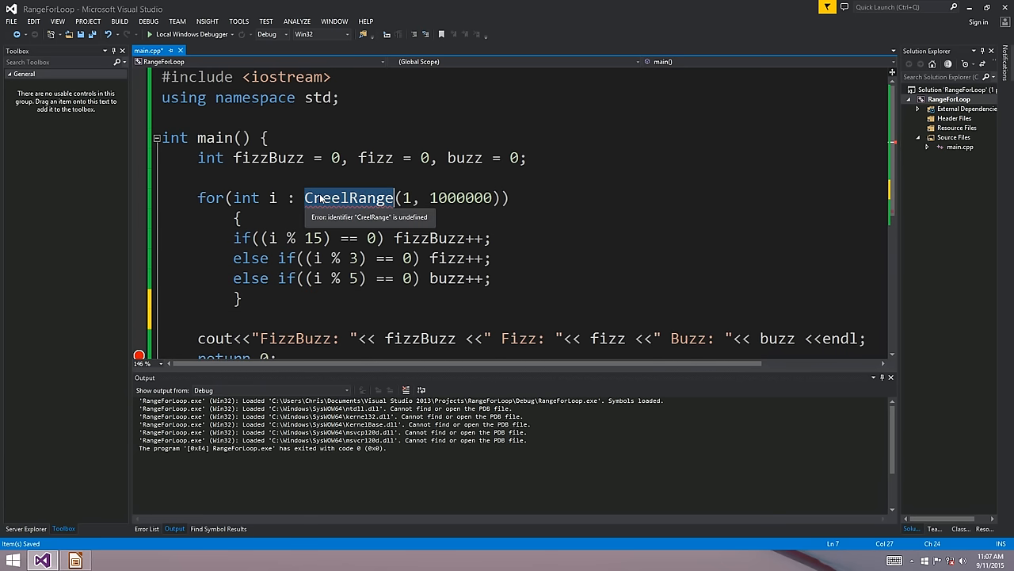
left_click(272, 197)
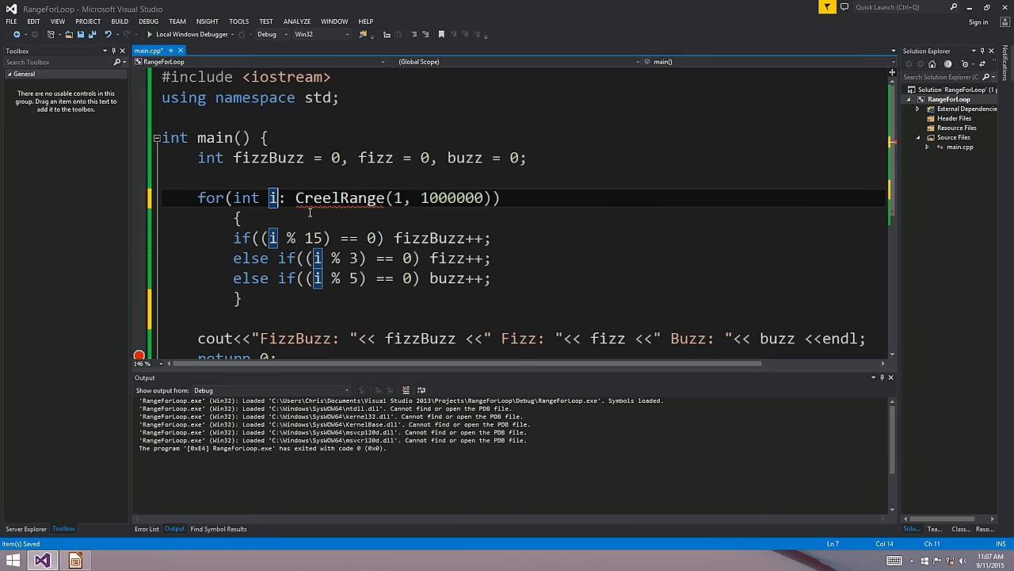
double_click(339, 197)
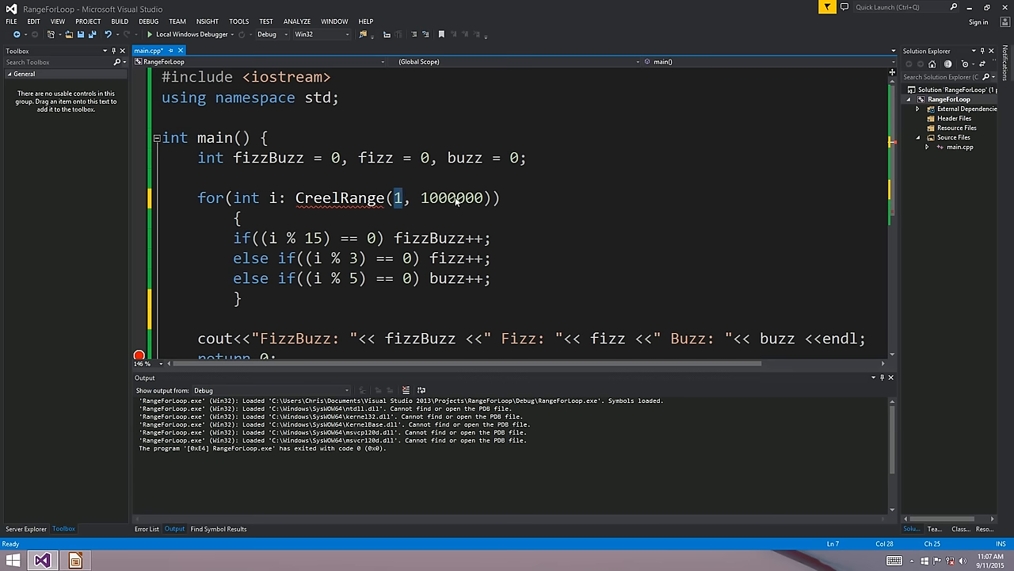
double_click(452, 197)
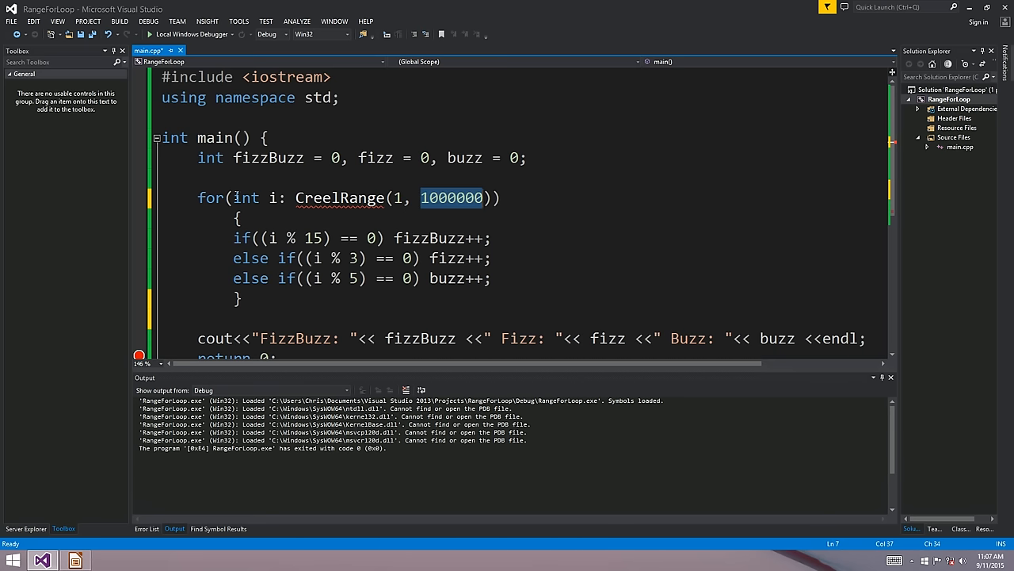
left_click(452, 196)
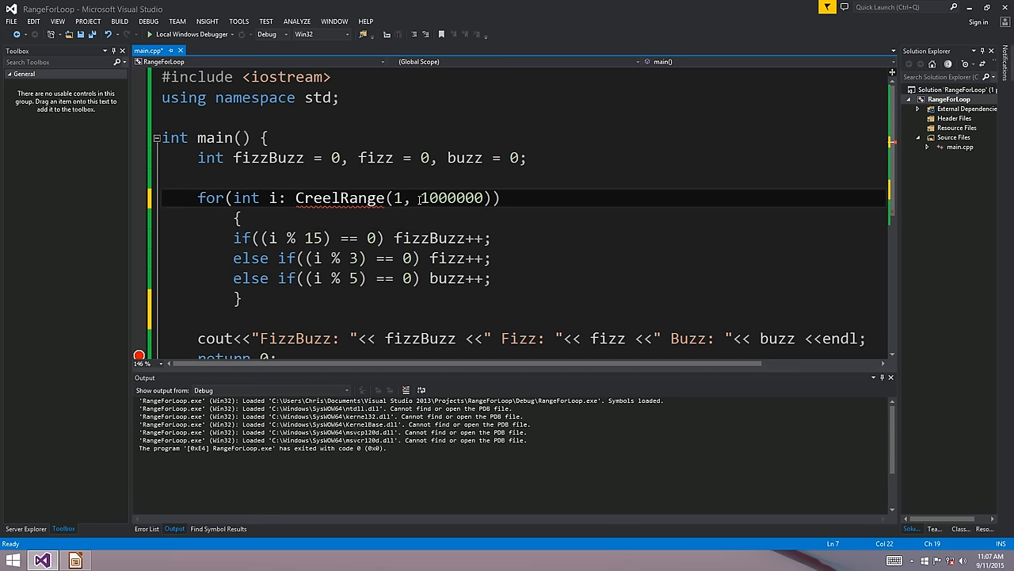
Highlight the bound and loop variable once more, then move to the line just above main.
double_click(450, 197)
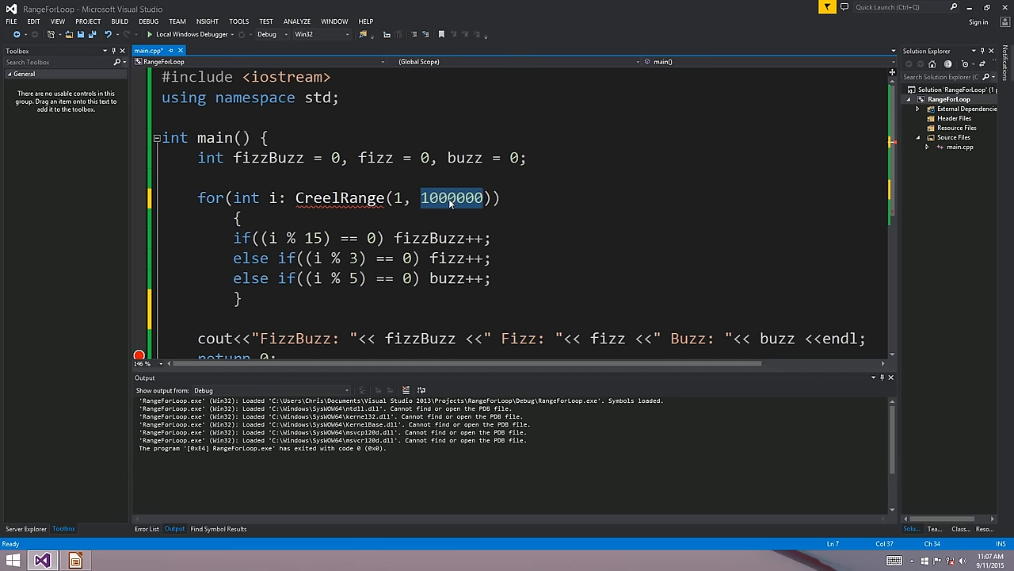
mouse_move(436, 209)
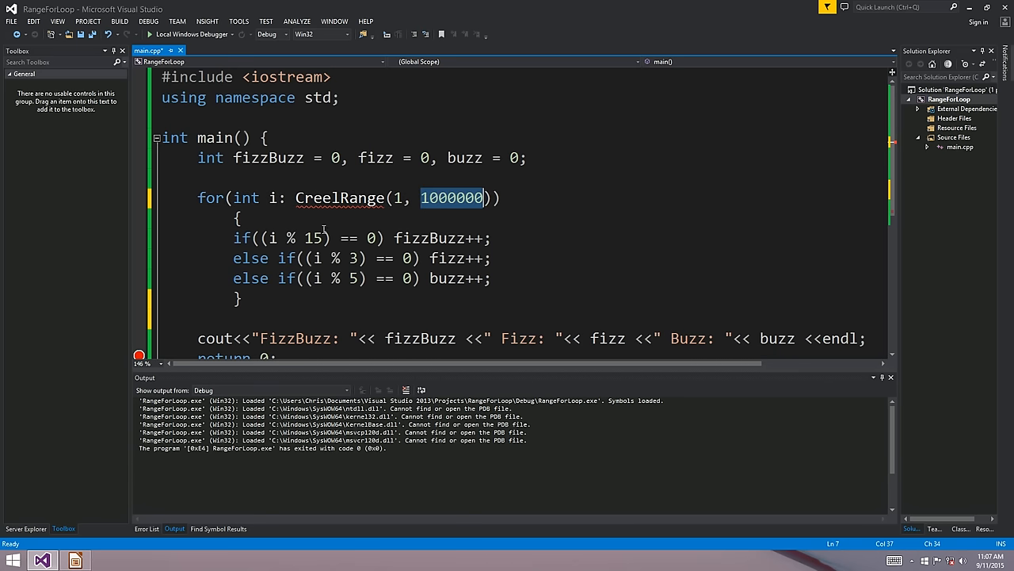
double_click(317, 238)
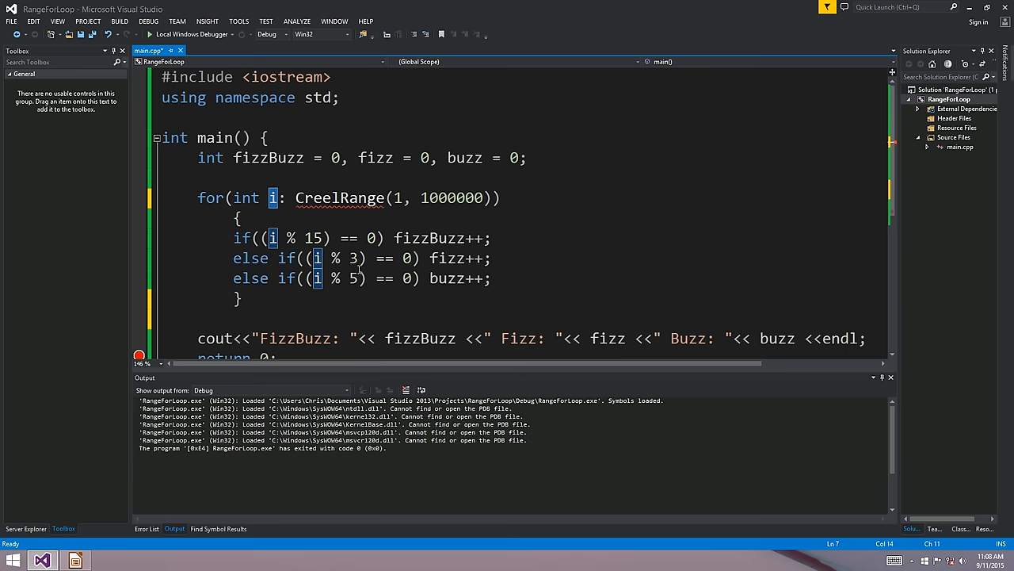
scroll("down", 3)
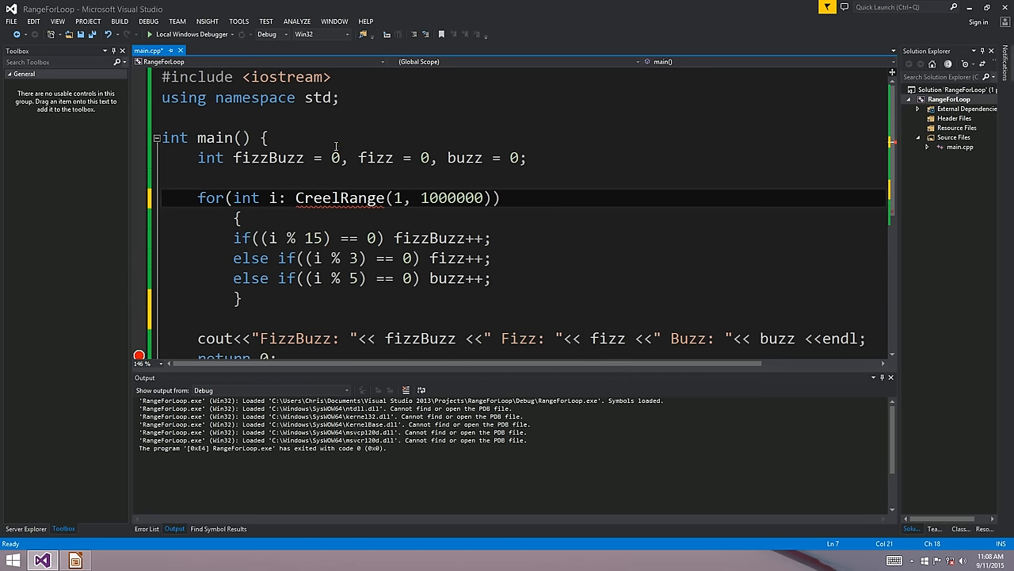
left_click(327, 117)
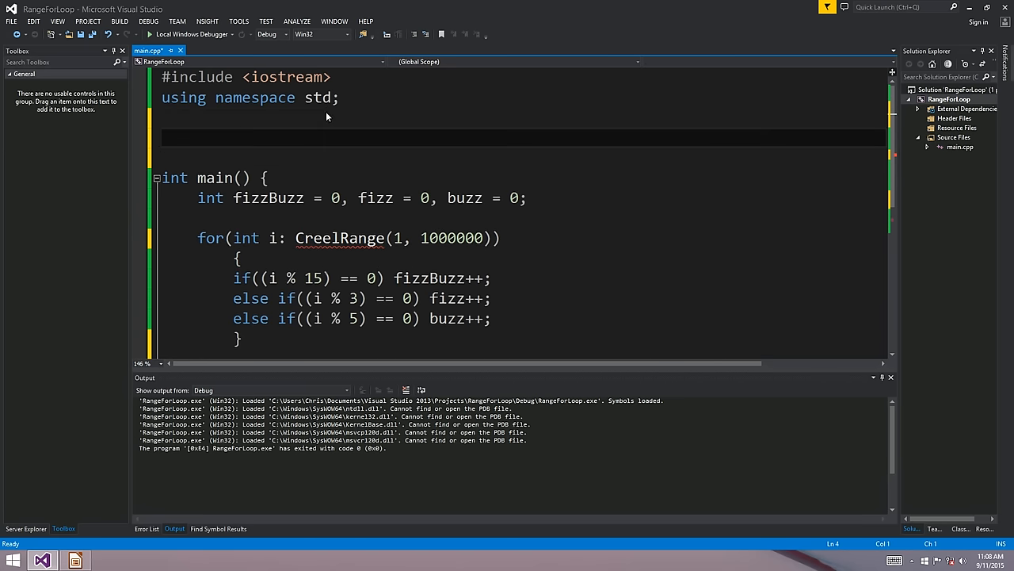
Declare an empty class CreelRange above main.
type("class")
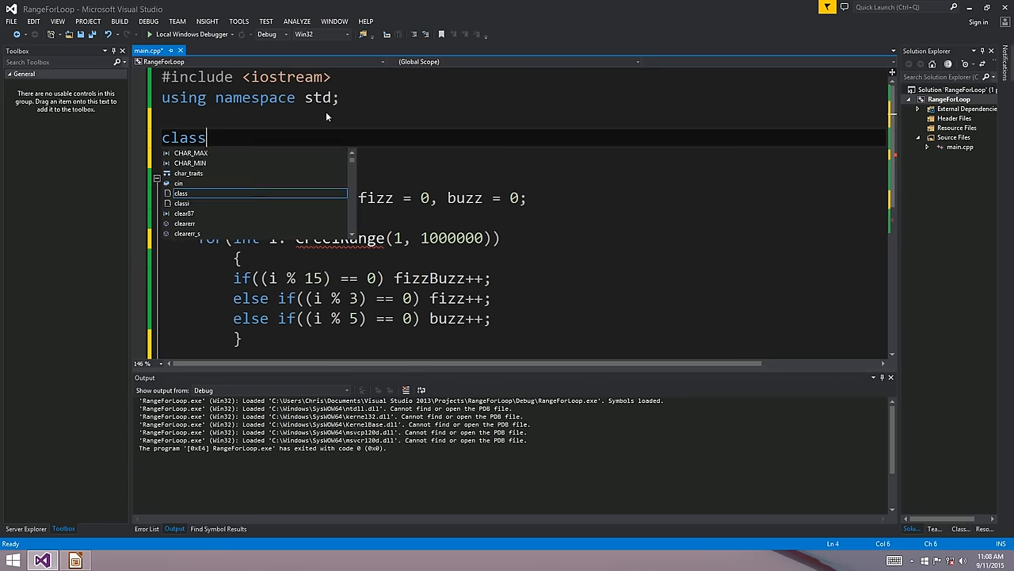
type("Creel")
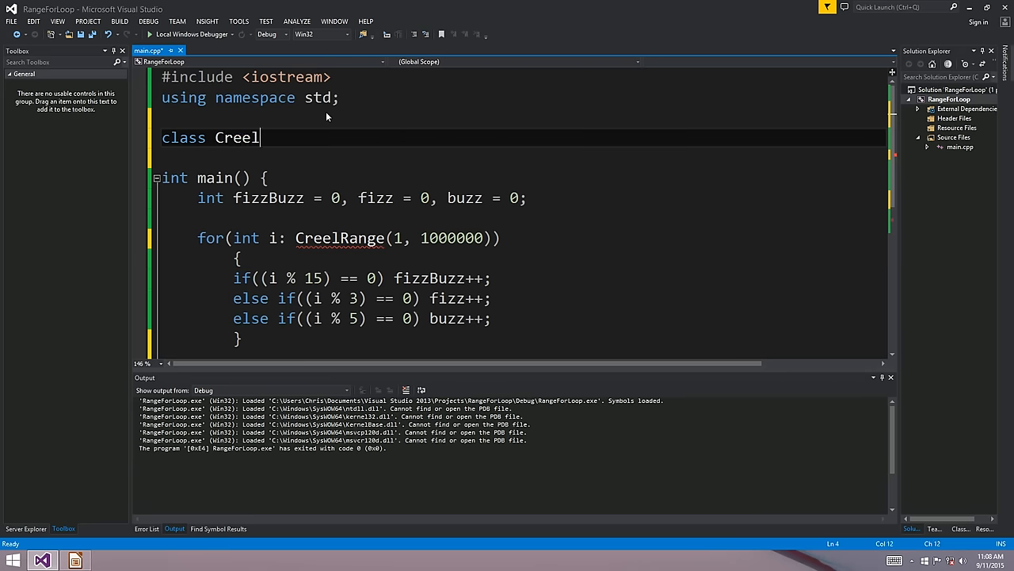
type("Range")
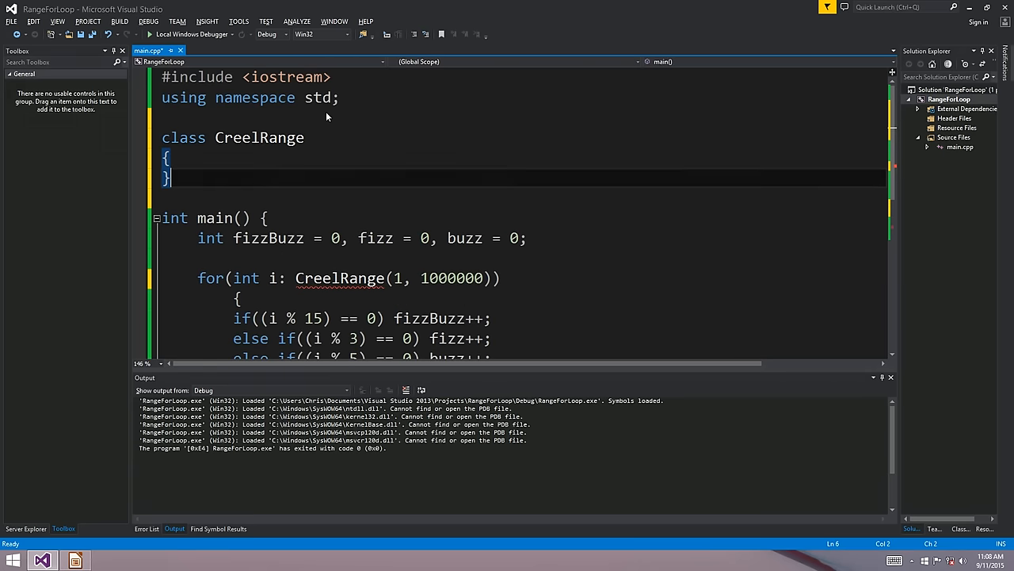
left_click(11, 23)
type("int")
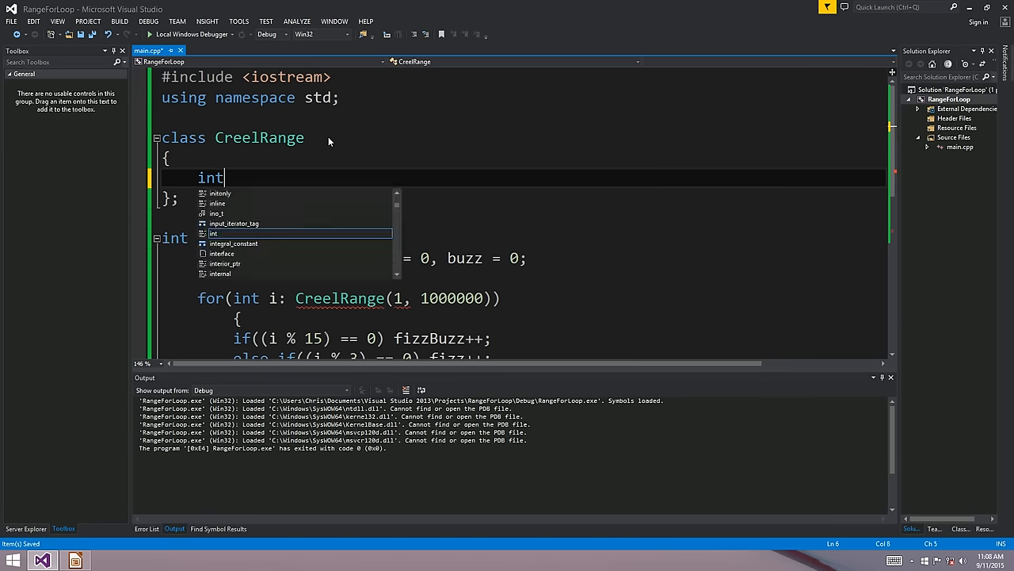
Give CreelRange the int members min, max and currentPosition.
type("min, max")
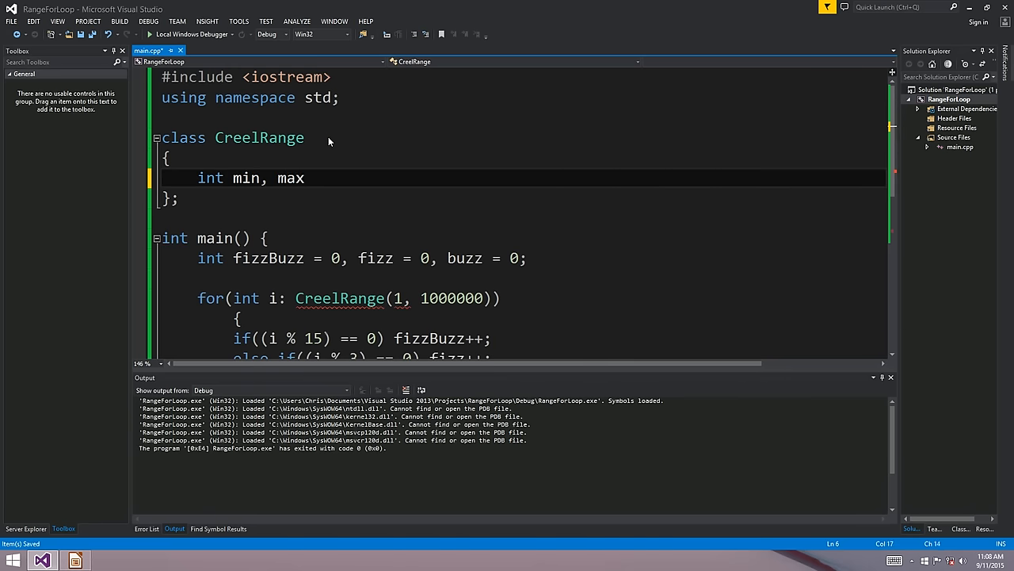
type(", currentPosition;")
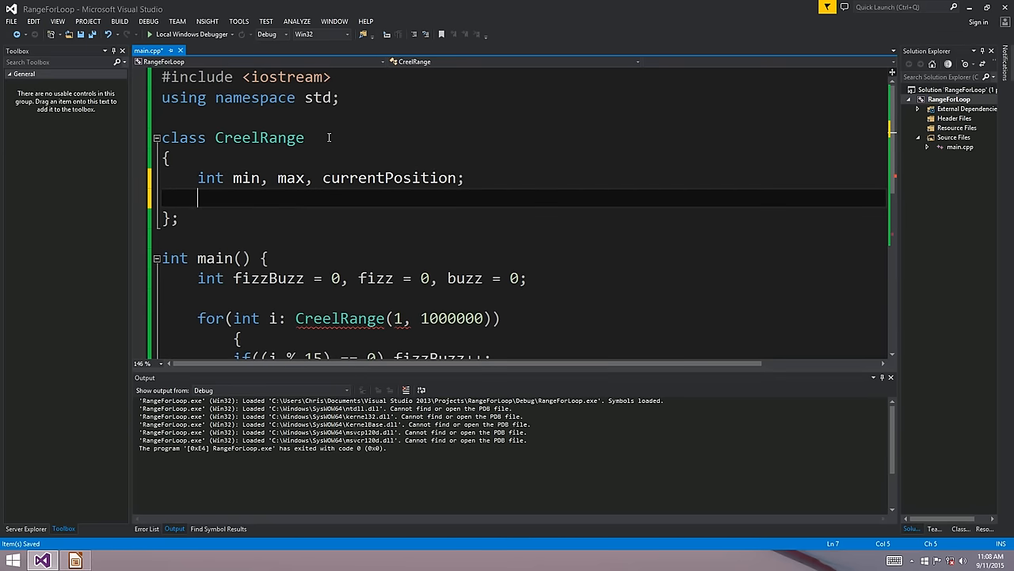
double_click(450, 317)
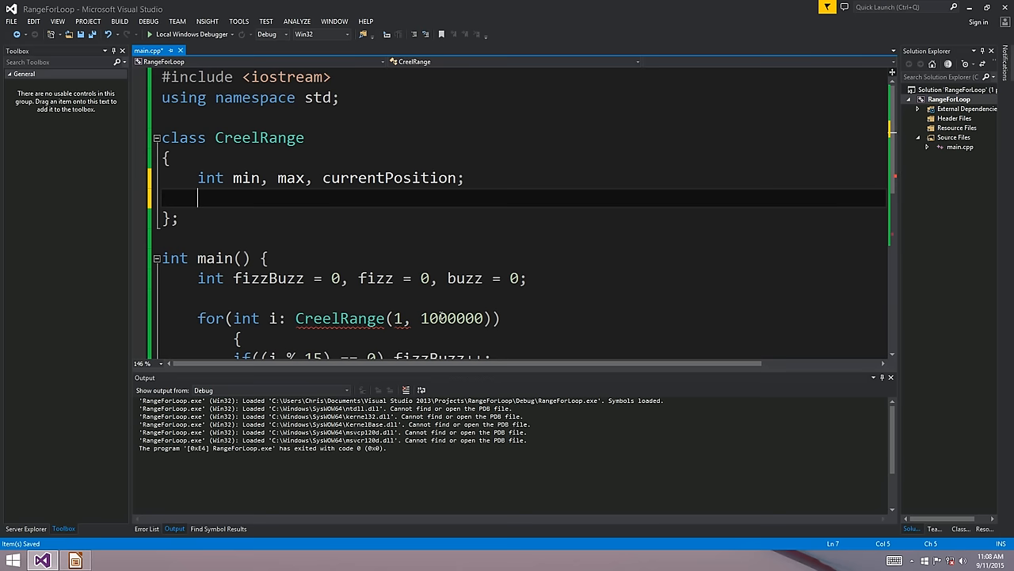
left_click(383, 317)
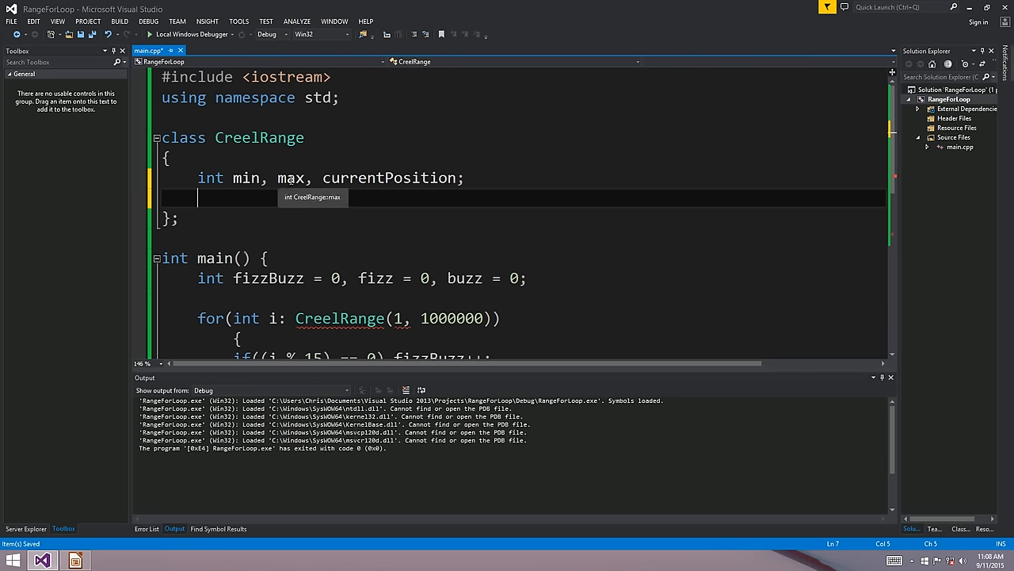
scroll("down", 3)
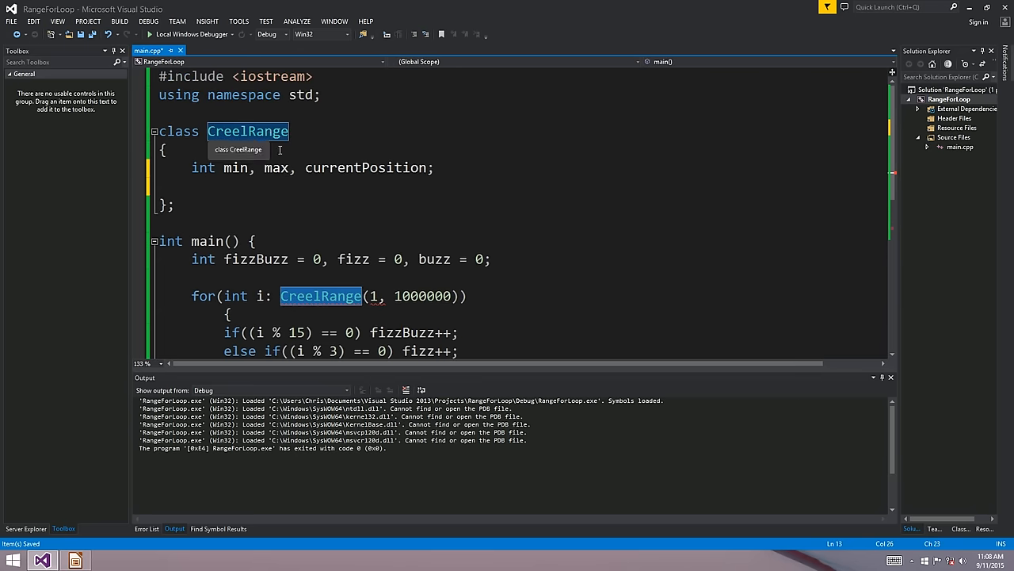
mouse_move(285, 197)
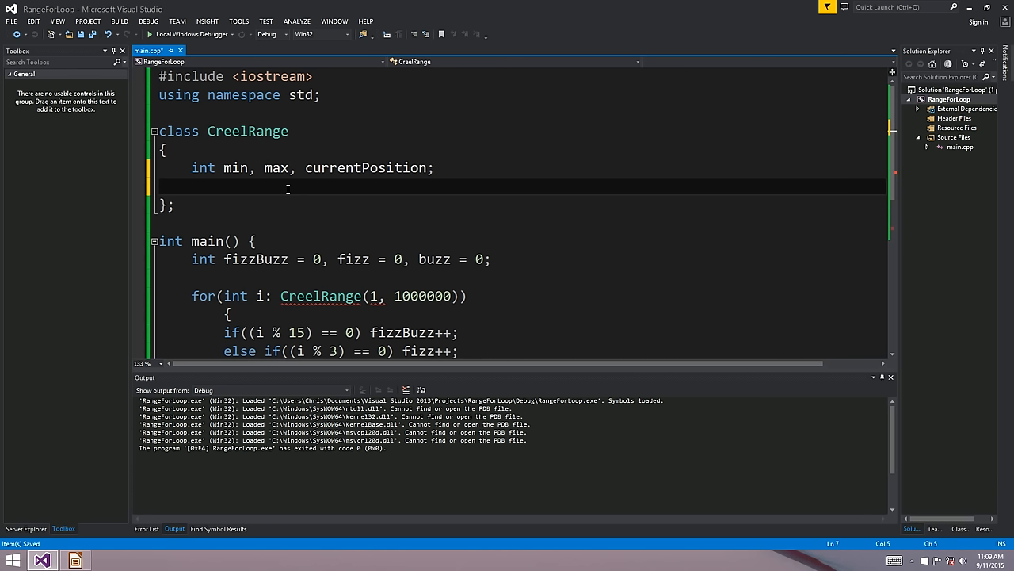
Add a CreelRange* iterator member followed by a public: access label.
type("Creel")
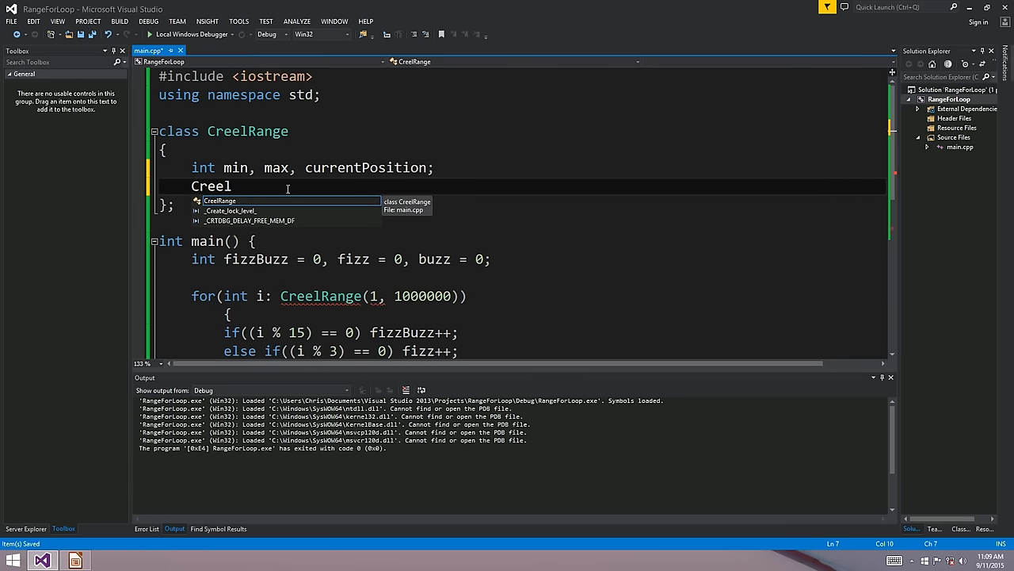
type("Range")
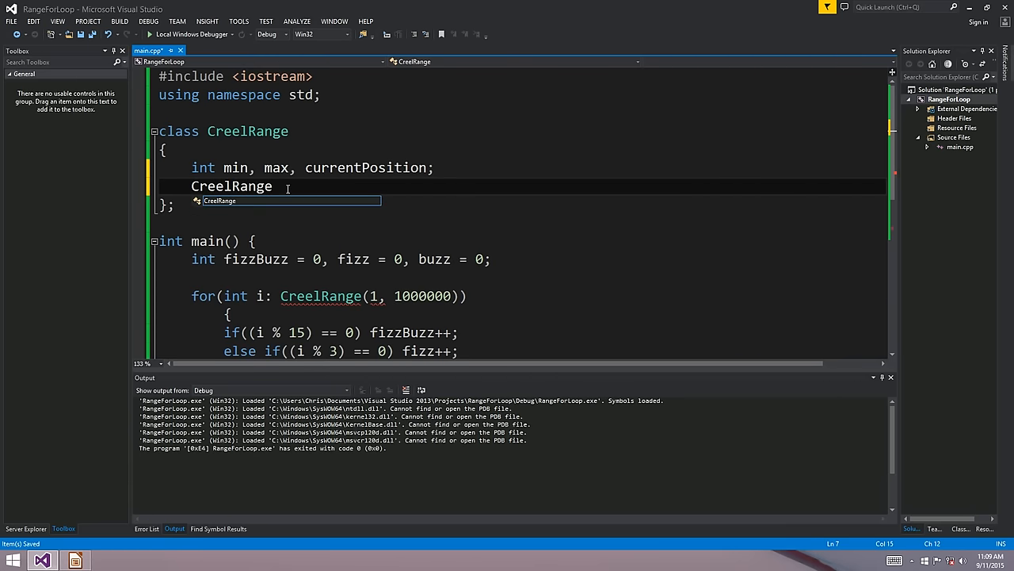
type("* iterator;")
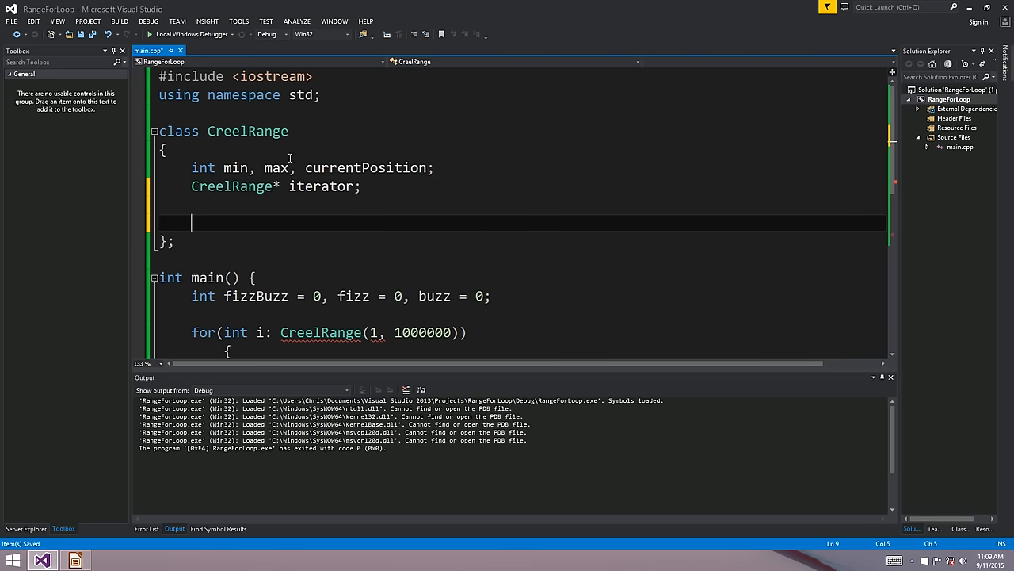
double_click(320, 185)
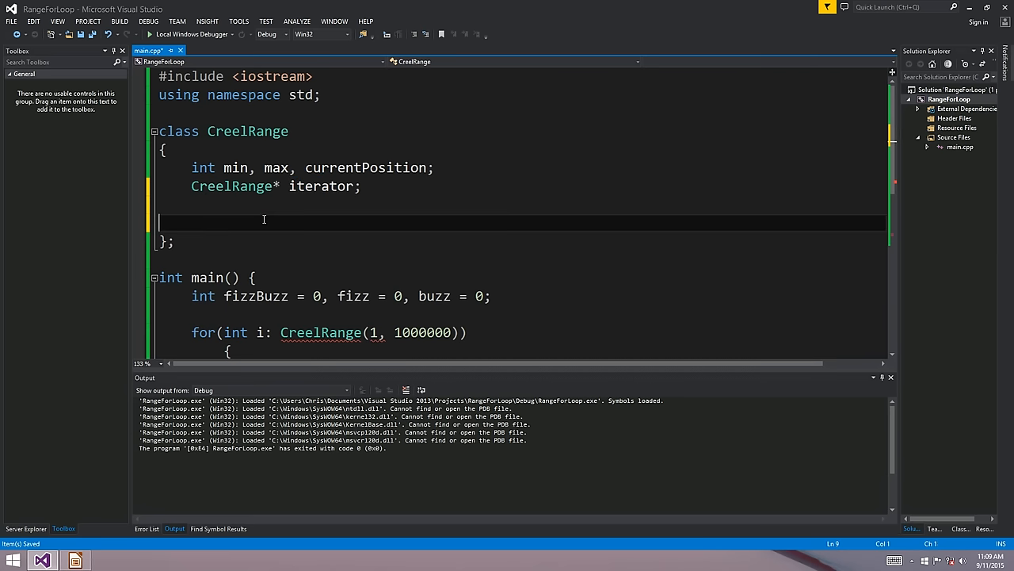
type("pub")
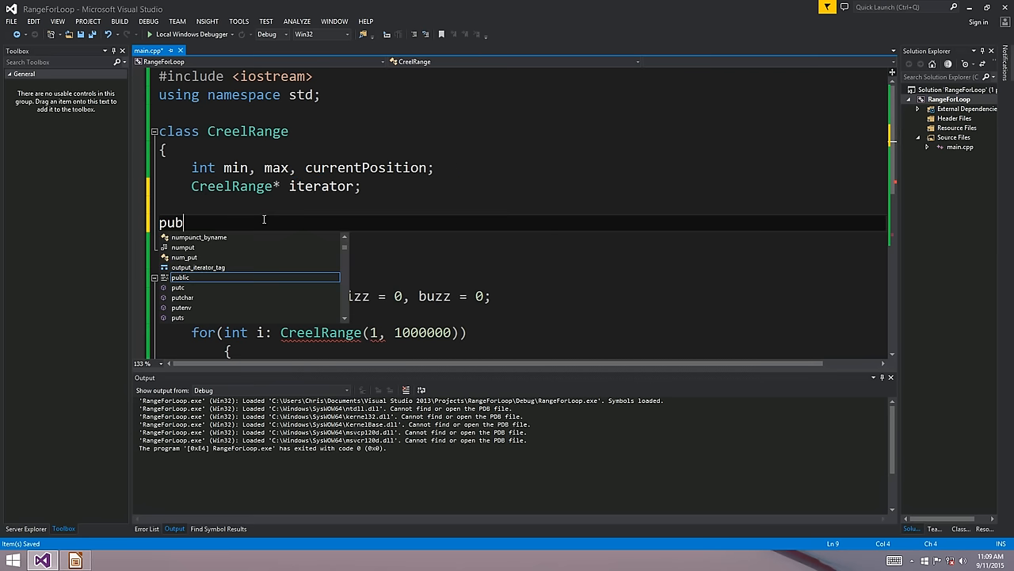
key("Enter")
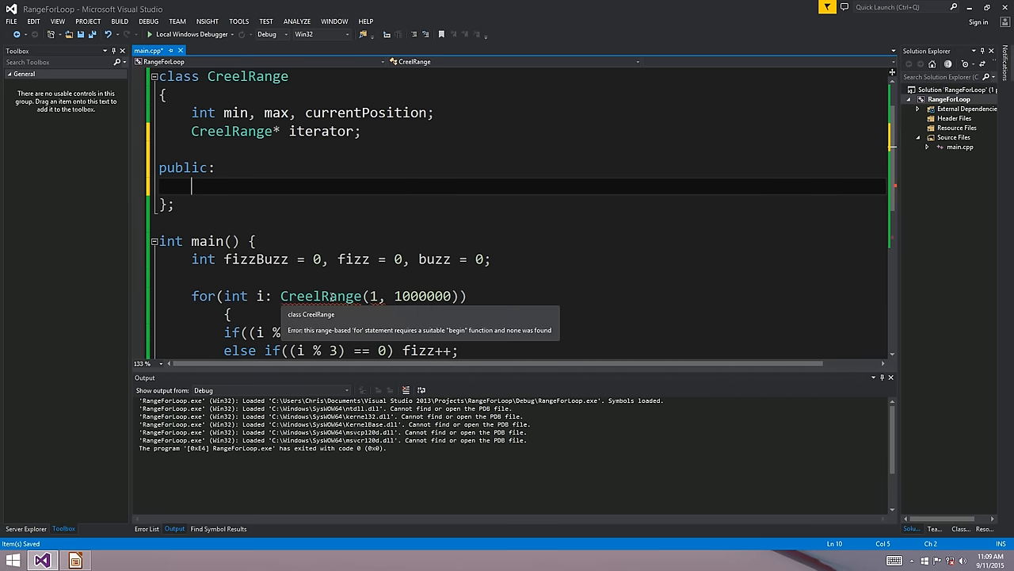
Write constructor CreelRange(int min, int max) assigning this->min = min and this->max = max.
type("CreelRange(")
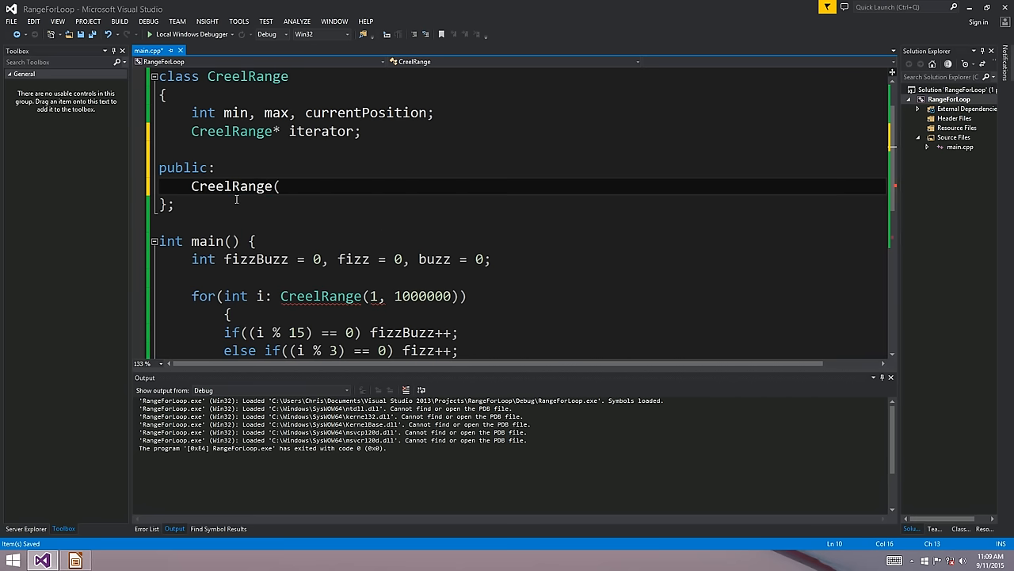
type("int min, int max)")
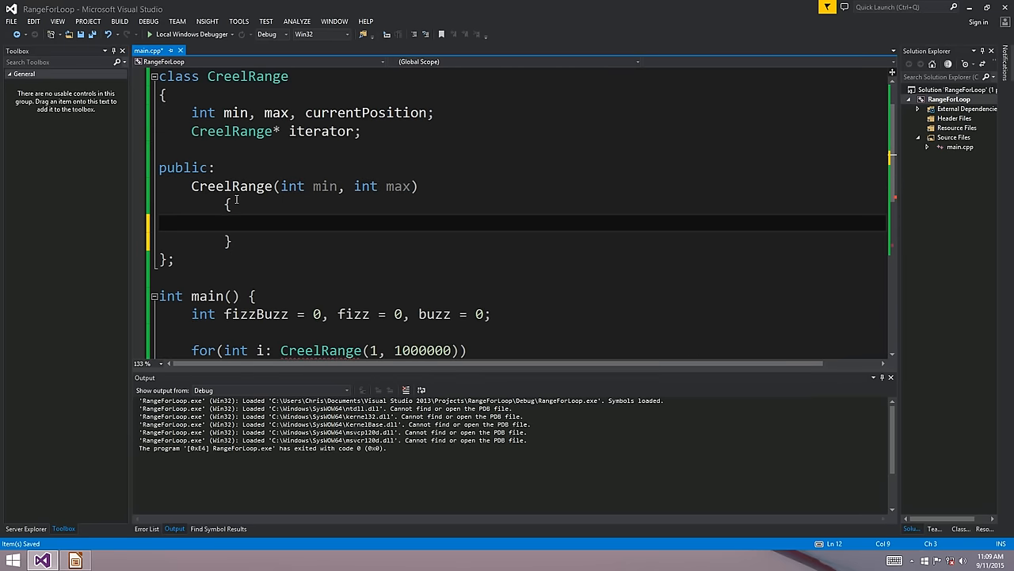
type("this->")
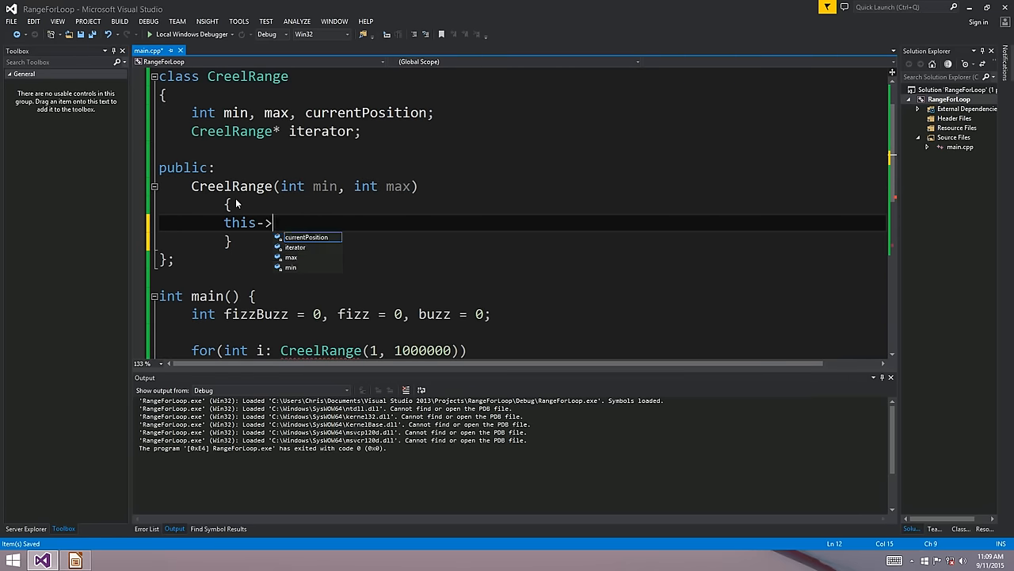
type("min =")
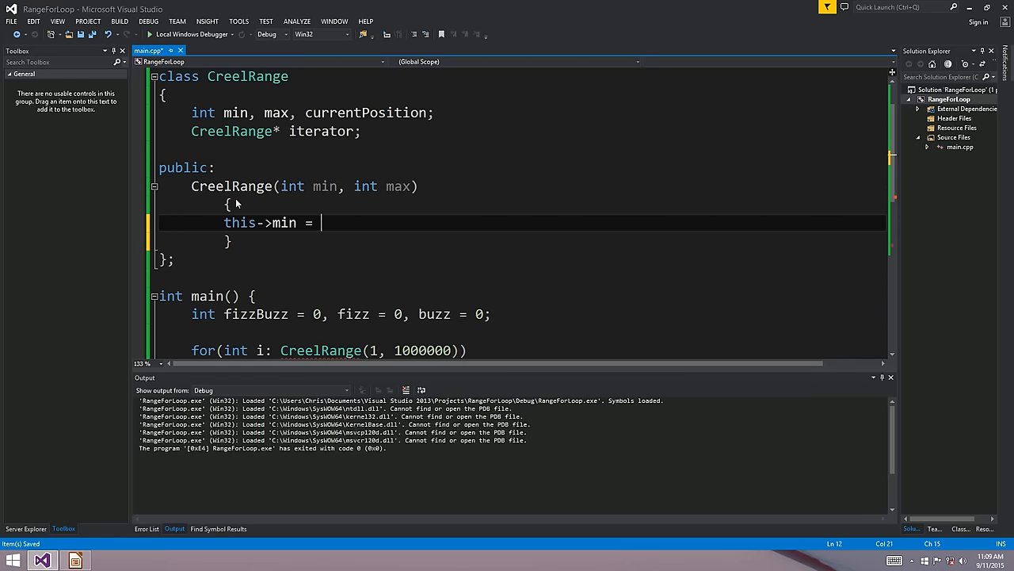
type("min;")
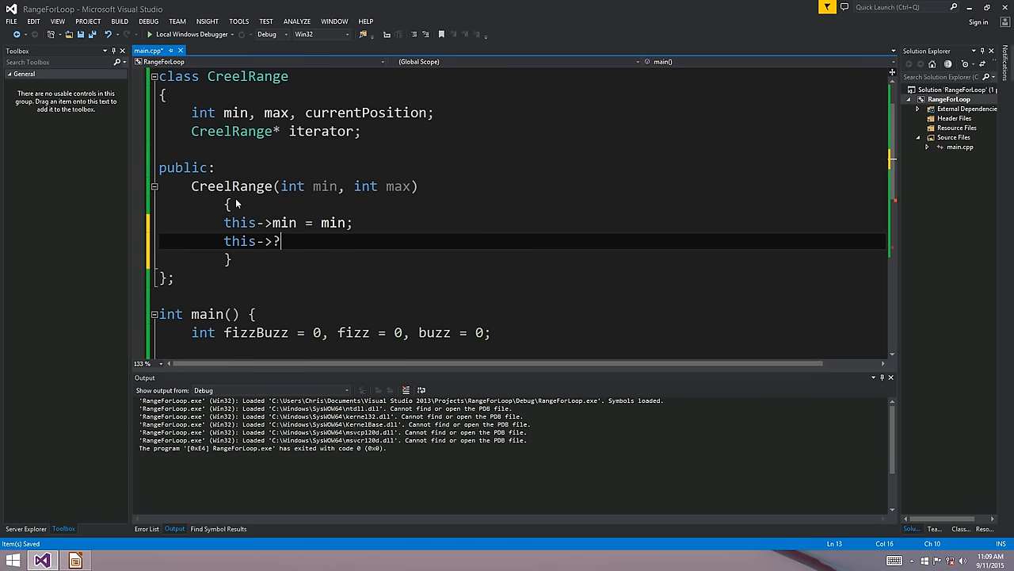
key("Backspace")
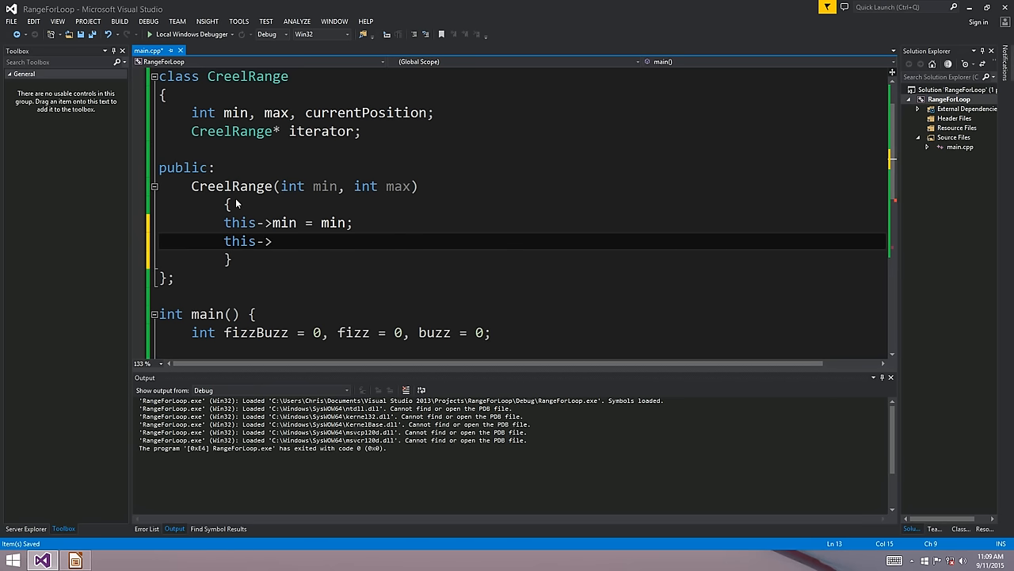
type("max = max;")
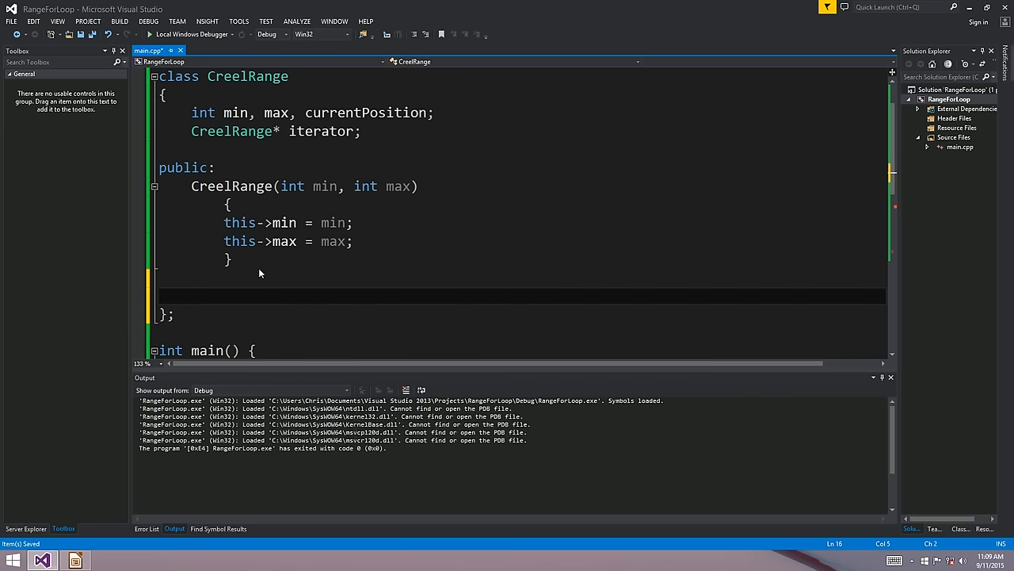
Add empty CreelRange begin() and CreelRange end() methods and start a third CreelRange member.
type("CreelR")
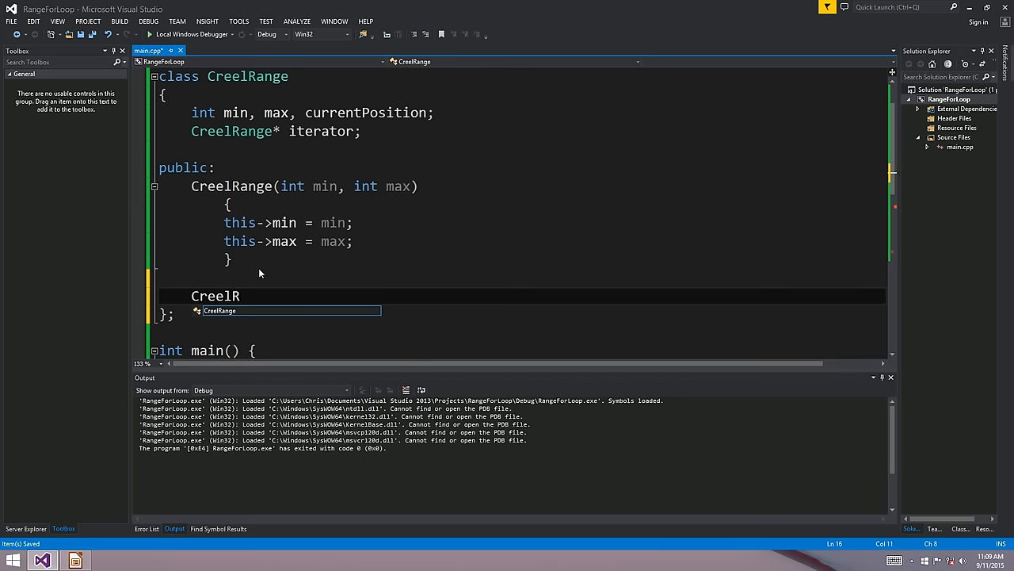
type("begin(")
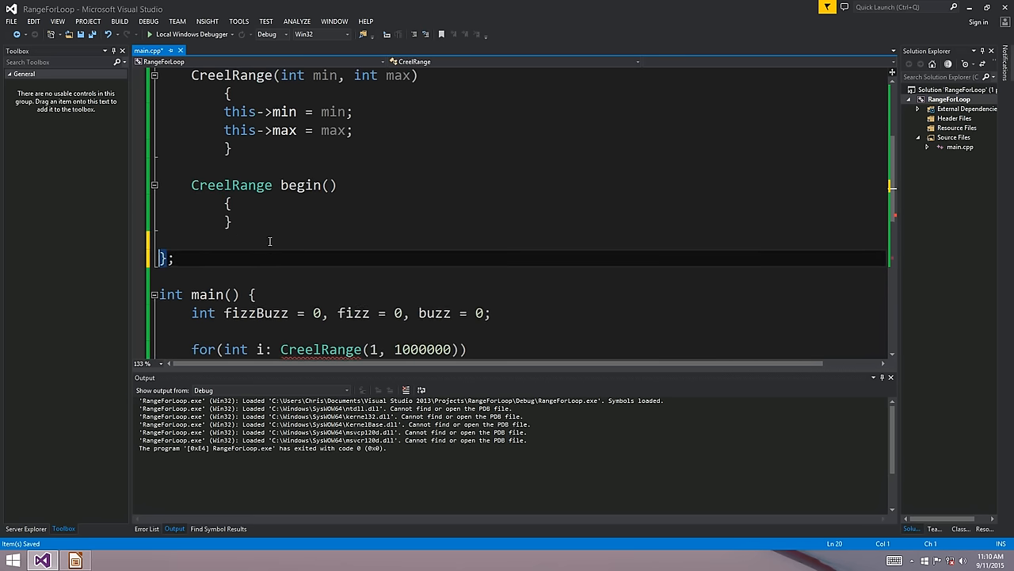
type("Creel")
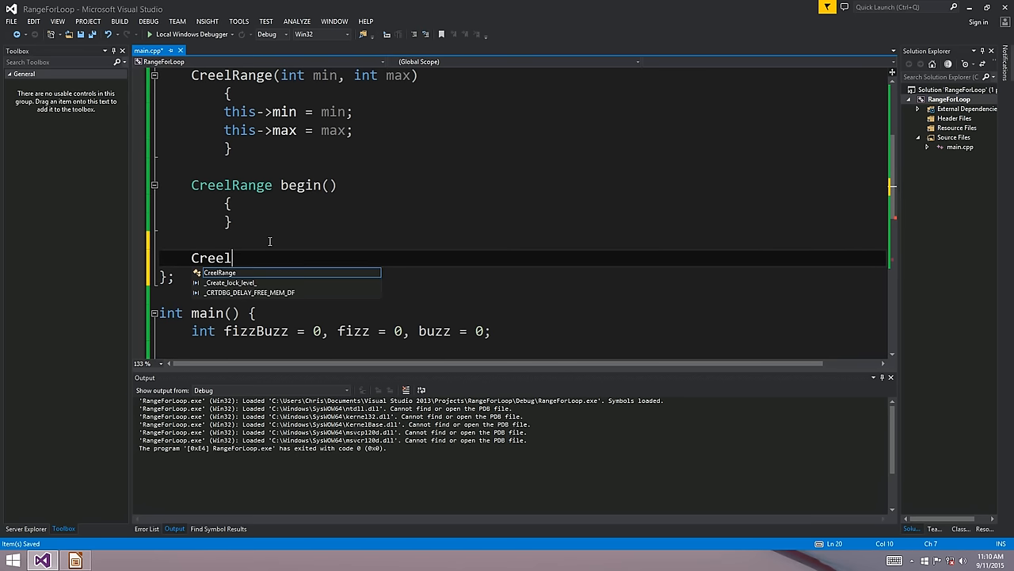
key("Tab")
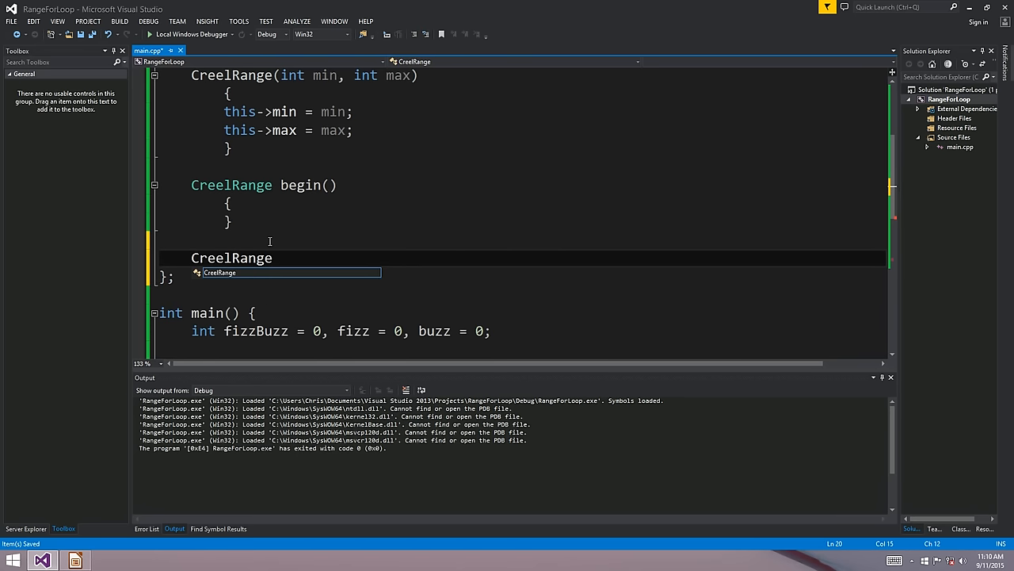
type("end()")
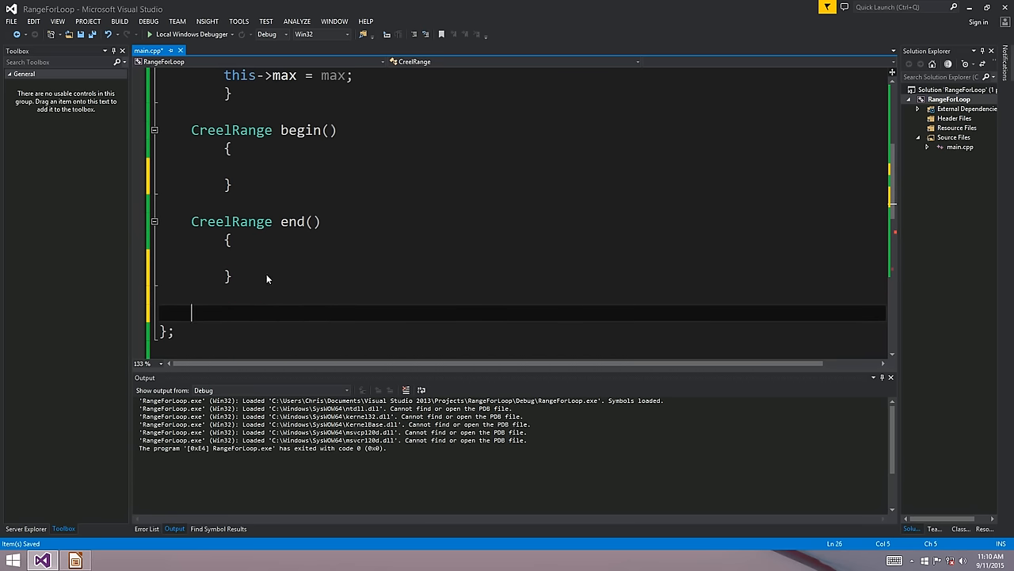
type("CreelRan")
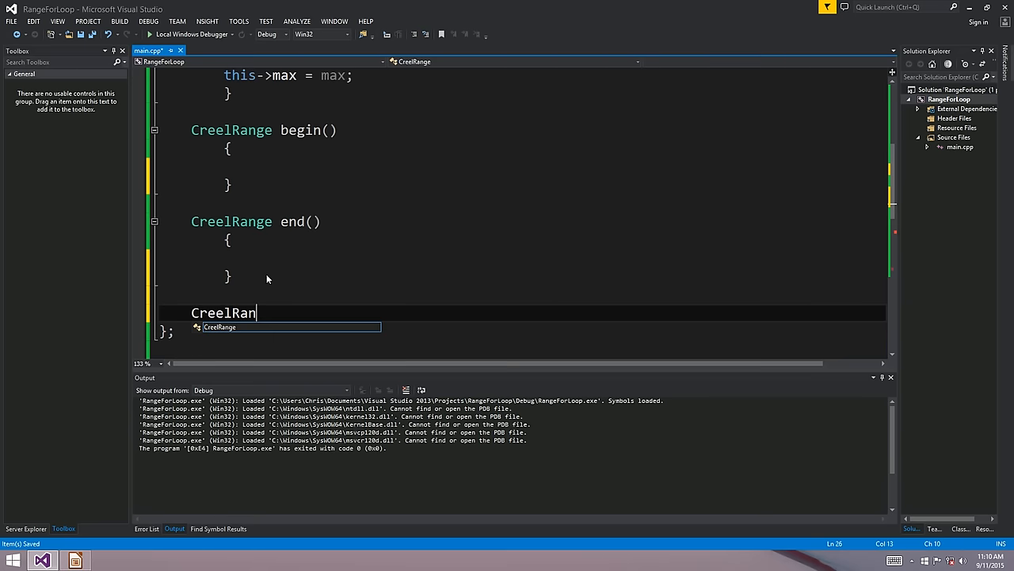
Complete the empty prefix CreelRange& operator++() member.
key("Tab")
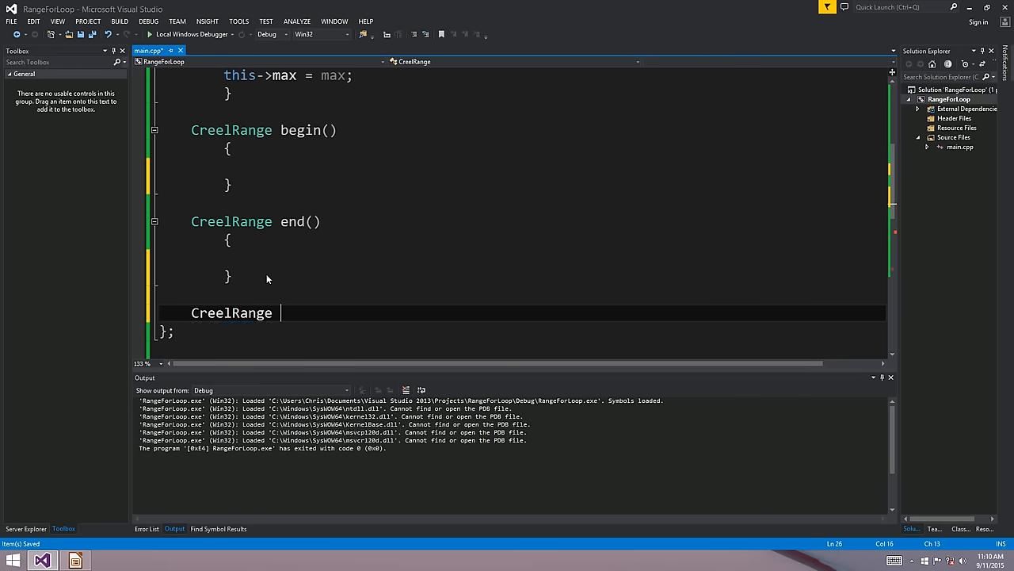
type("&")
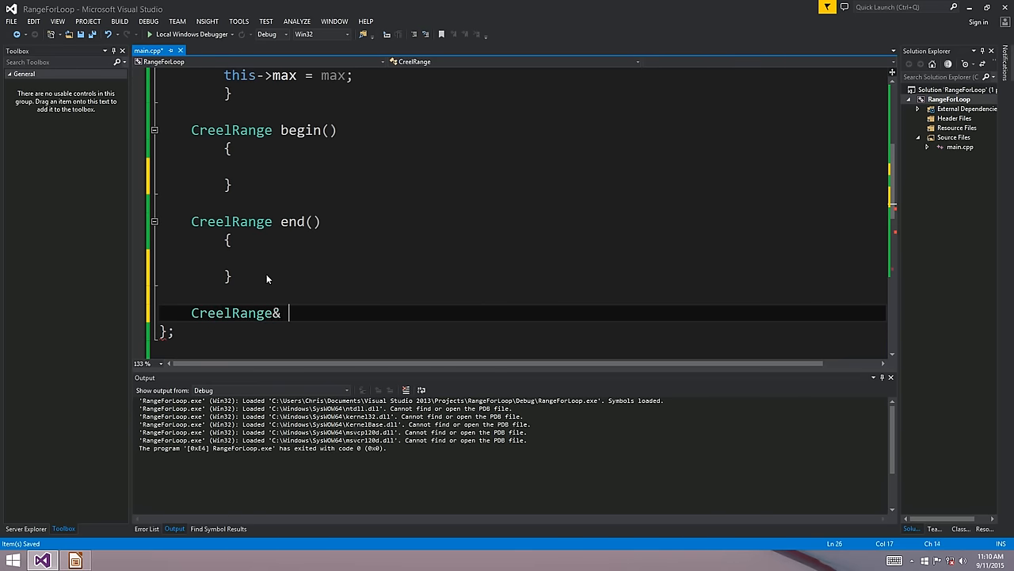
type("opera")
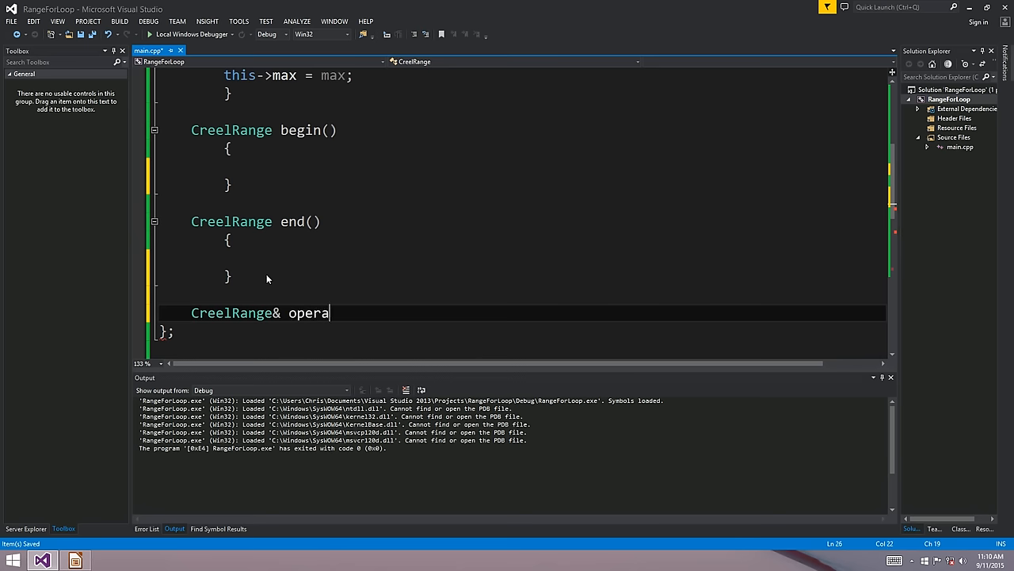
type("tor++()")
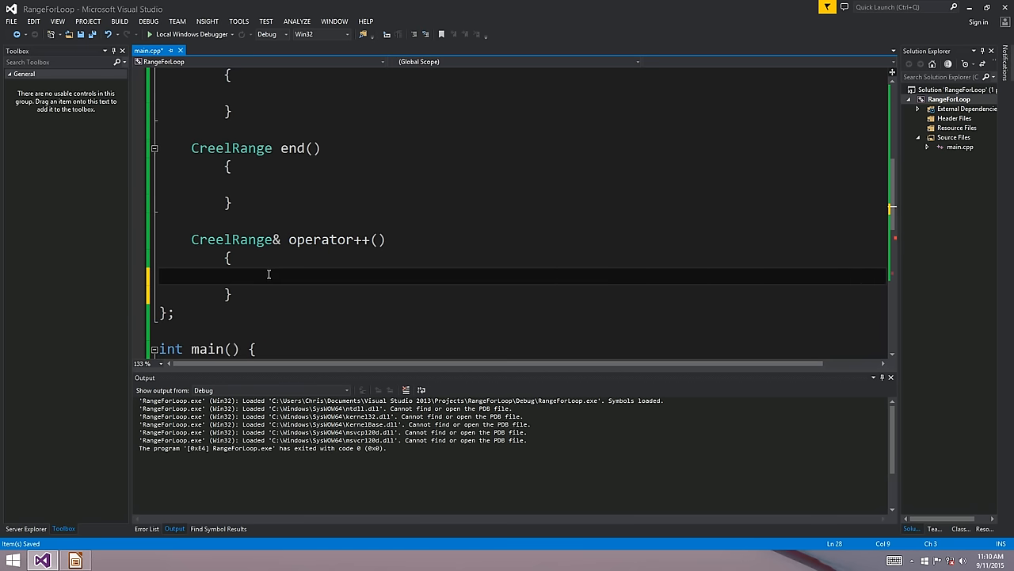
Open a blank line after the increment operator and move down to main.
scroll("down", 3)
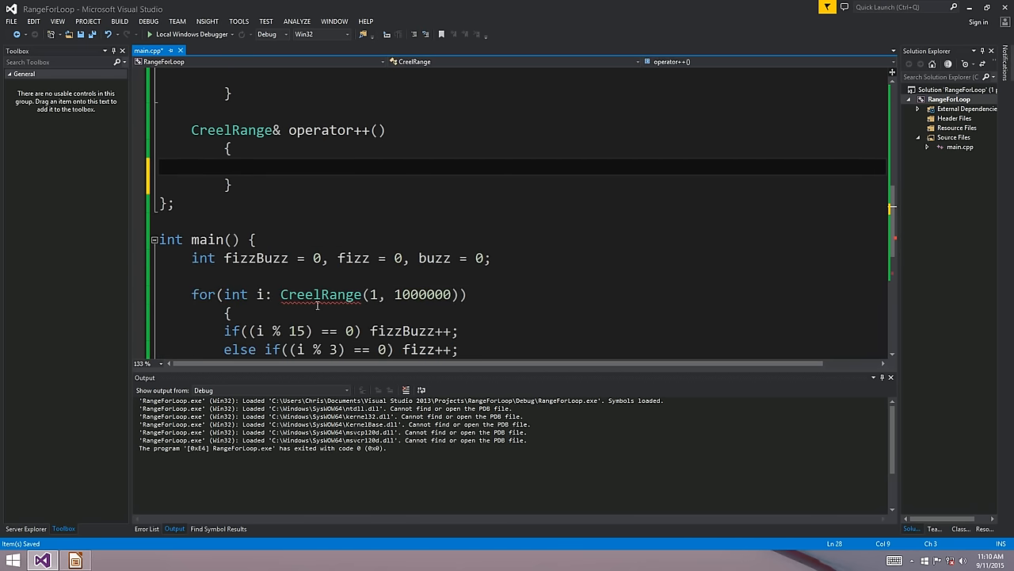
double_click(320, 183)
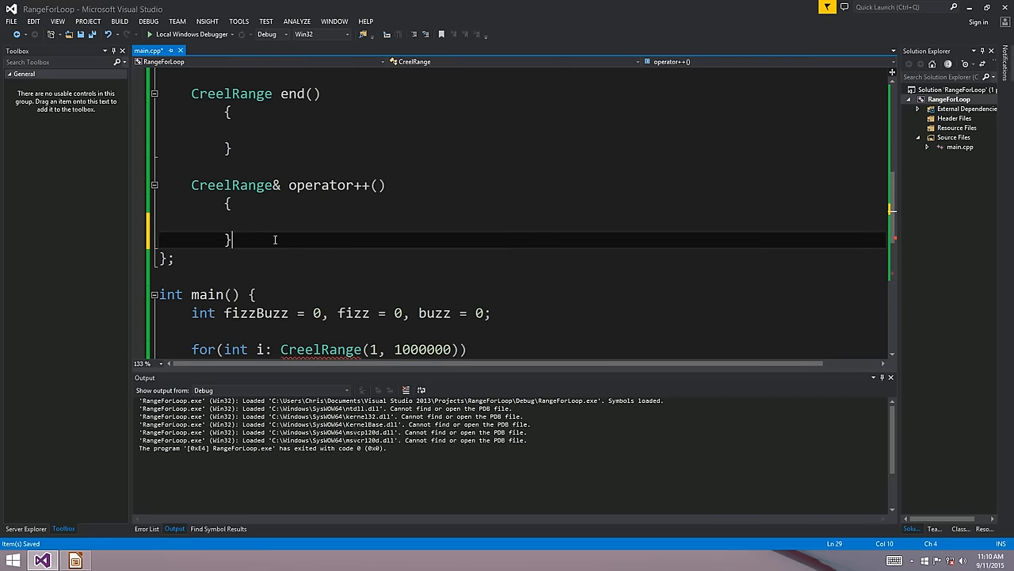
key("enter")
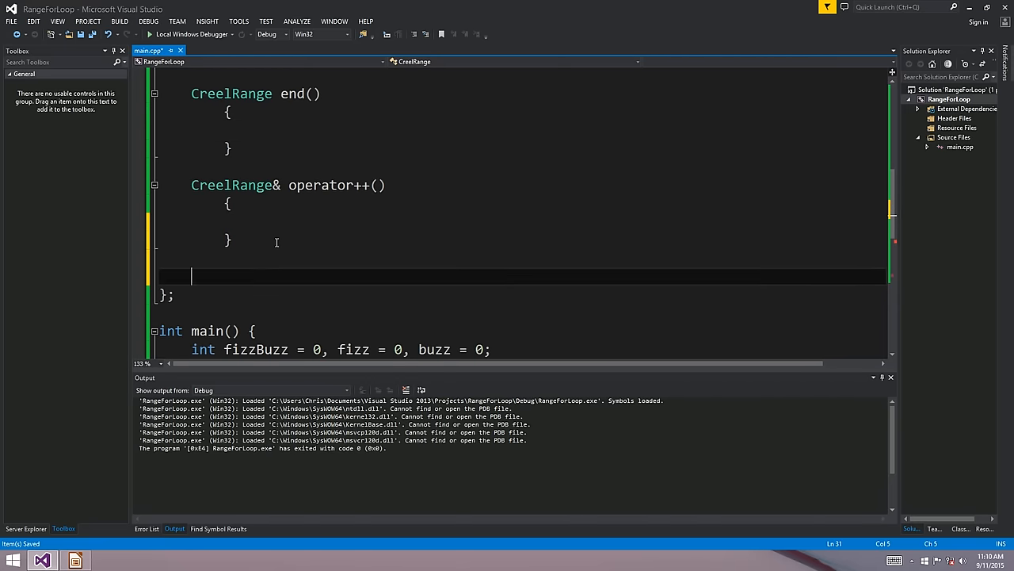
scroll("down", 3)
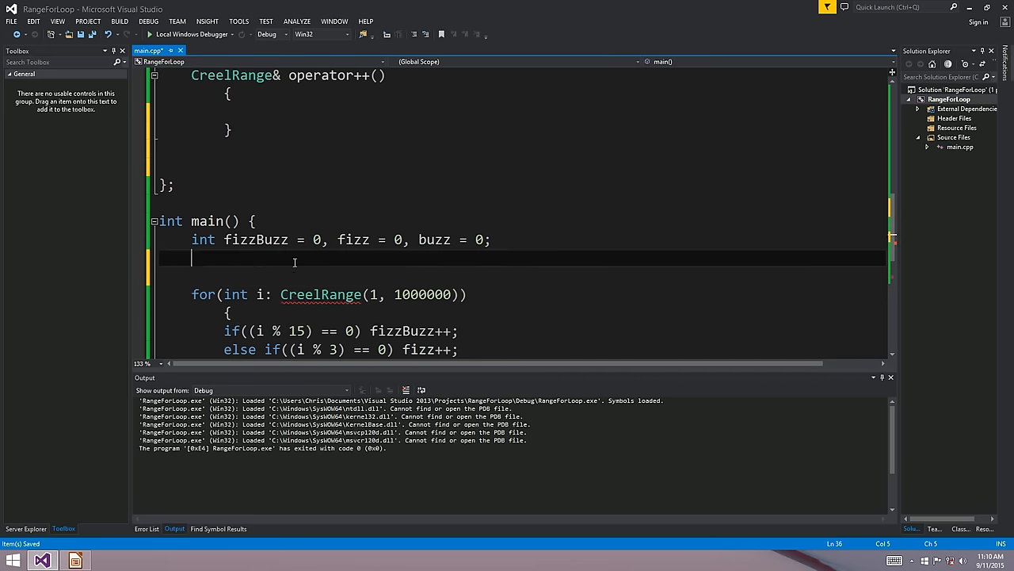
Sketch 'for(i = c.begin(); i != c.end(); i++)' in main, inserting the 'i !=' condition.
type("for(i =")
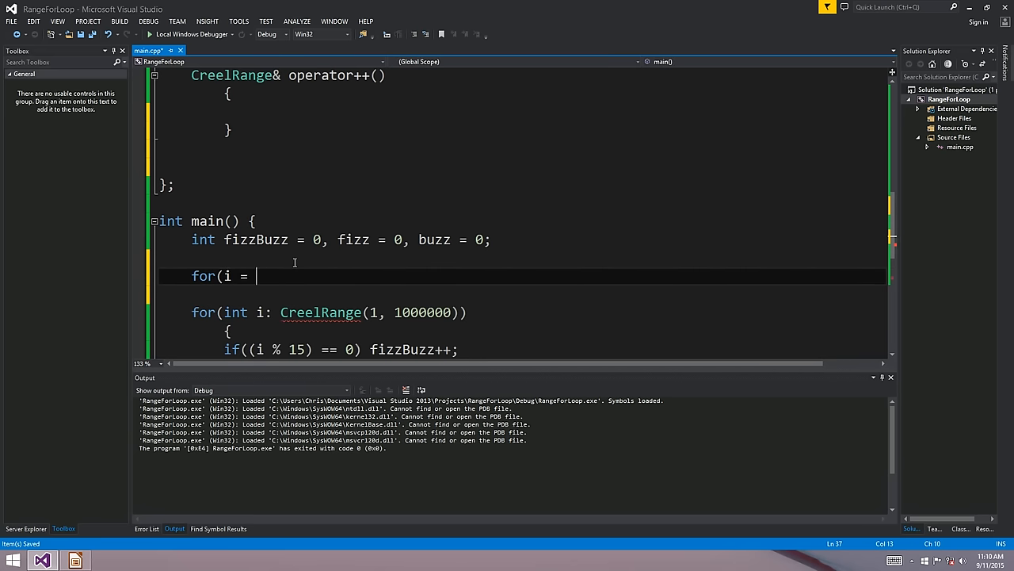
type("c")
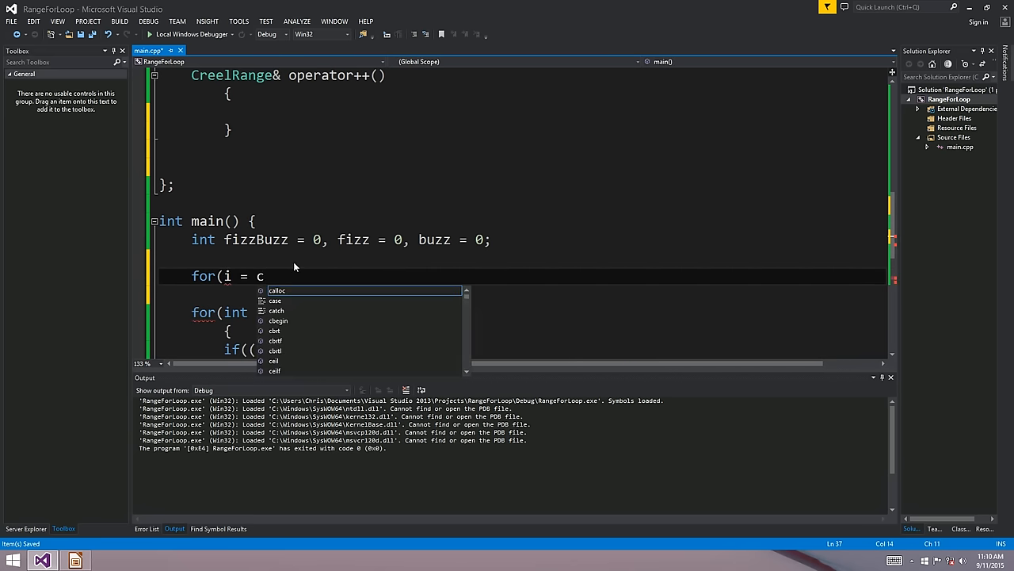
type(".begin();")
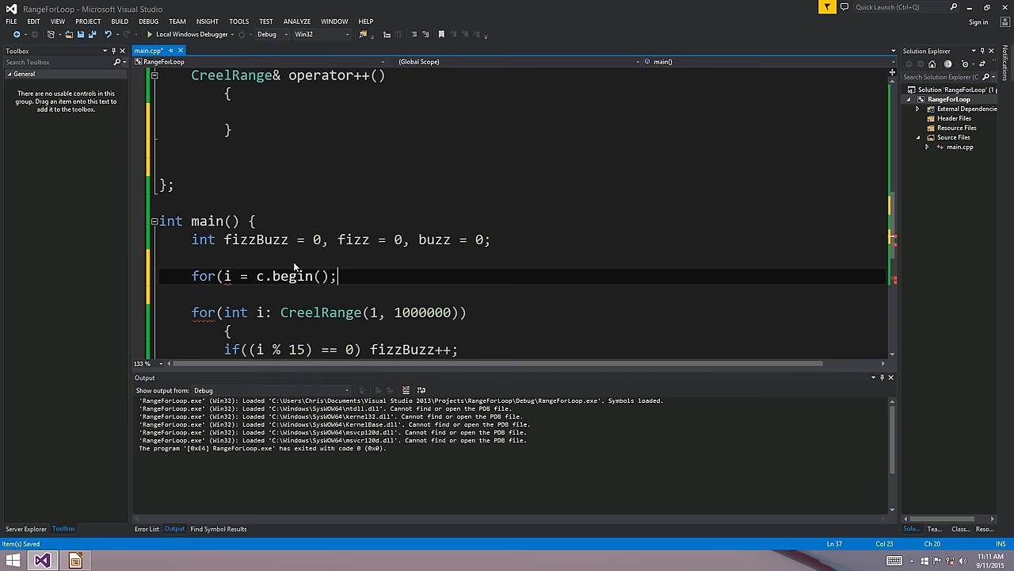
type("c.en")
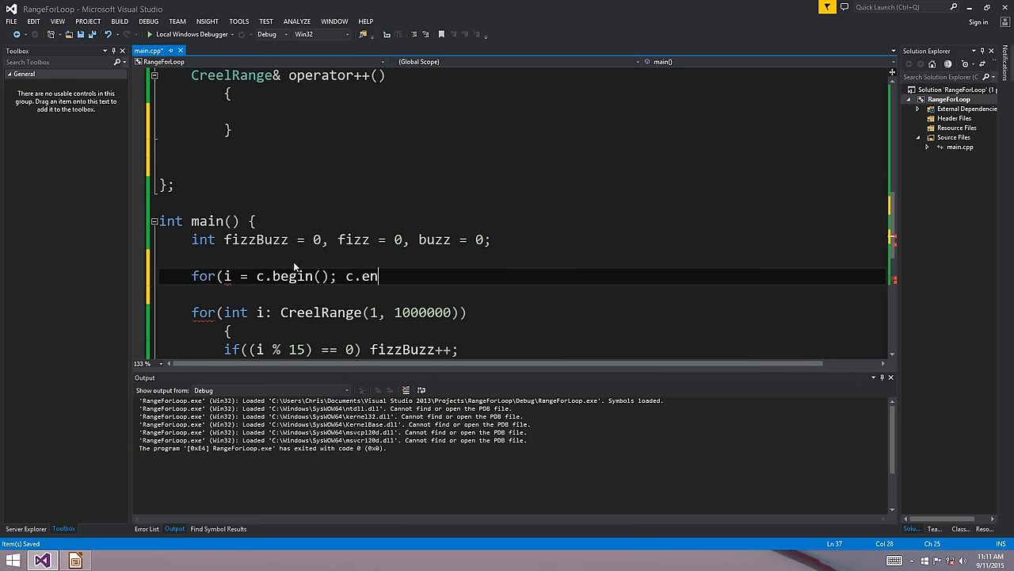
type("d();")
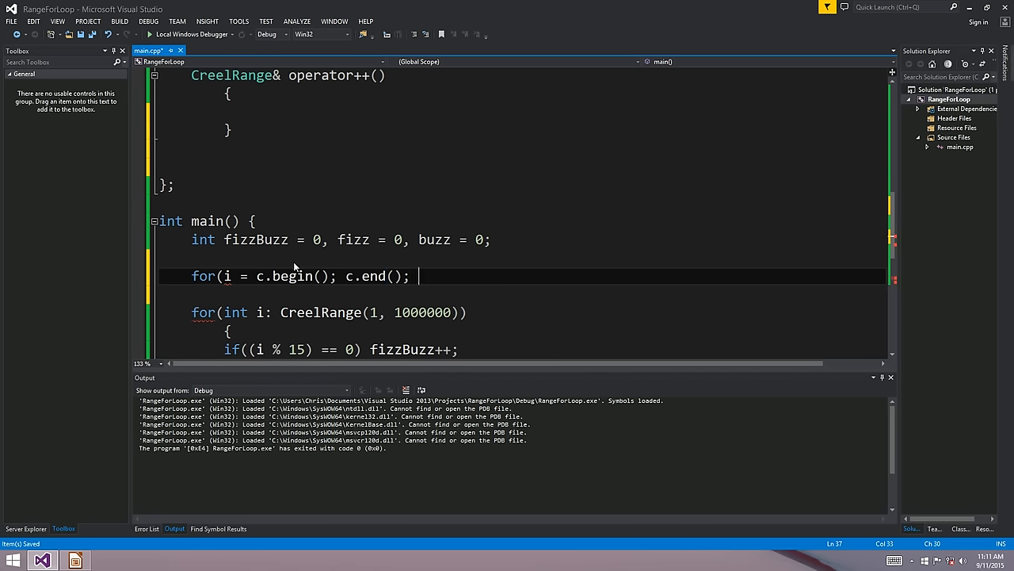
type("i++)")
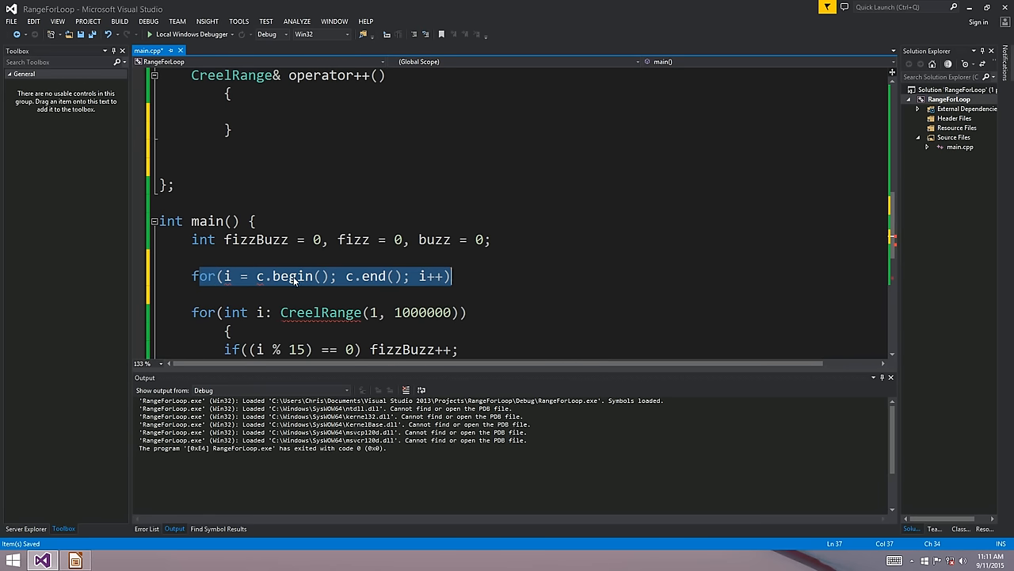
left_click(342, 276)
type("i != ")
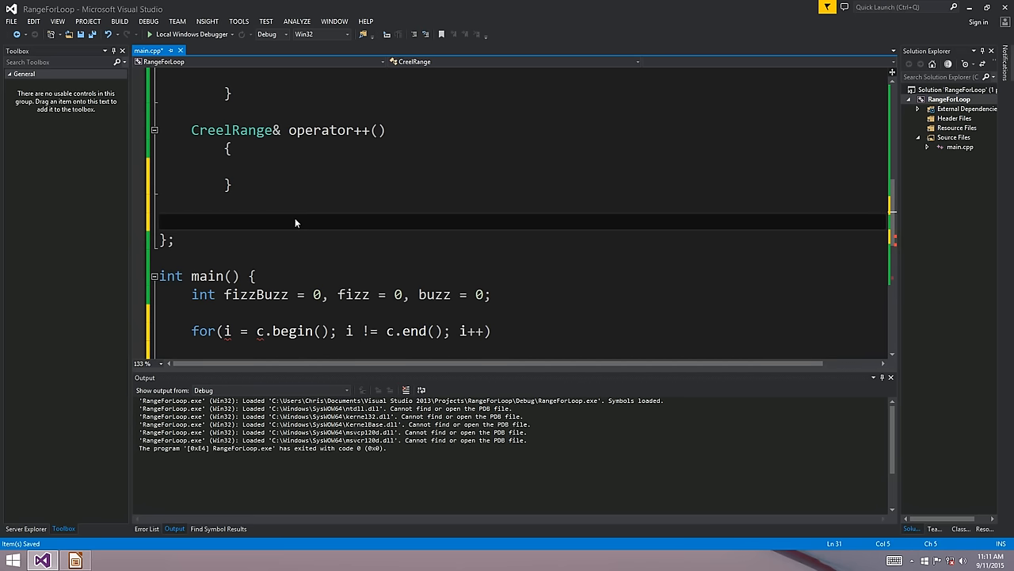
Add an empty bool operator != (CreelRange& rhs) and check the CreelRange error in the loop.
type("bool operator")
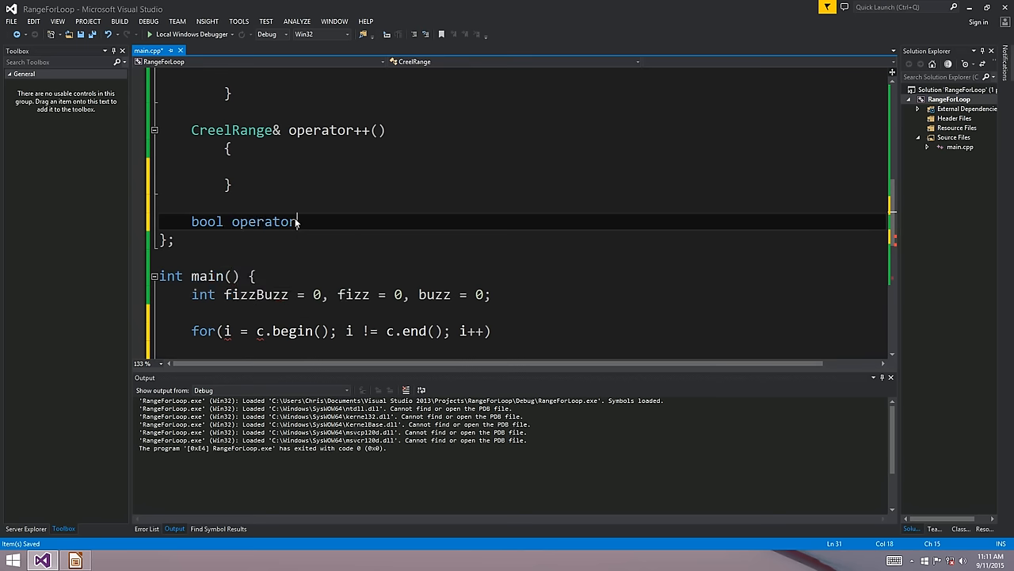
type("!= (Creel")
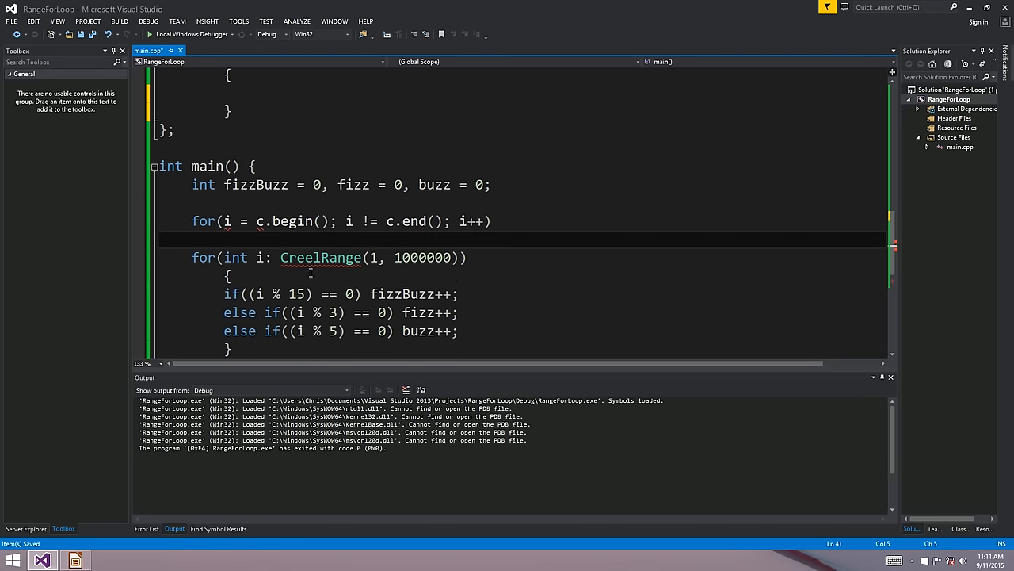
double_click(320, 256)
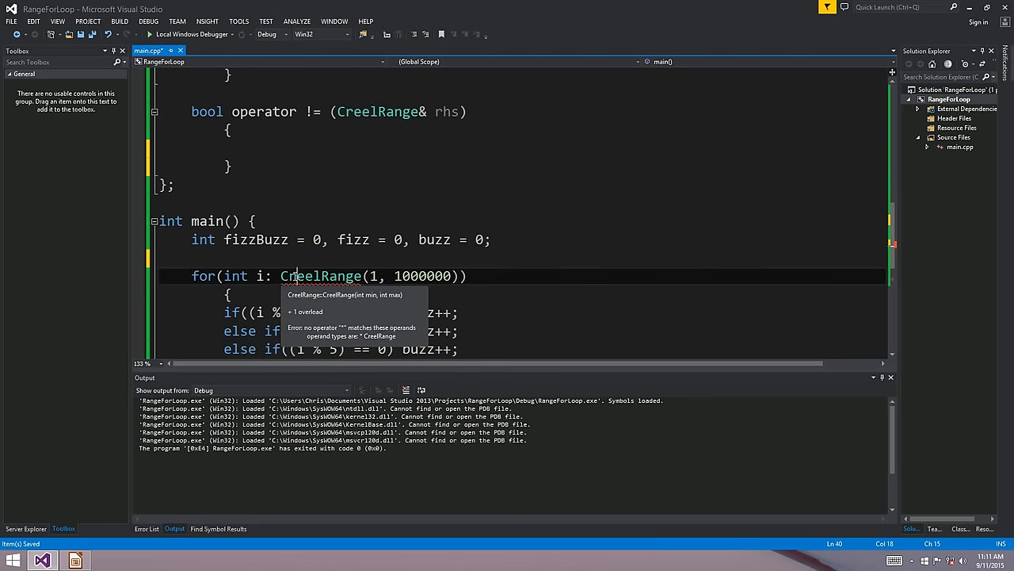
double_click(320, 276)
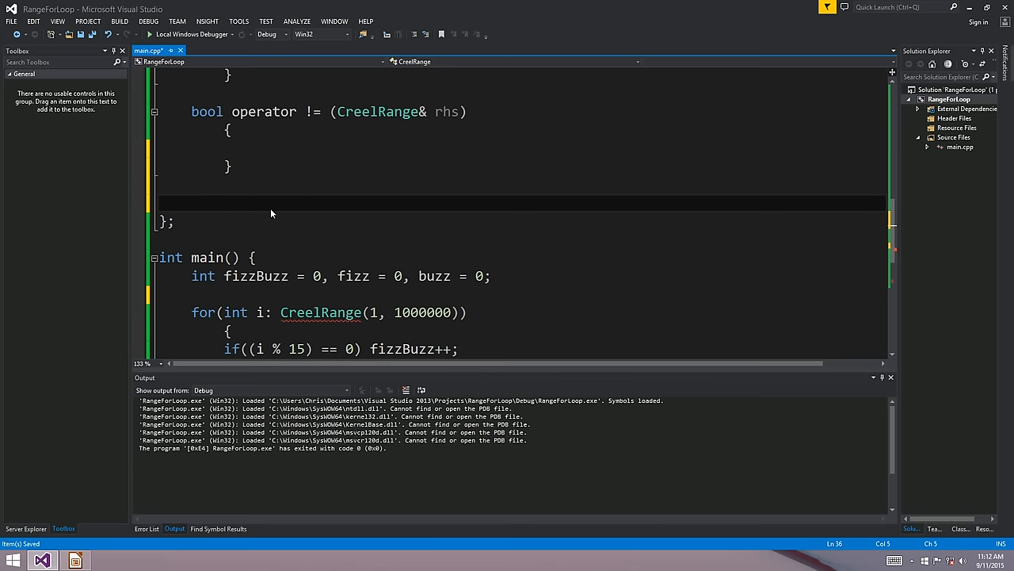
Add an int operator* () stub beginning with a return.
left_click(192, 203)
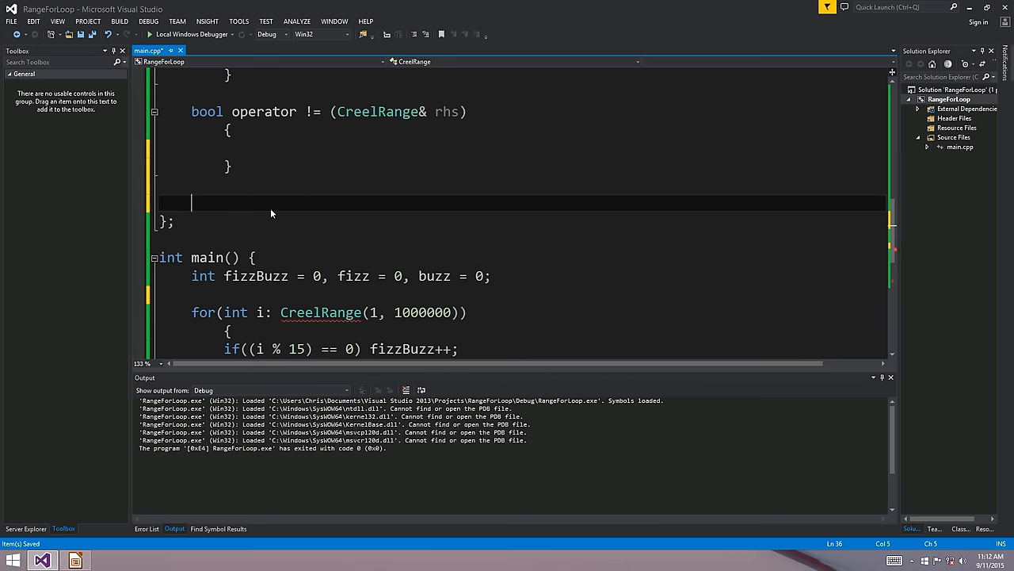
type("int operator")
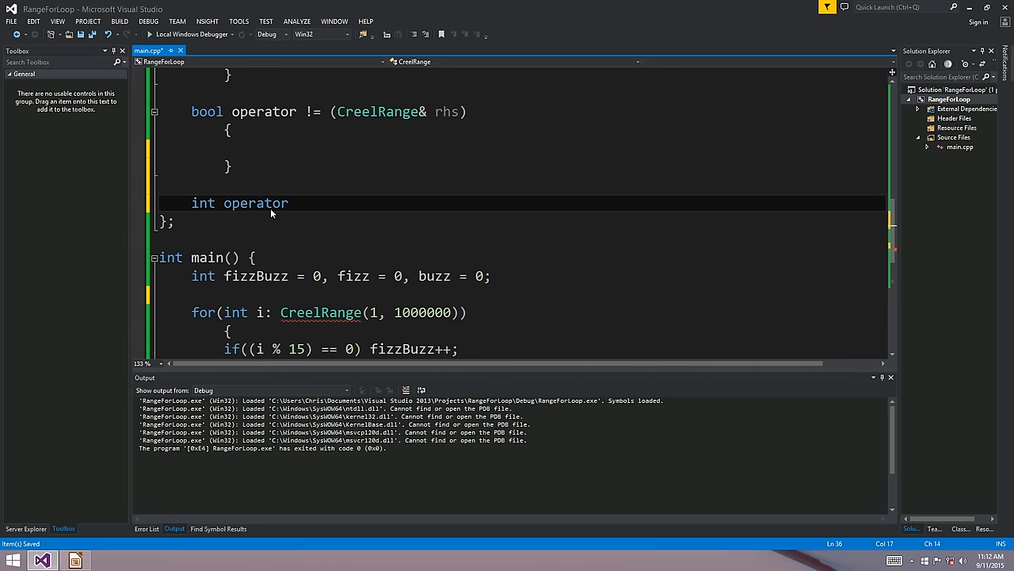
type("* ()")
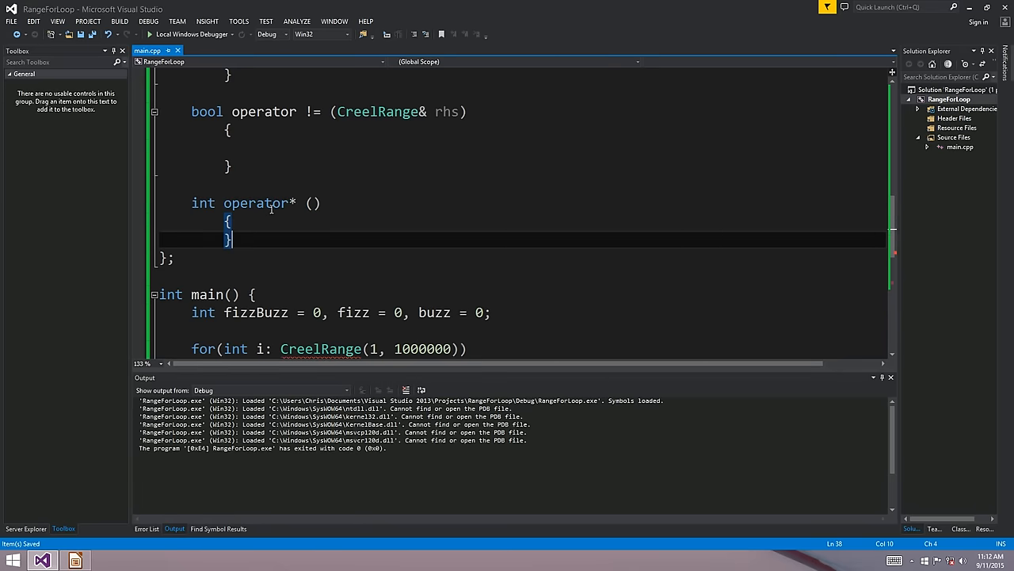
type("return")
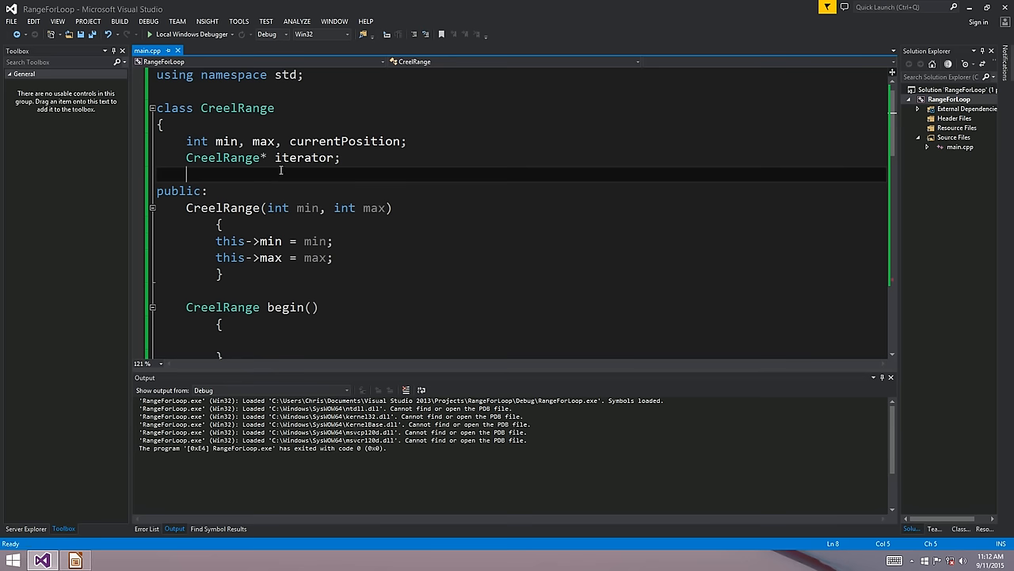
Declare a private constructor CreelRange(CreelRange* iterator, int currentPos) below the iterator member.
key("enter")
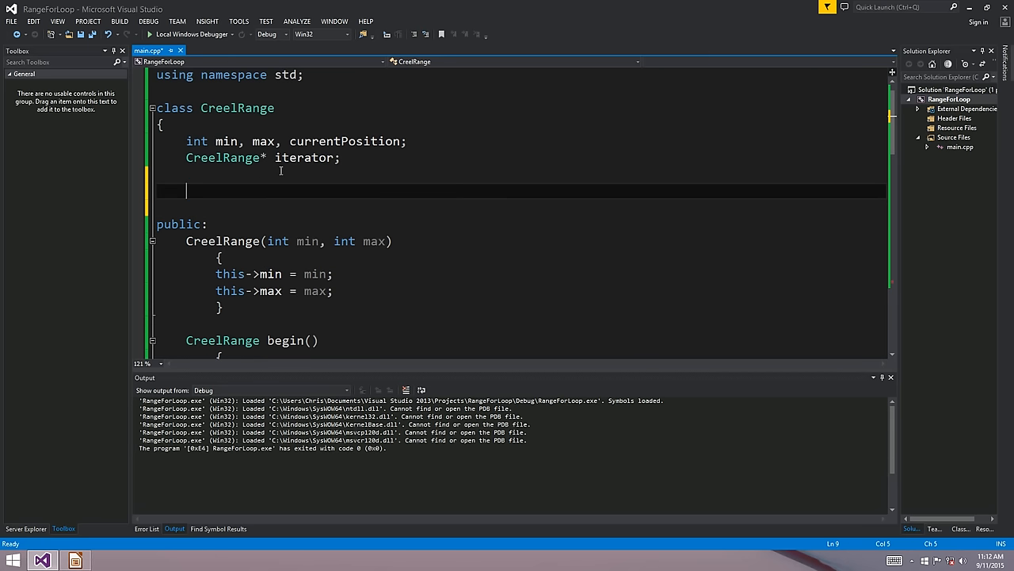
type("CreelRange(CreelRange*")
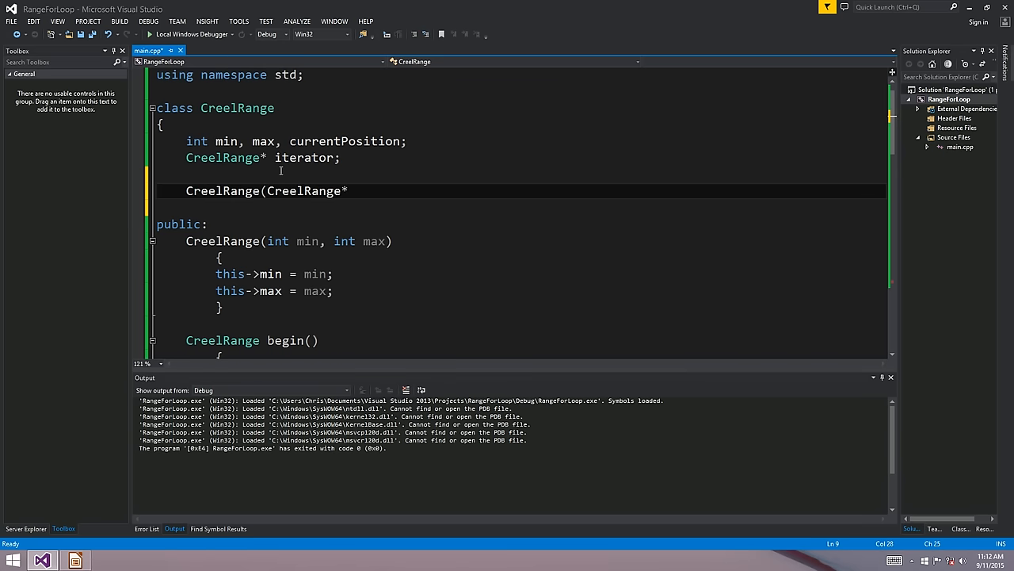
type("iterator, int")
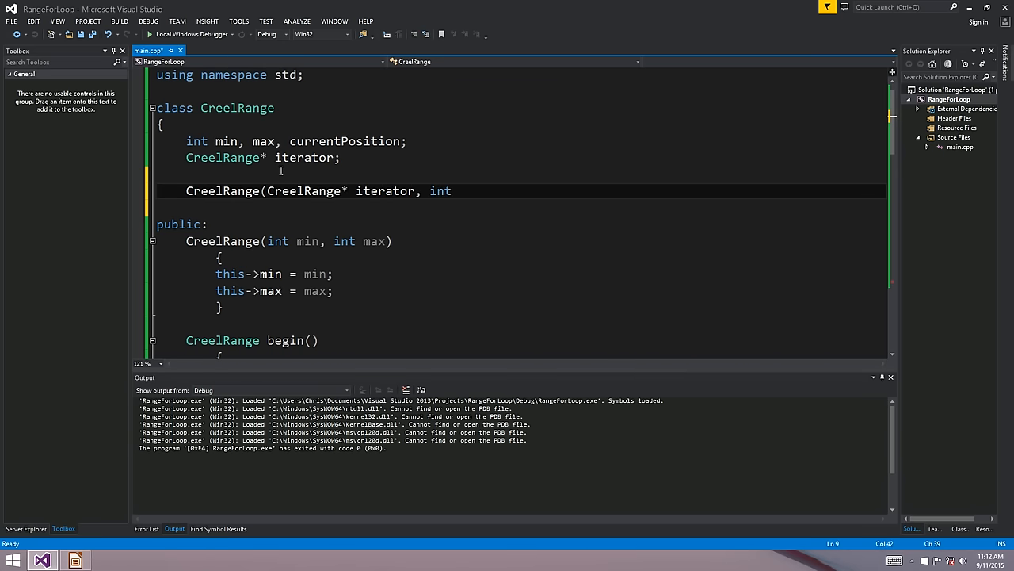
type("currentPos)")
type("{")
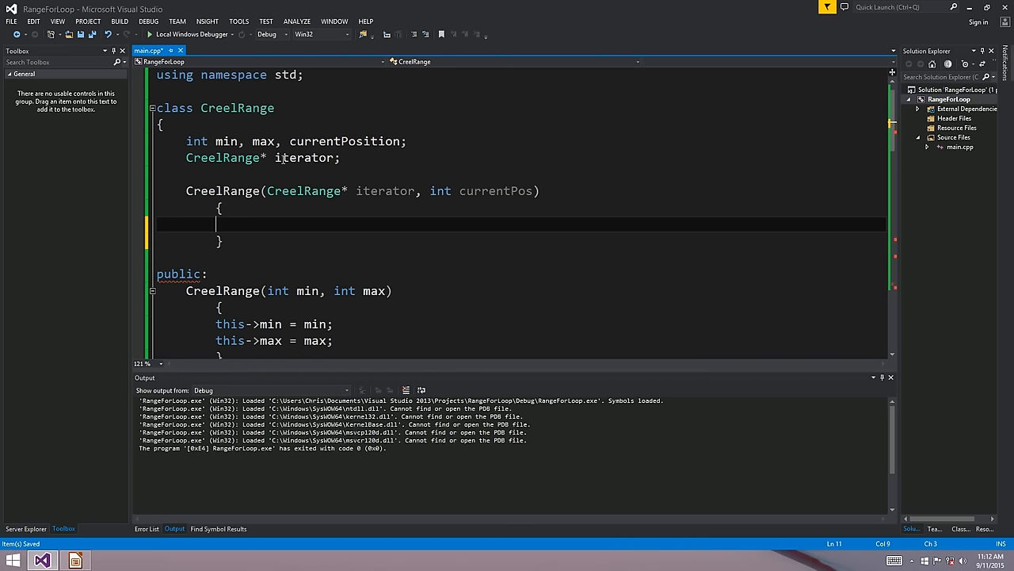
double_click(304, 157)
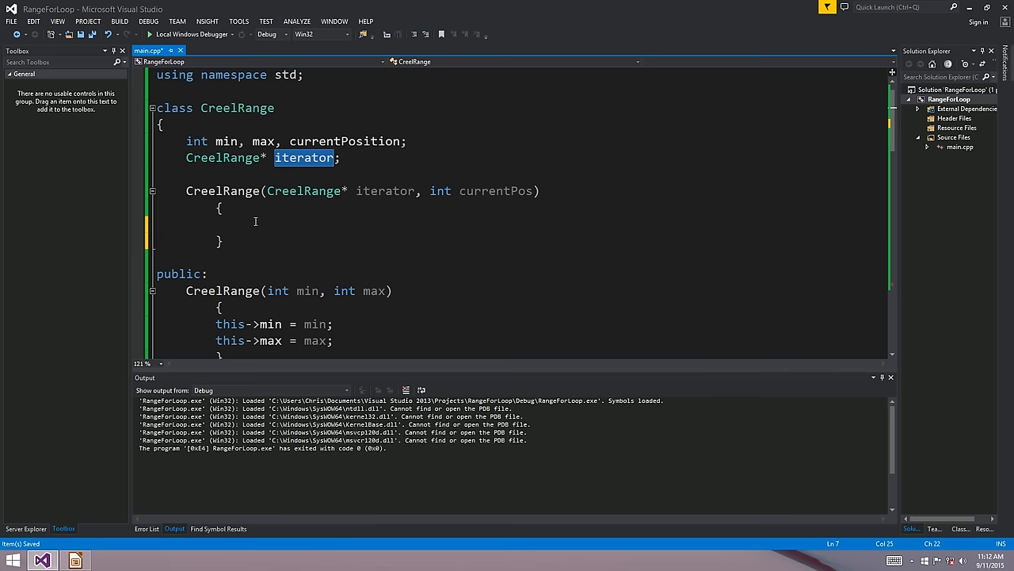
mouse_move(288, 231)
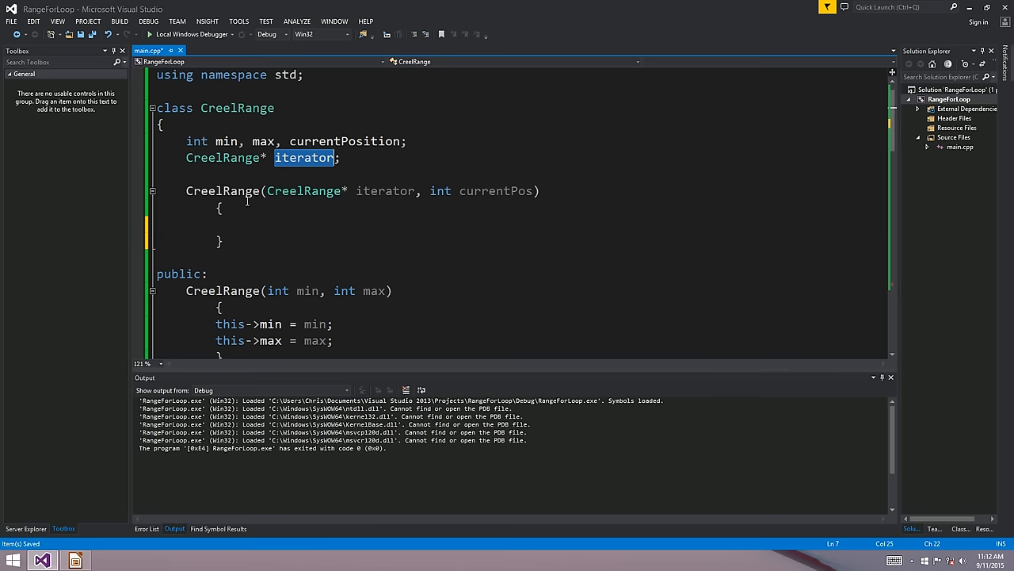
left_click(222, 190)
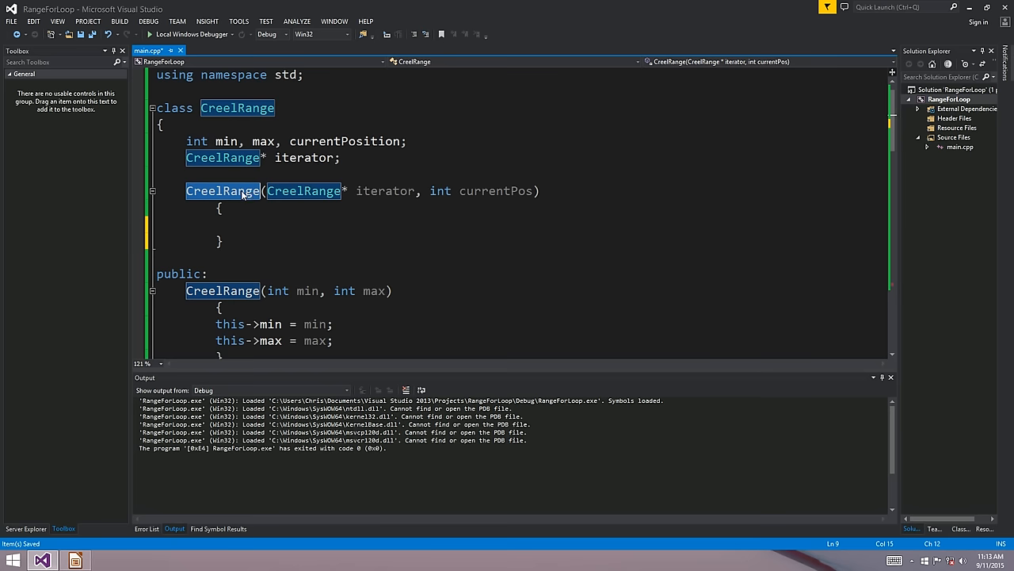
In its body assign this->currentPosition = currentPos and this->iterator = iterator.
left_click(241, 304)
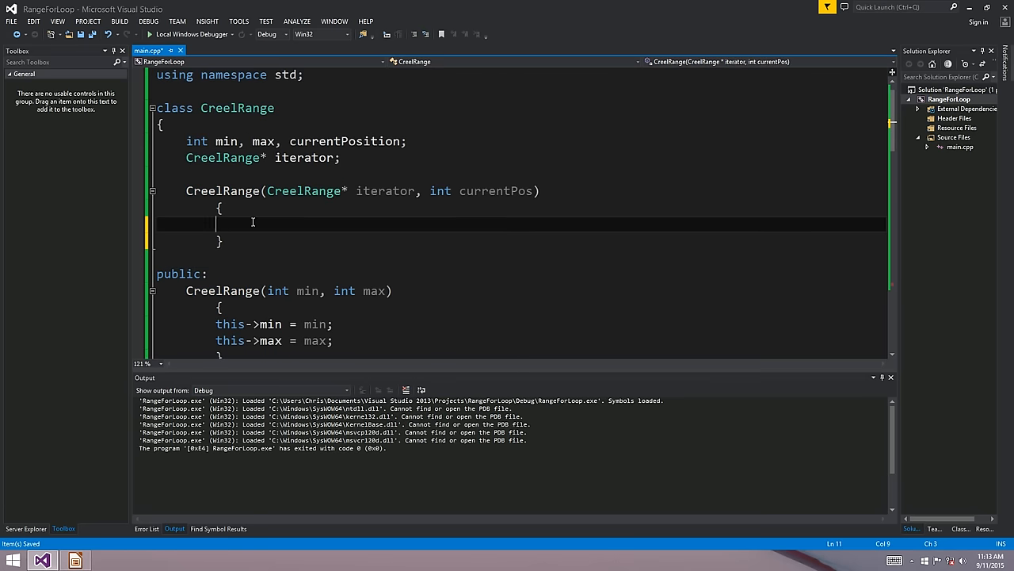
type("this->")
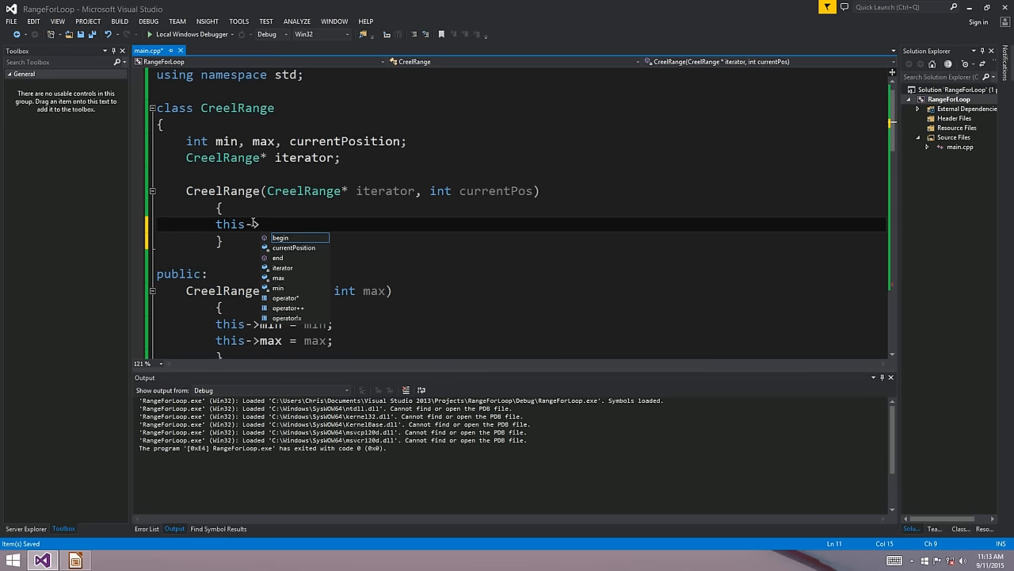
type(",in")
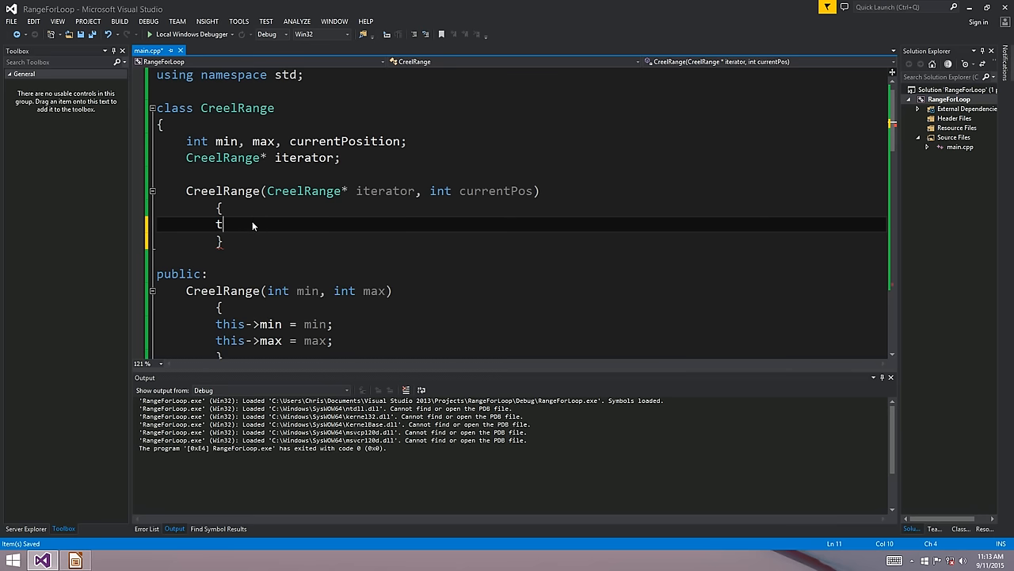
type("his-")
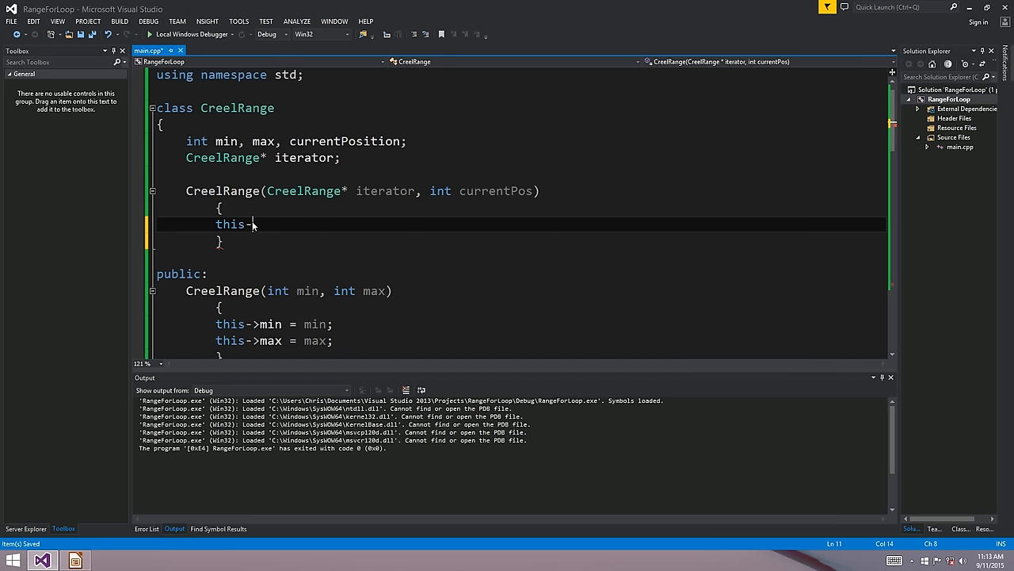
type(">currentPosition =")
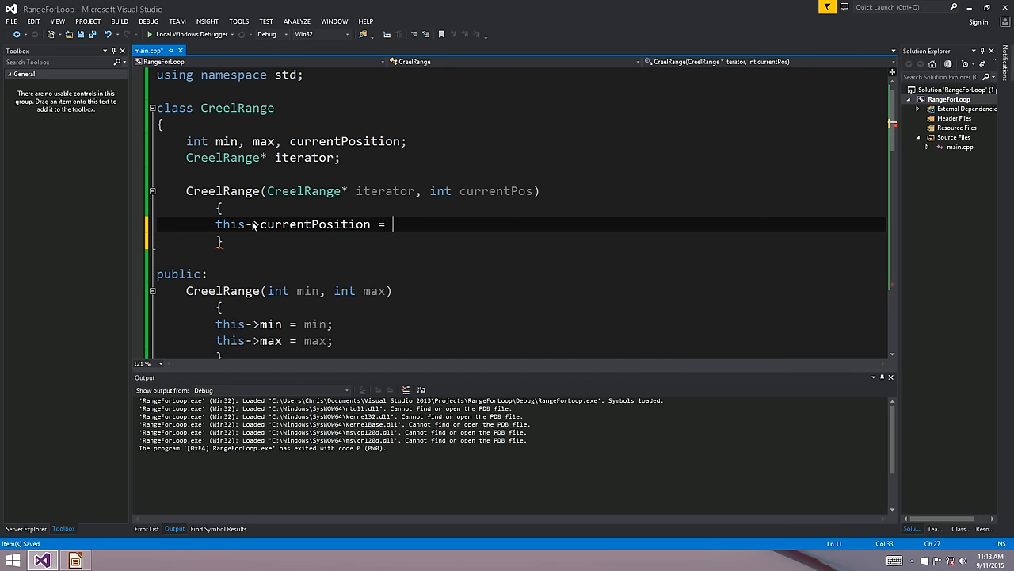
type("currentPos;")
type("this->")
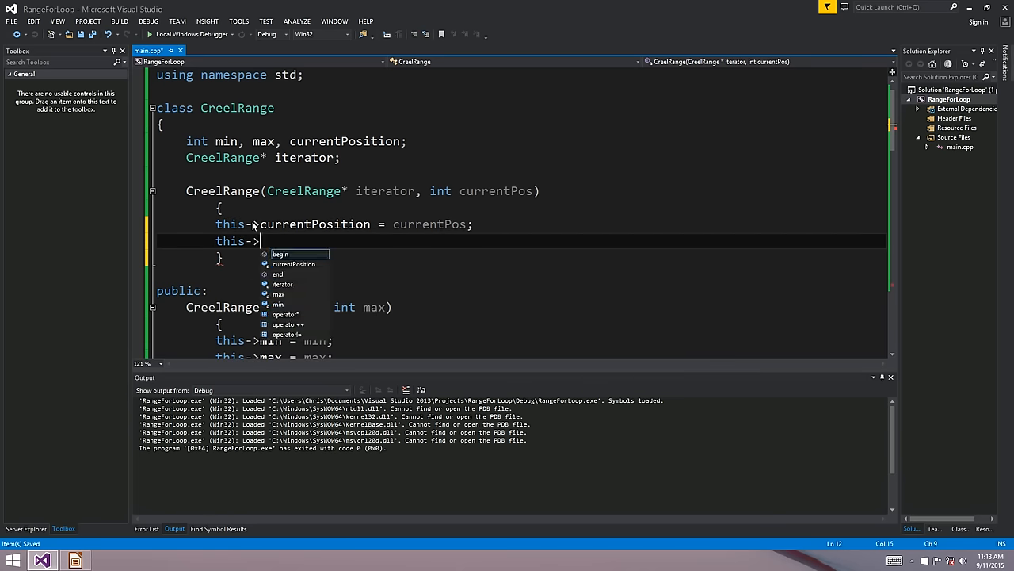
type("iterator = it")
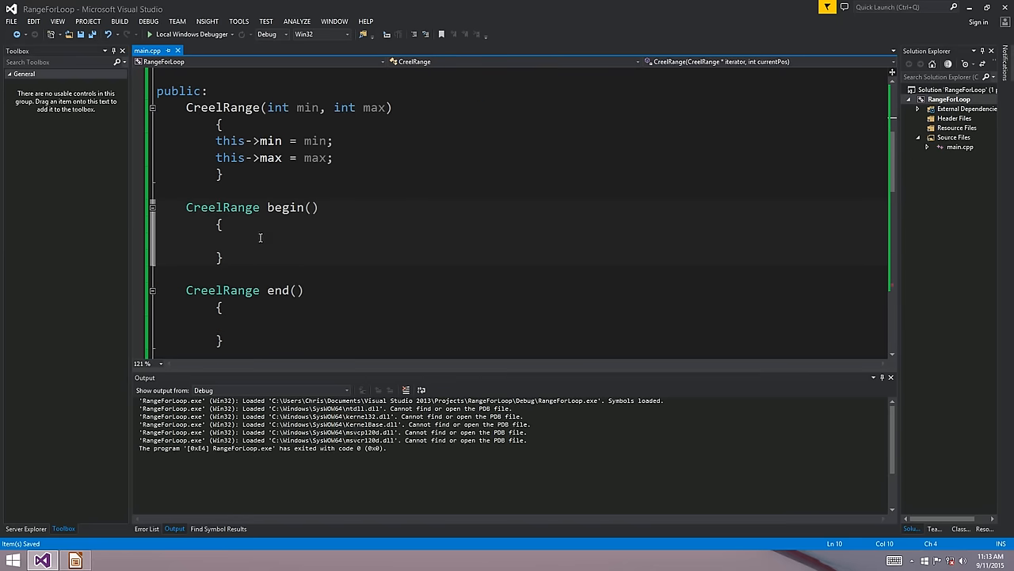
Make begin() return CreelRange(this, min) and end() return CreelRange(this, max).
left_click(250, 241)
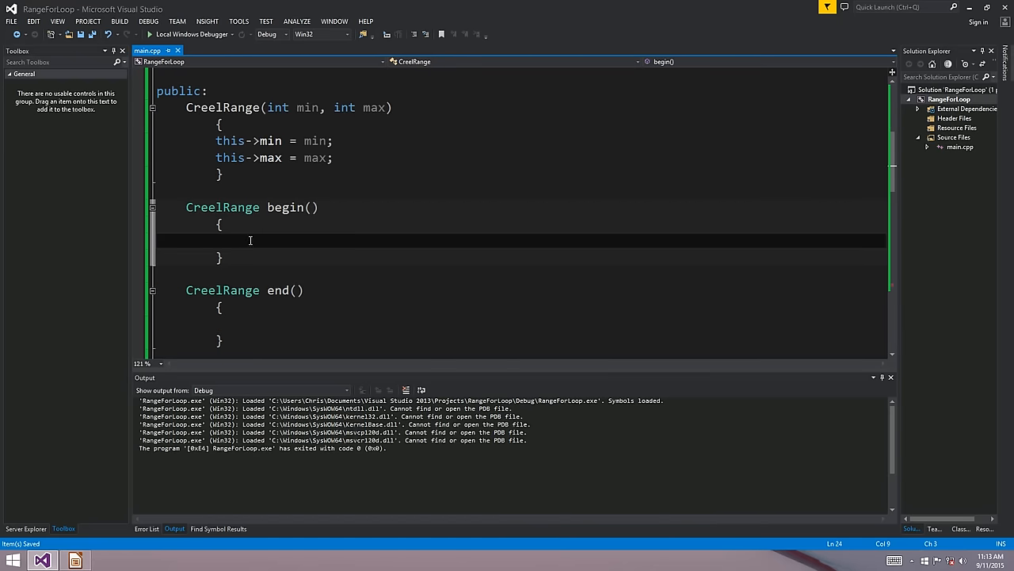
mouse_move(276, 176)
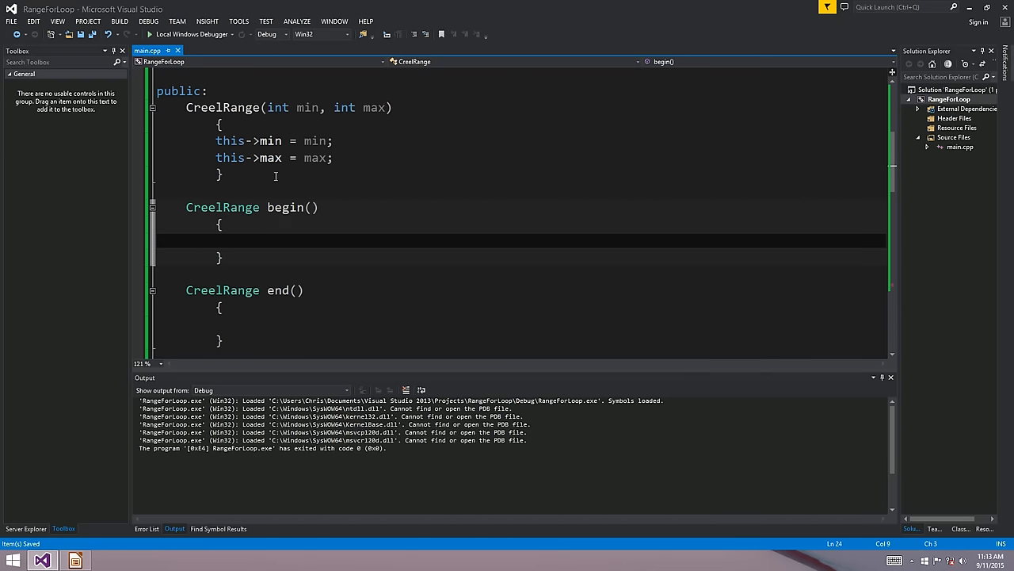
type("return")
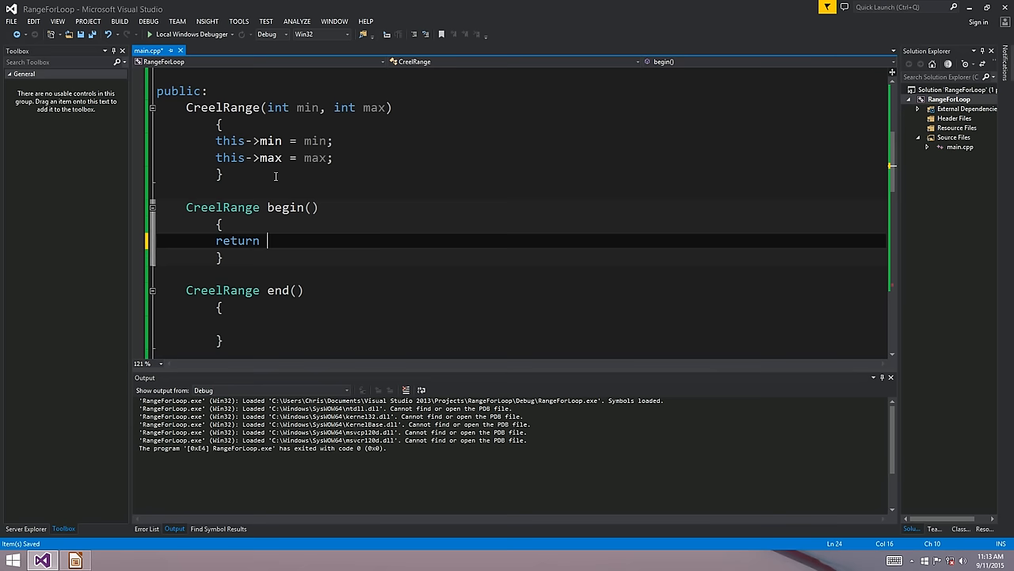
scroll("down", 3)
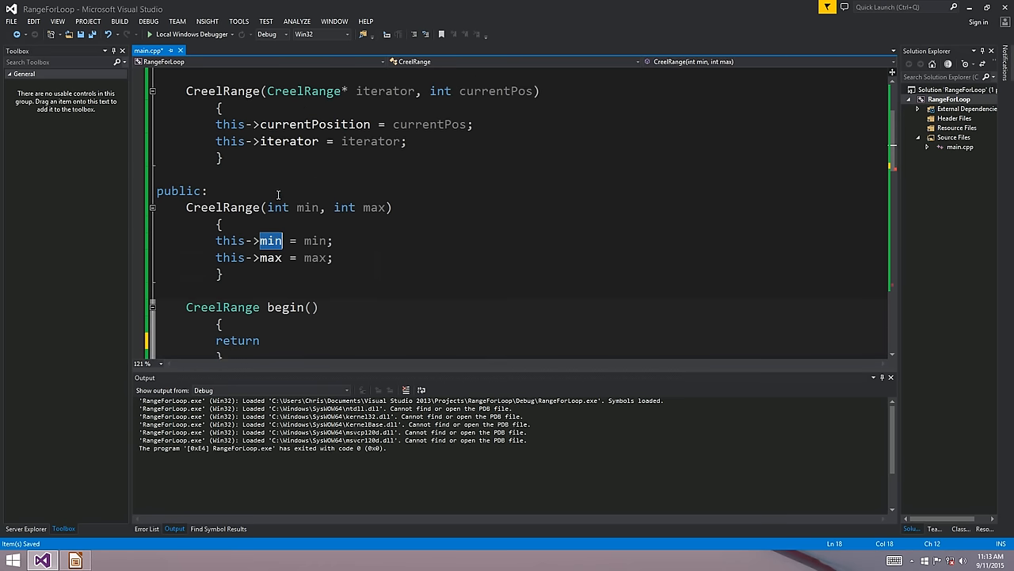
mouse_move(282, 256)
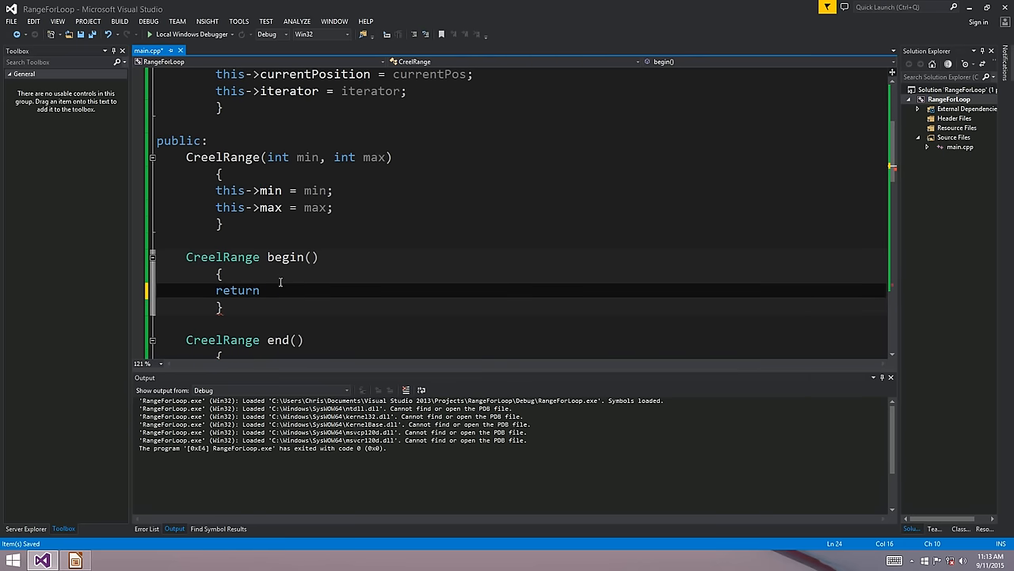
type("CreelRange(")
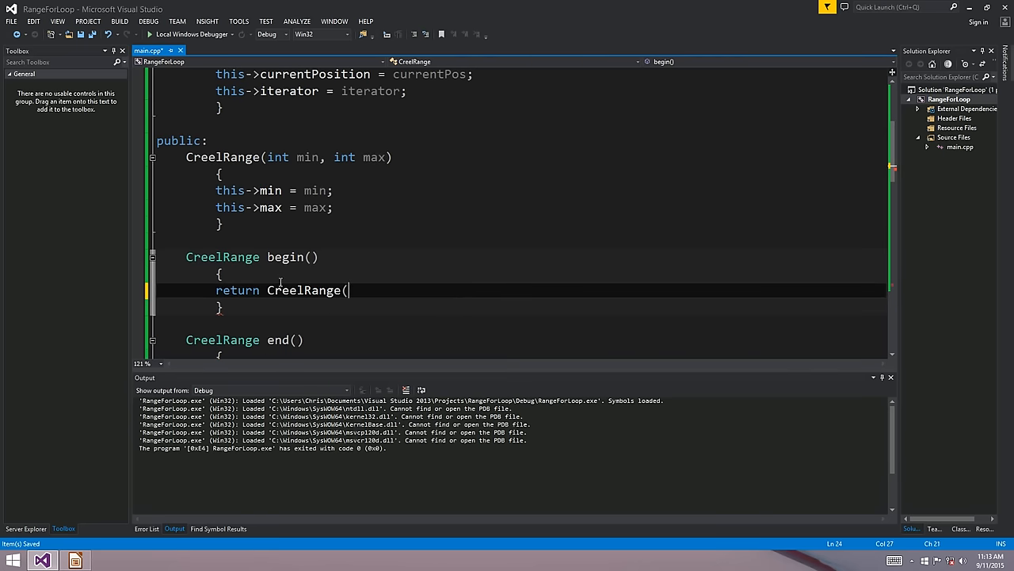
type("this, min);")
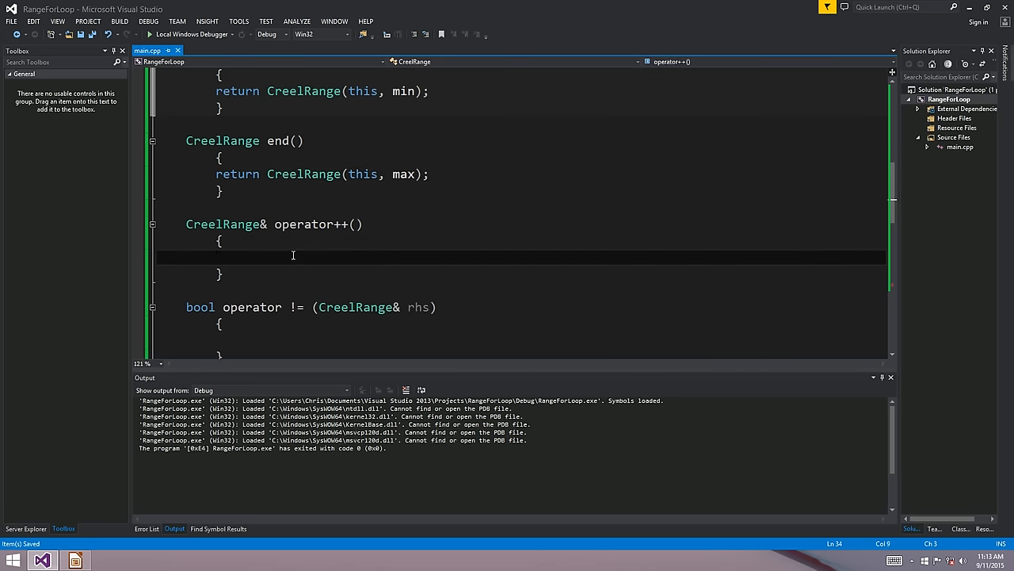
Make operator++ do currentPosition++ and return *this, reviewing its empty parameter list.
type("currentPosition++;")
type("return")
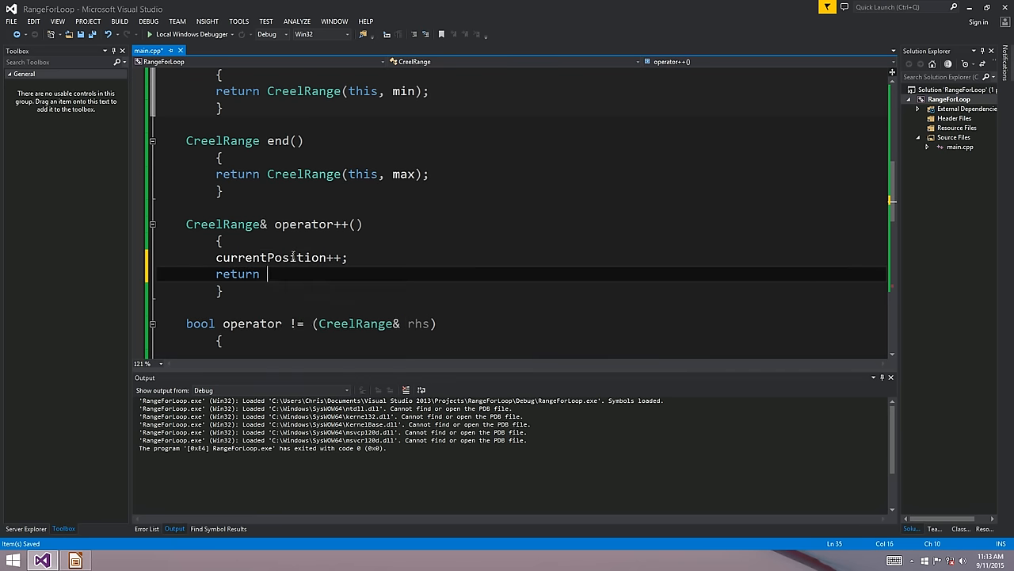
type("this;")
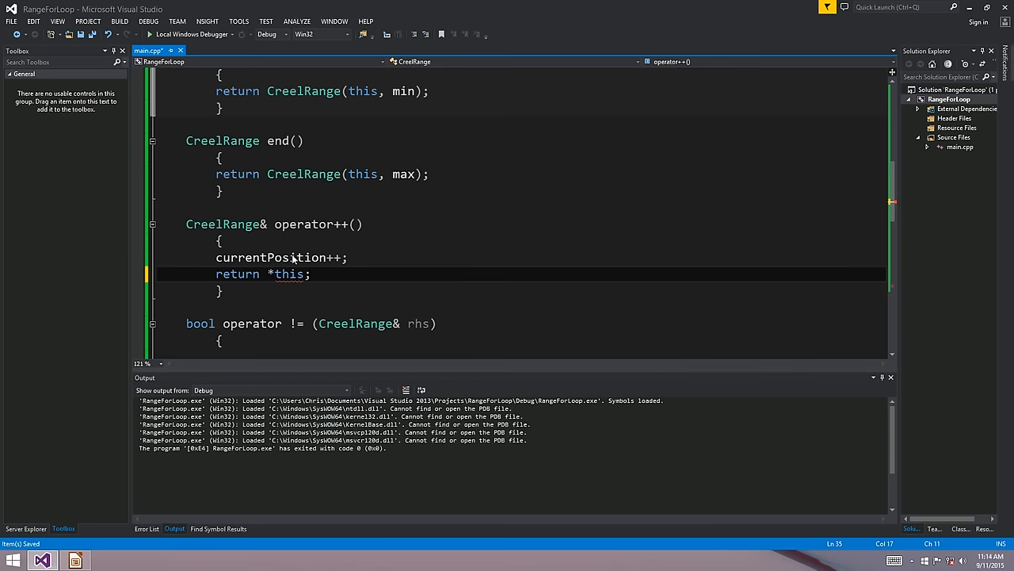
double_click(304, 224)
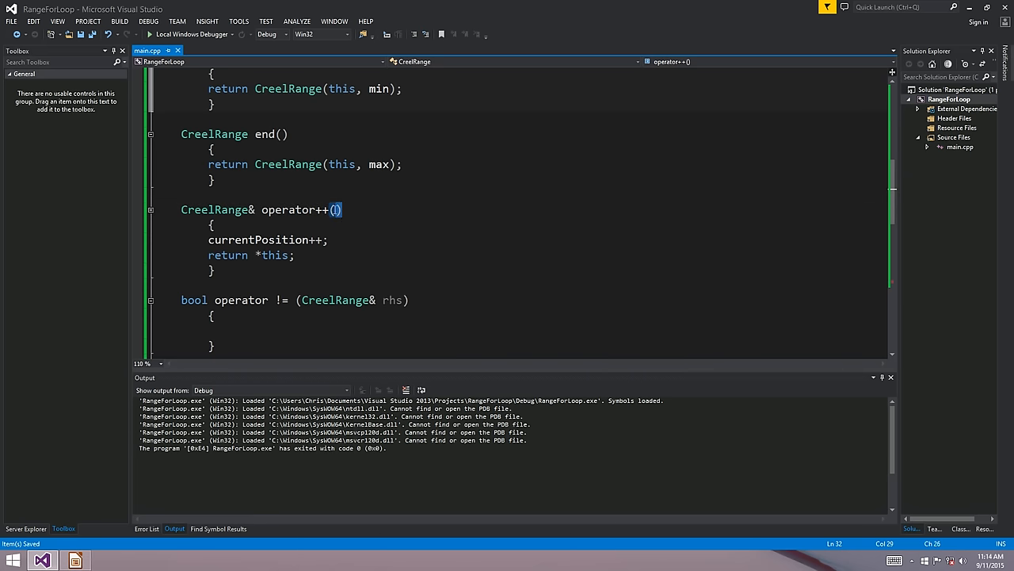
double_click(257, 194)
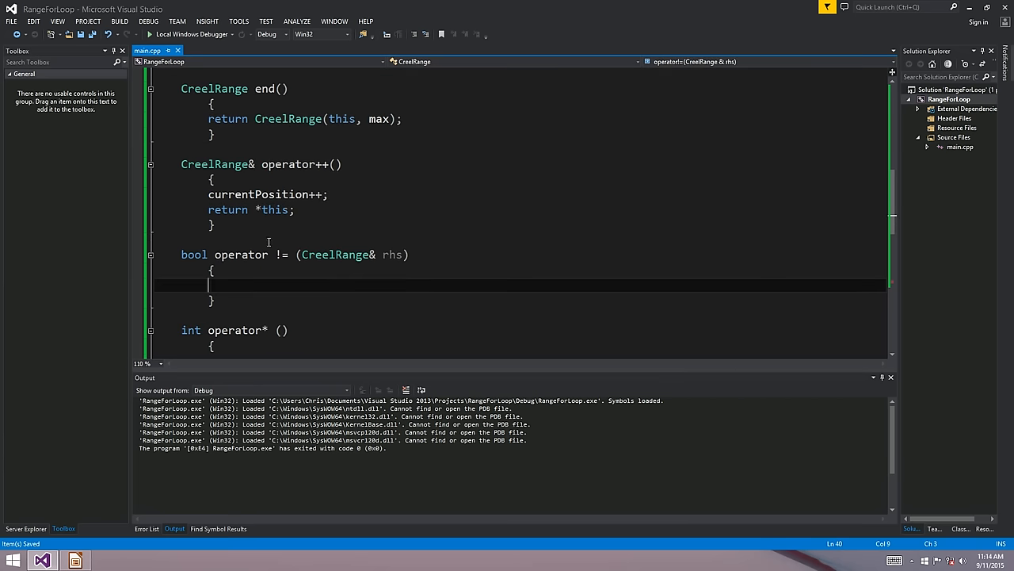
Make operator!= return currentPosition != rhs.currentPosition.
type("return")
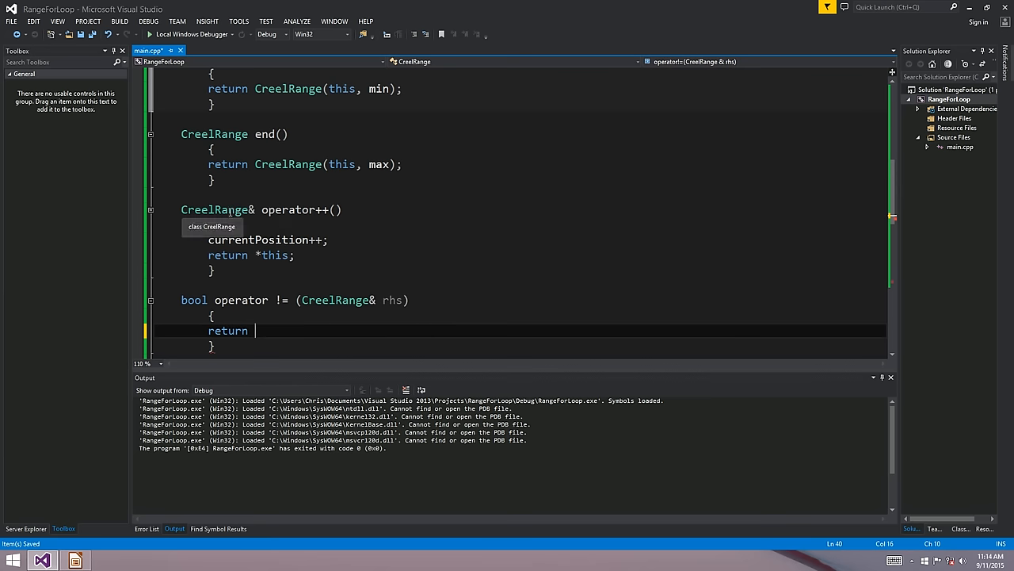
mouse_move(231, 209)
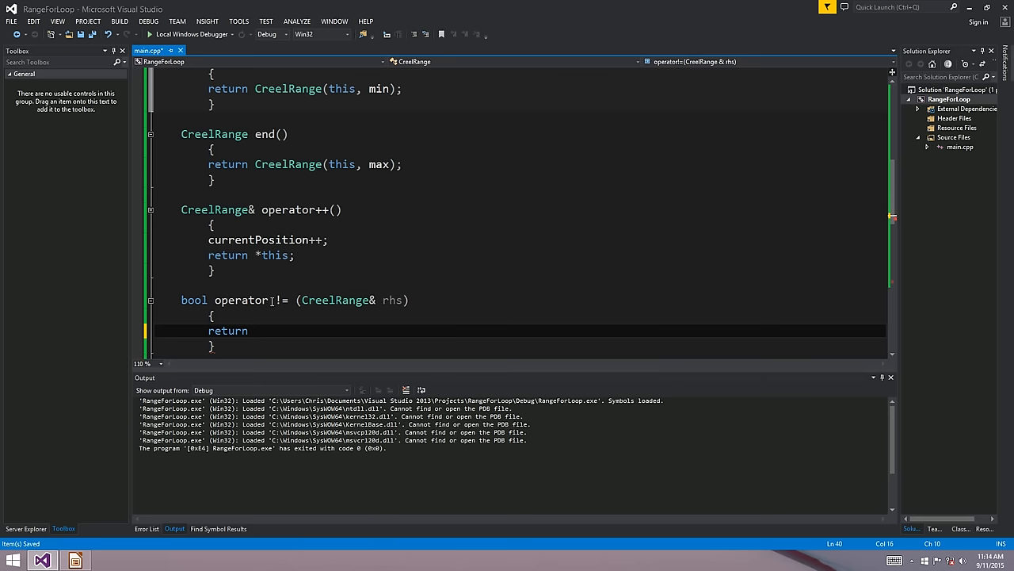
type("currentPosition 1=")
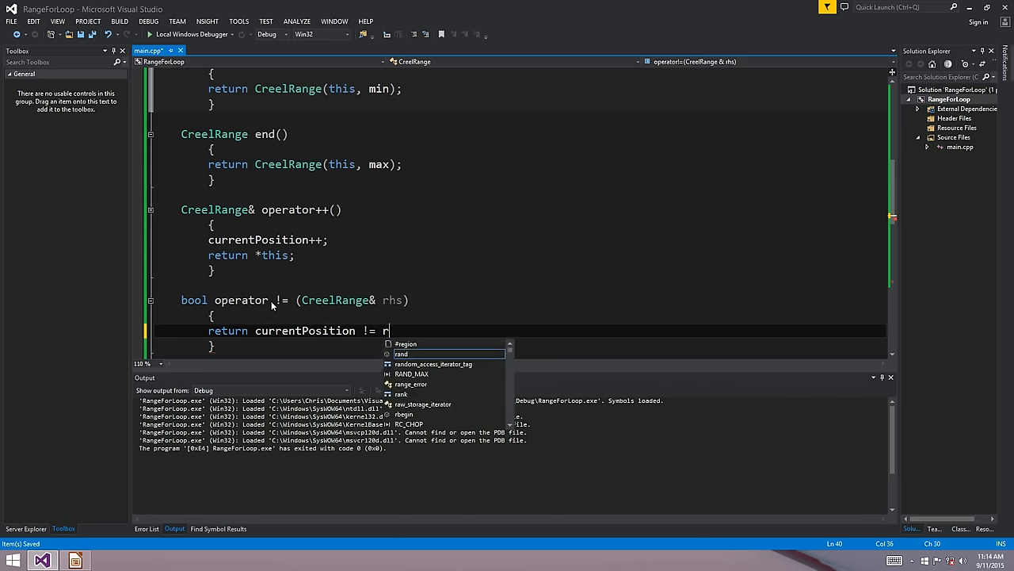
type("hs.")
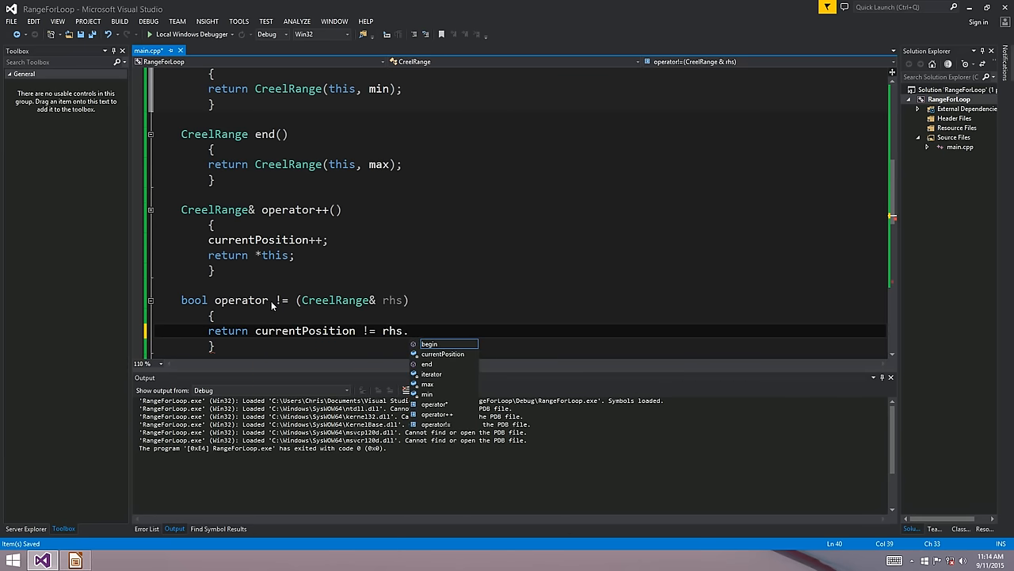
type("currentPosition;")
type("int operator* (")
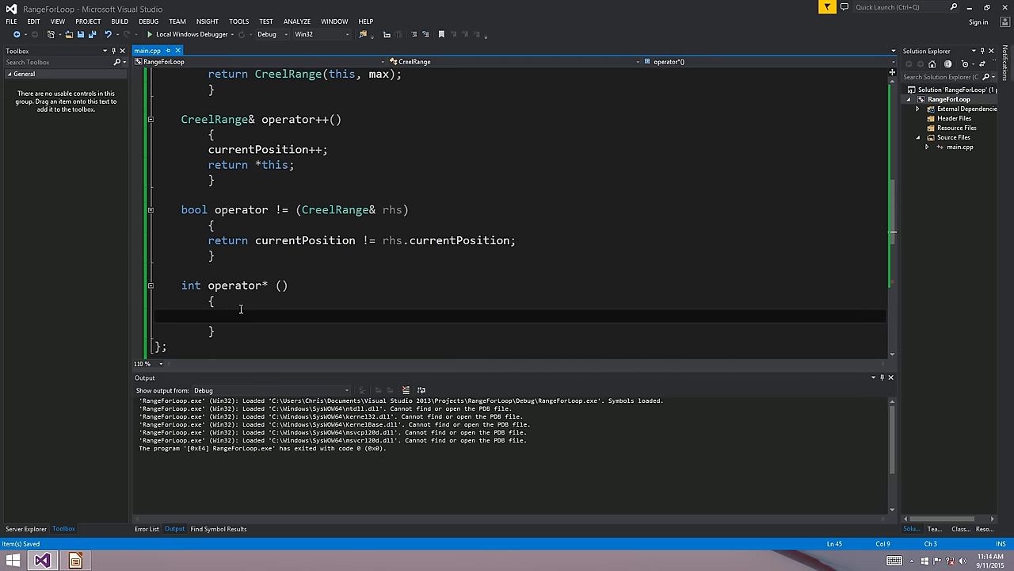
Make operator* return currentPosition and scroll down toward main.
type("return")
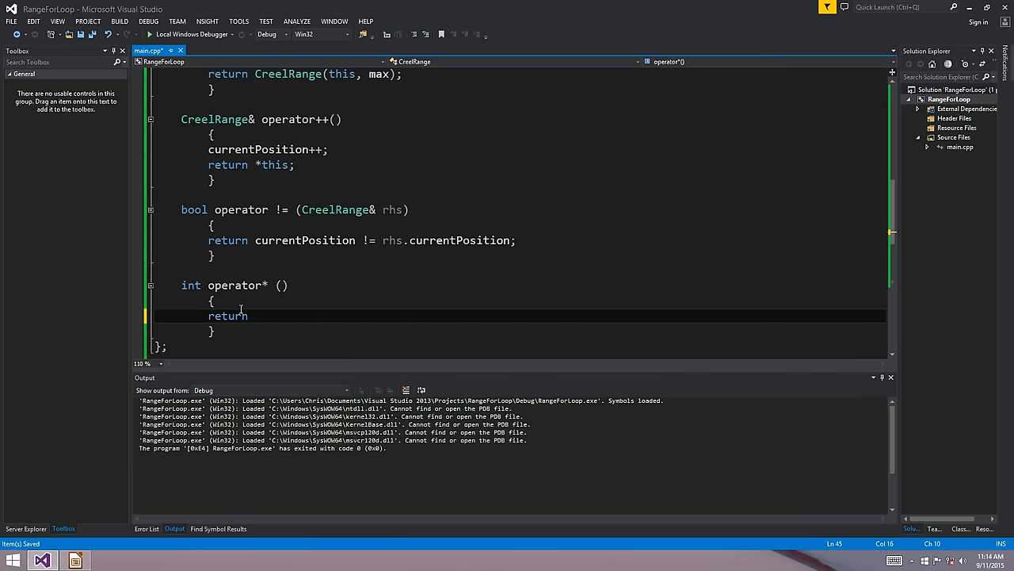
type("currentPosition")
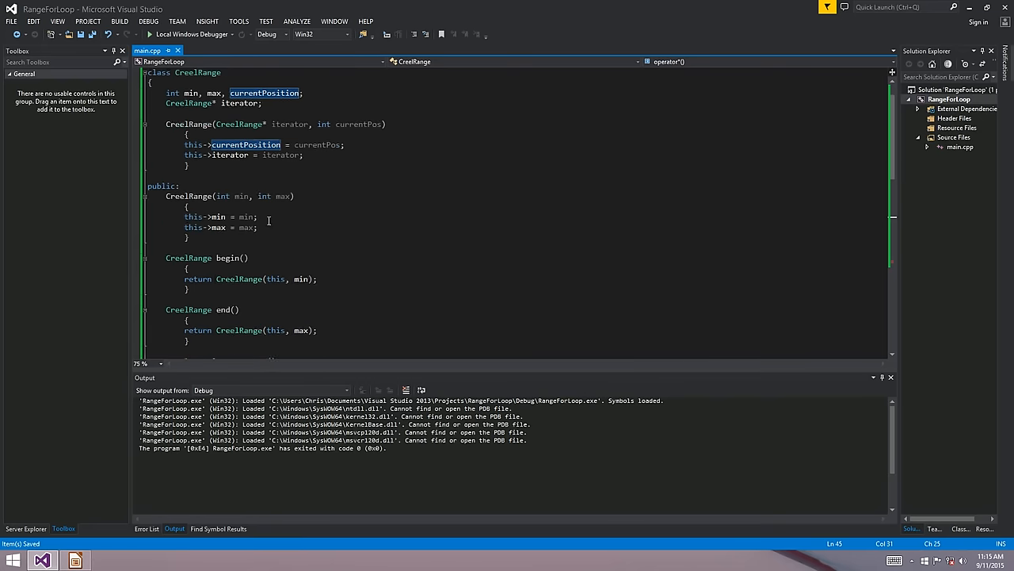
scroll("down", 3)
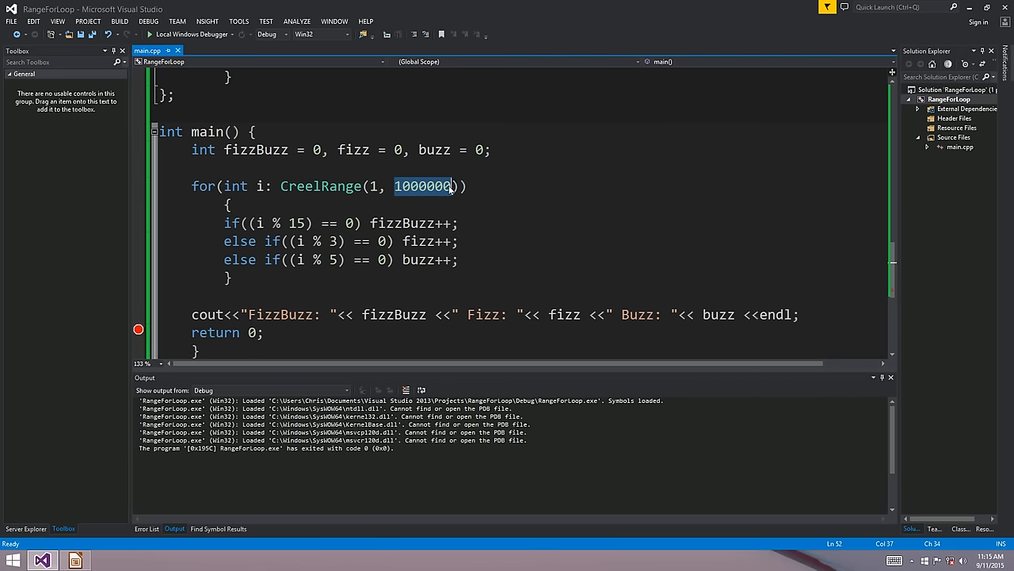
Try a trial ', -2' argument in CreelRange(1, 1000000), remove it, and highlight the loop's int type.
type(", -2")
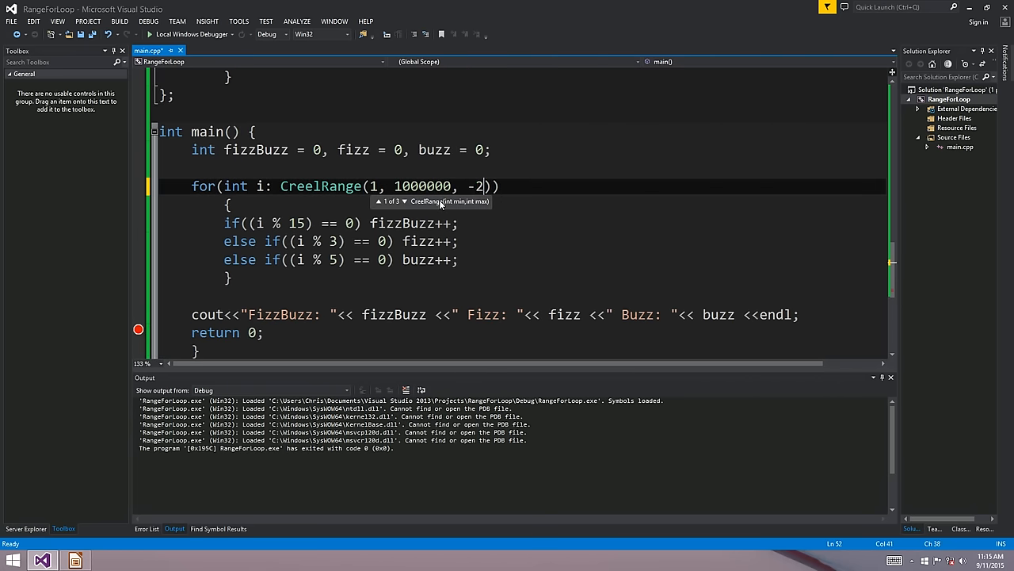
key("Backspace")
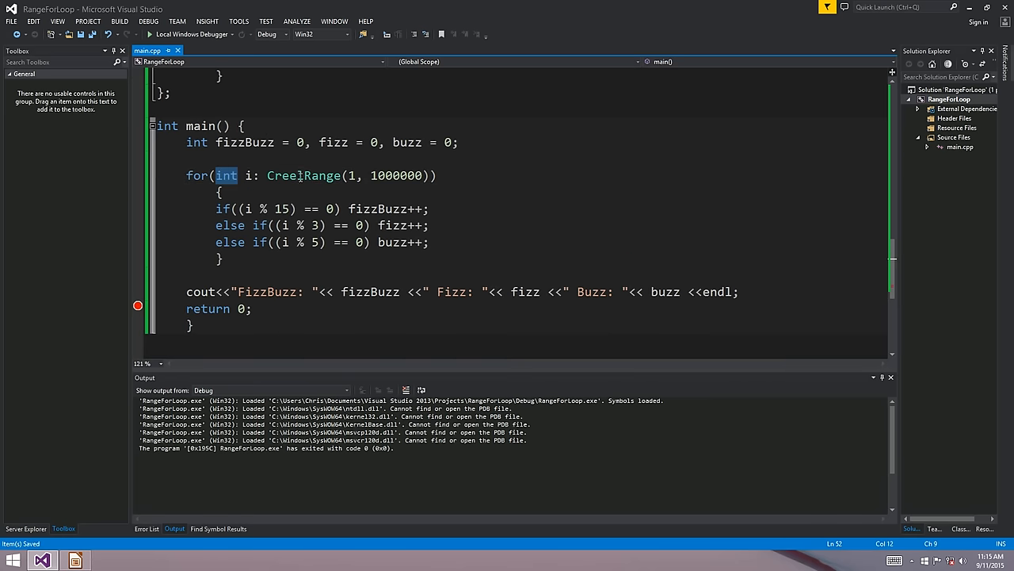
double_click(304, 174)
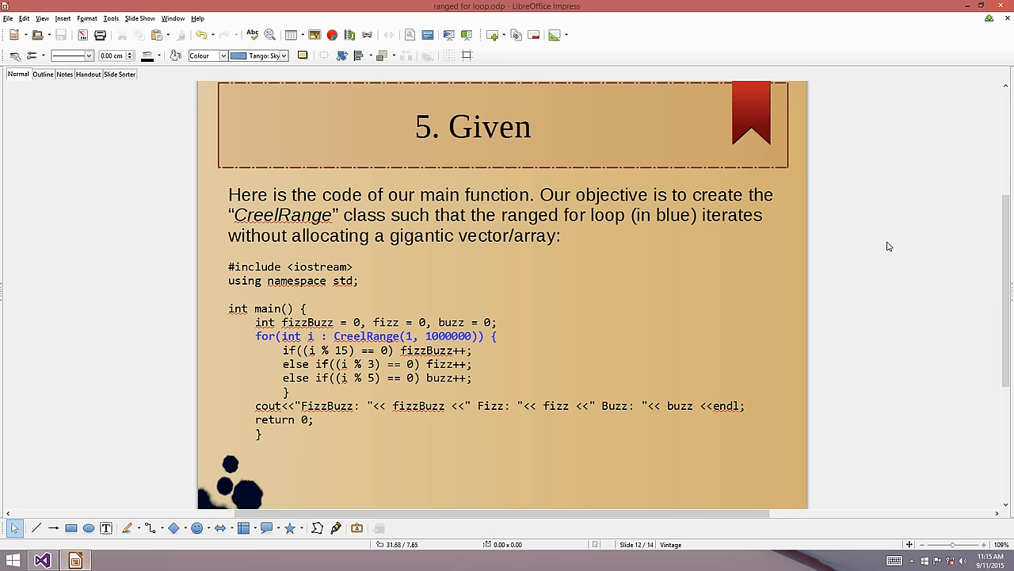
Advance through the cprogramming.com resource slide to the final Conclusion slide.
key("Page_Down")
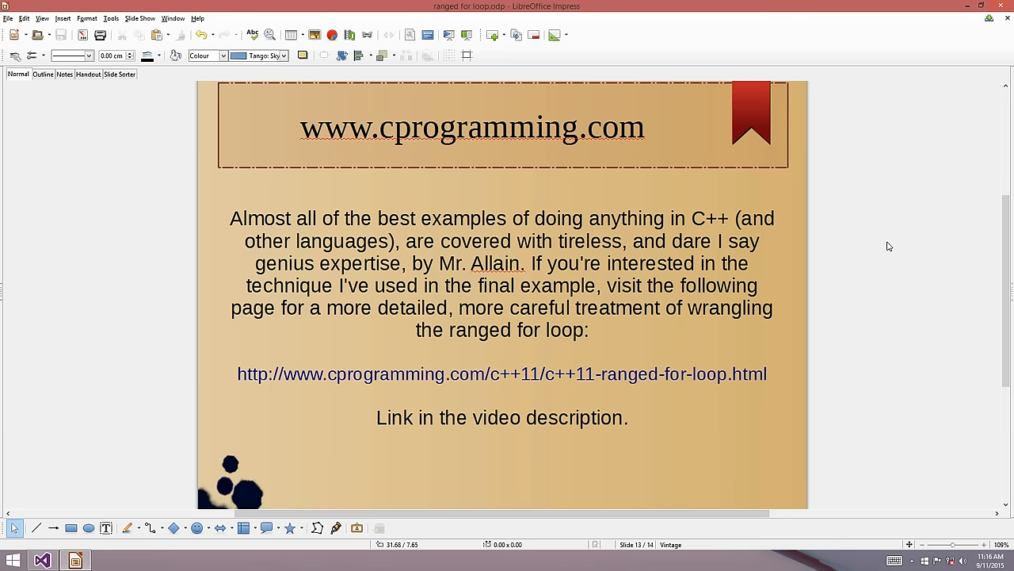
key("Page_Down")
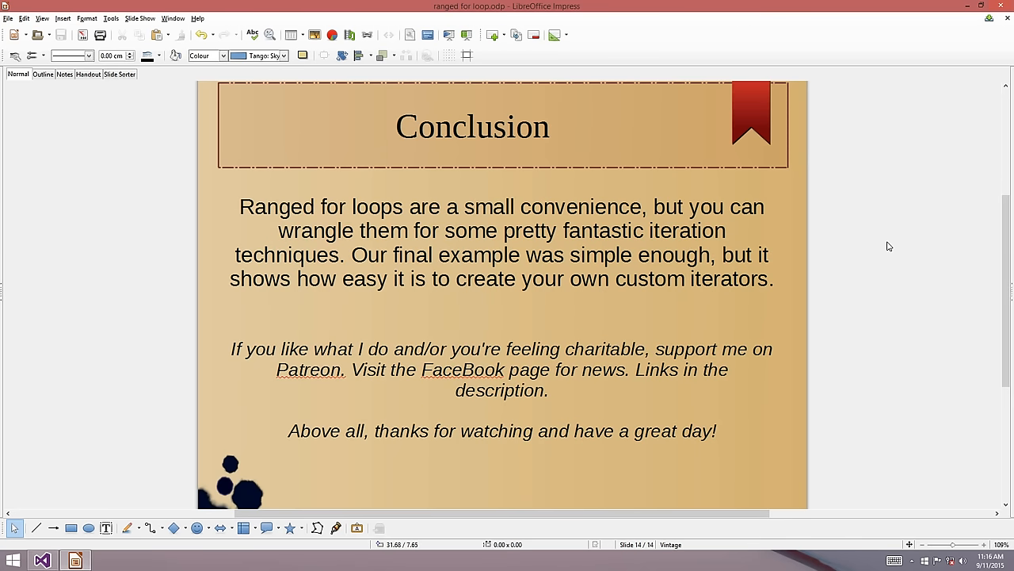